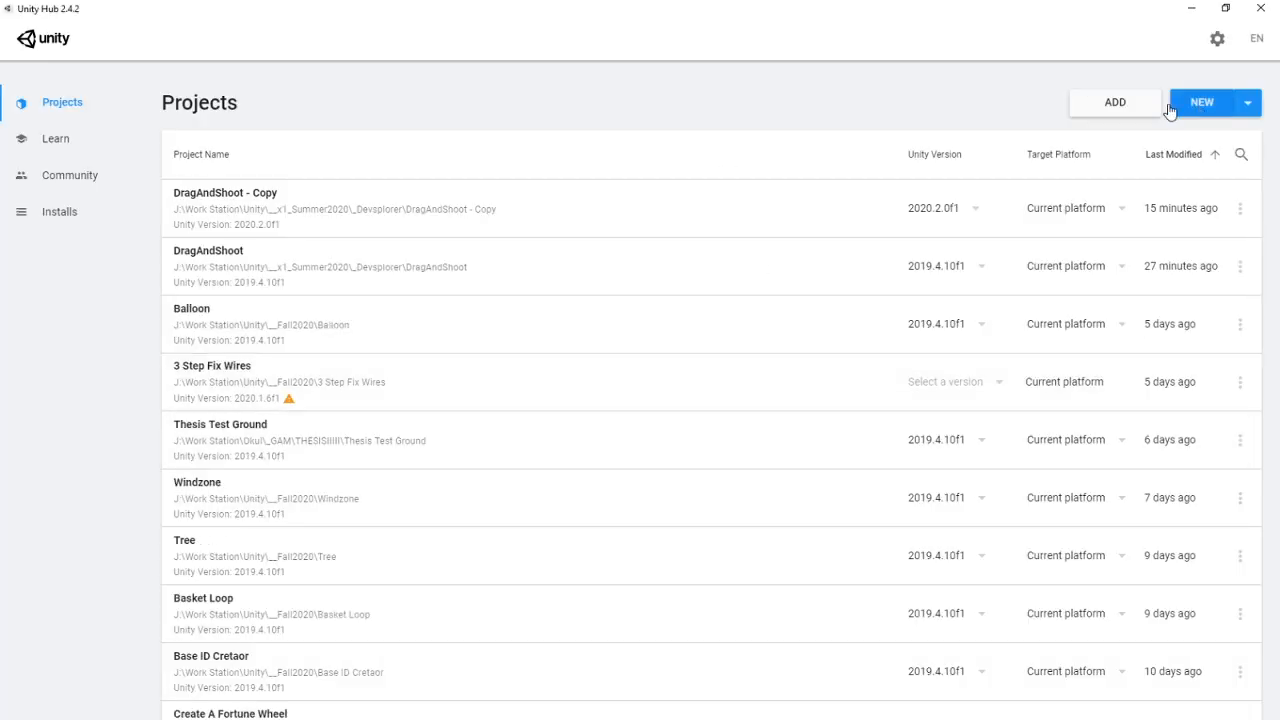
- Create a 3D project named 'SteamVR 2020' with Unity 2020.2.0f1 from Unity Hub
left_click(1248, 102)
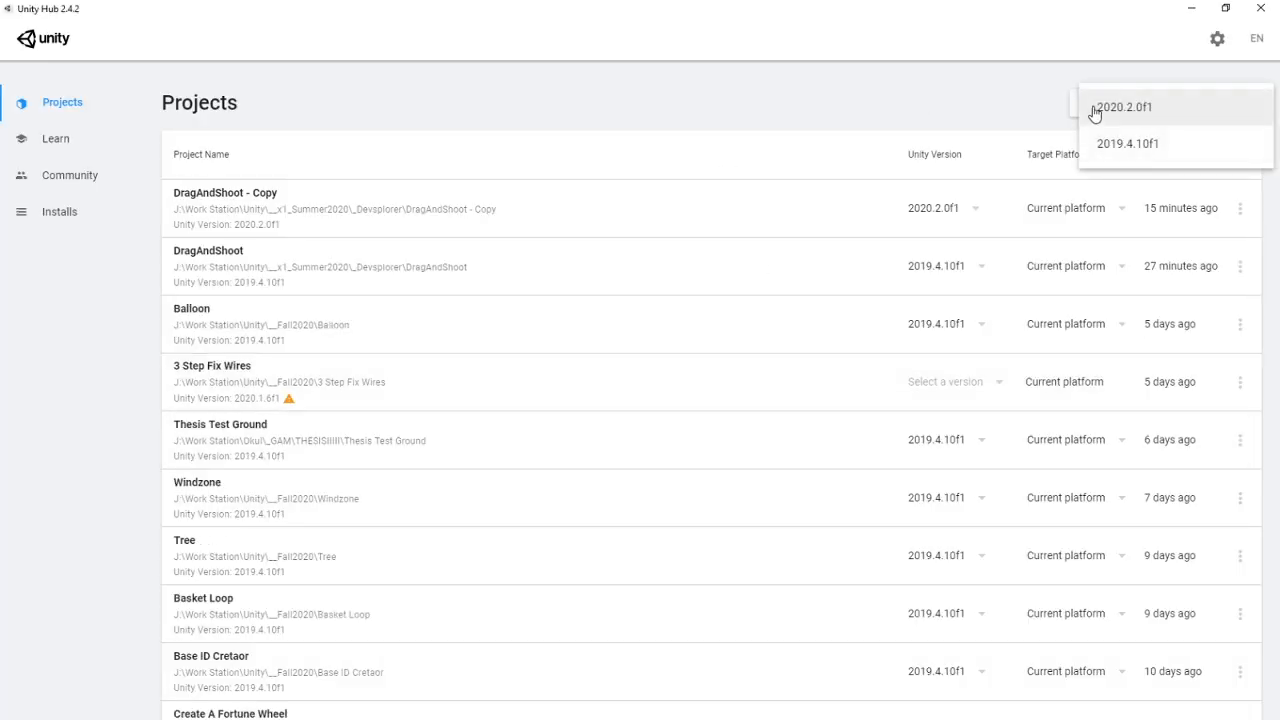
left_click(1122, 106)
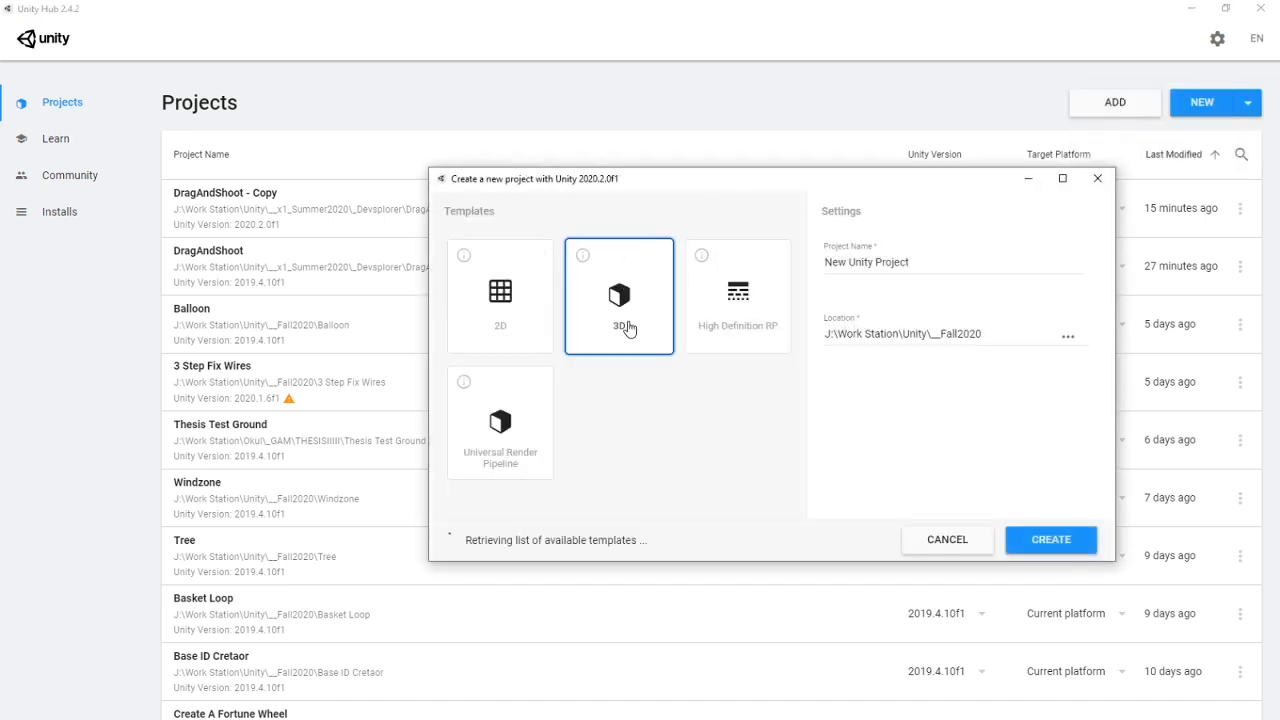
left_click(738, 296)
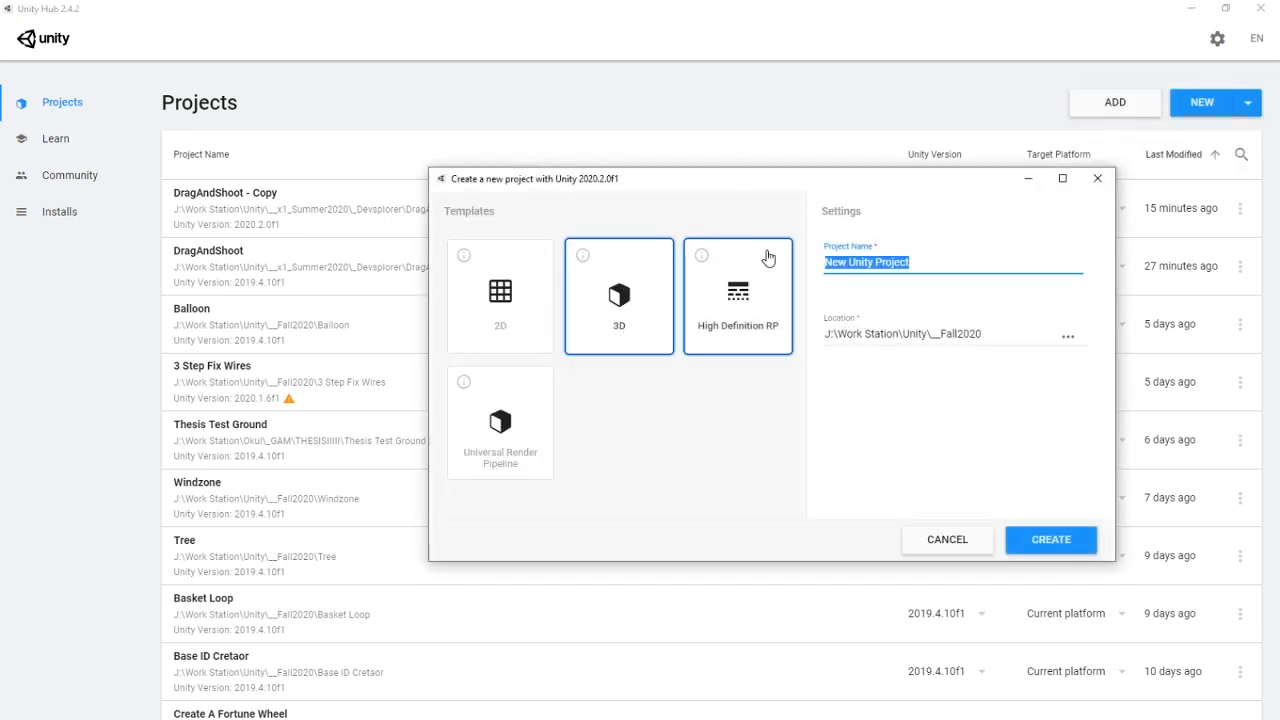
type("SteamVR 2020")
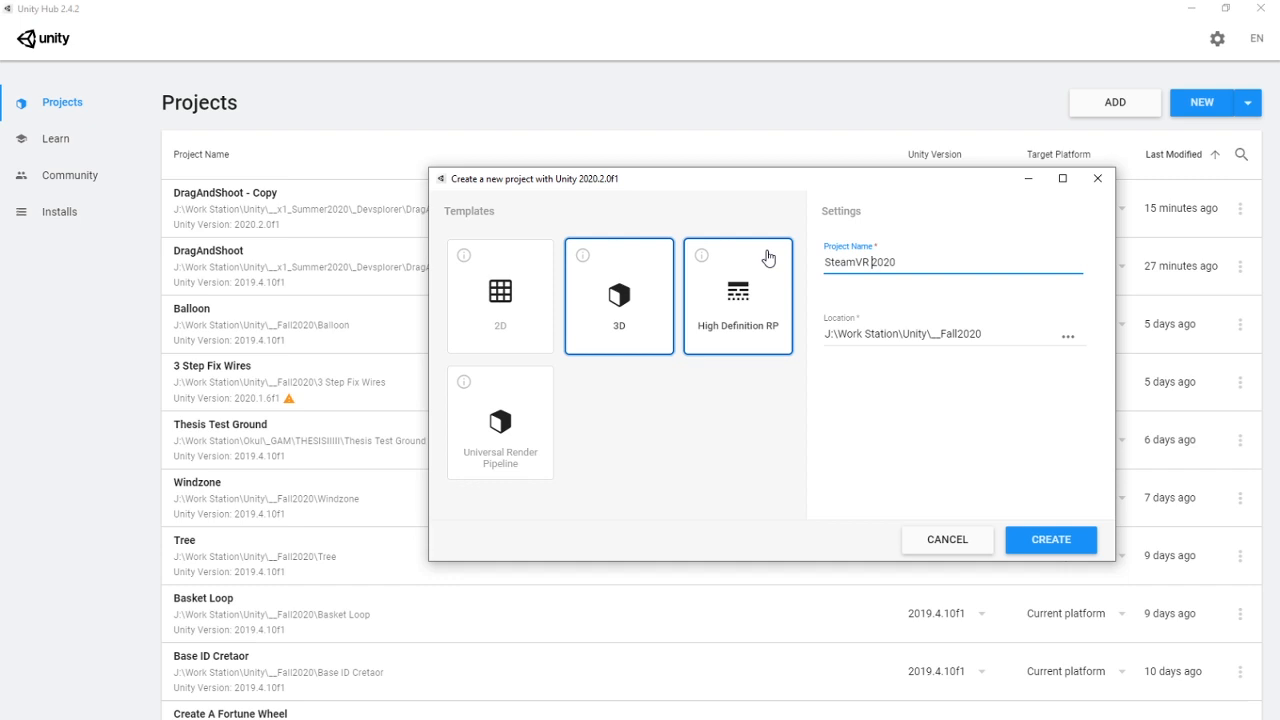
left_click(620, 296)
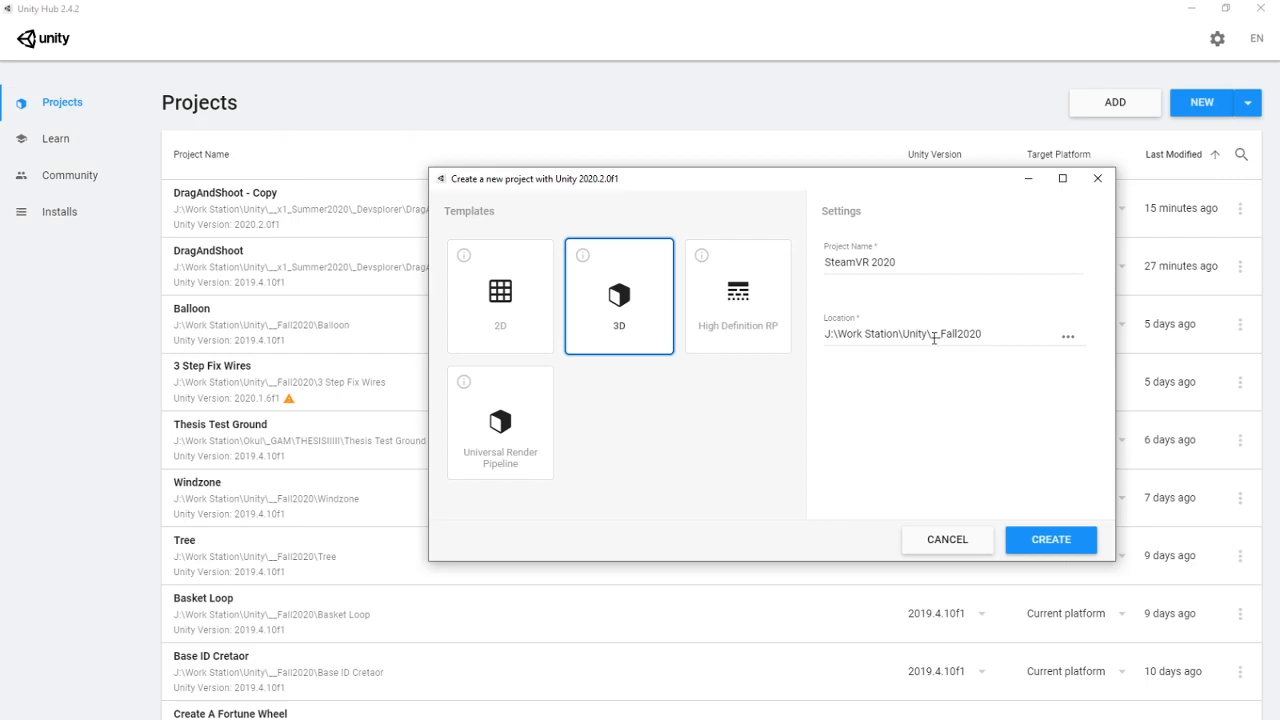
left_click(1050, 540)
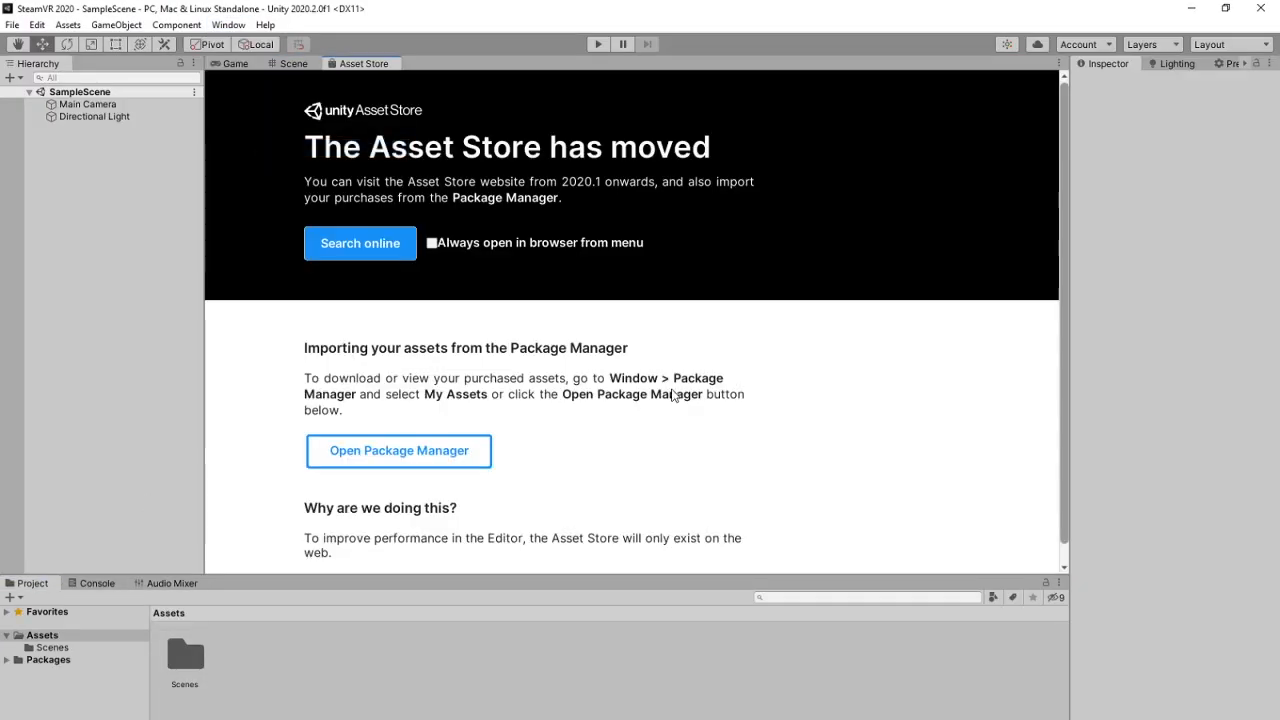
- Show the SteamVR Plugin 2.6.1 details under My Assets in the Package Manager
left_click(228, 24)
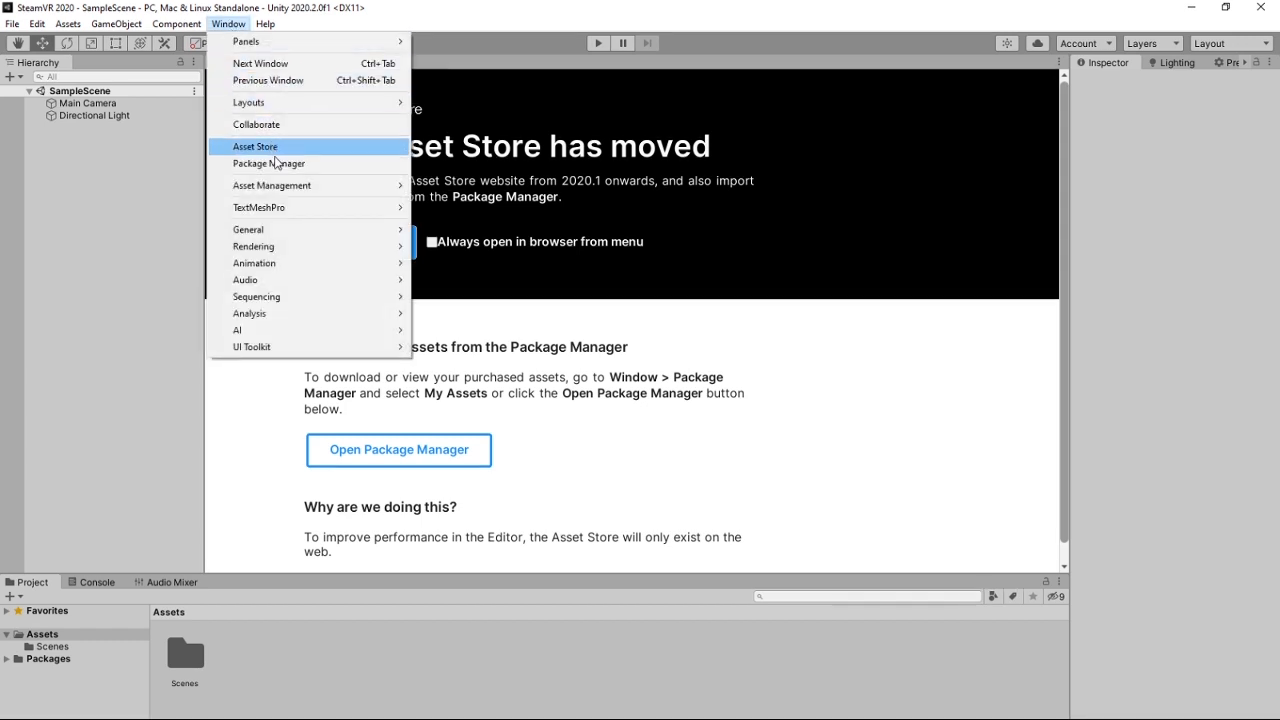
left_click(268, 164)
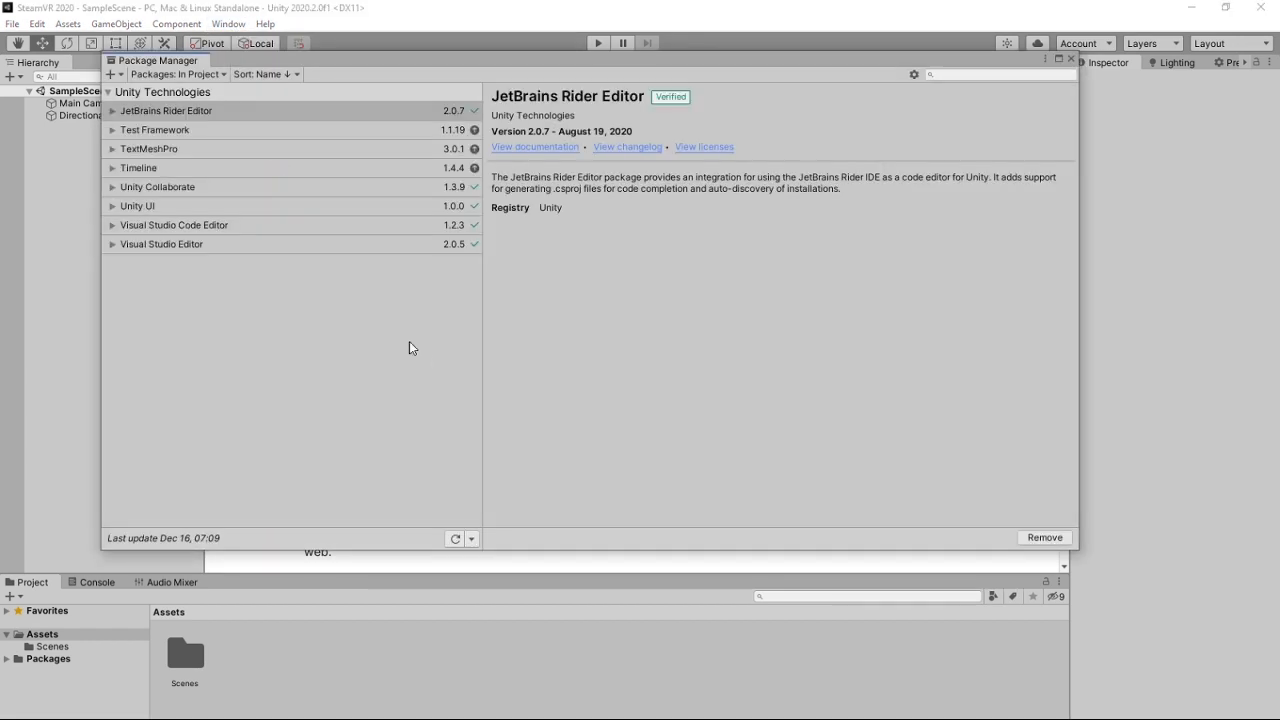
left_click(178, 74)
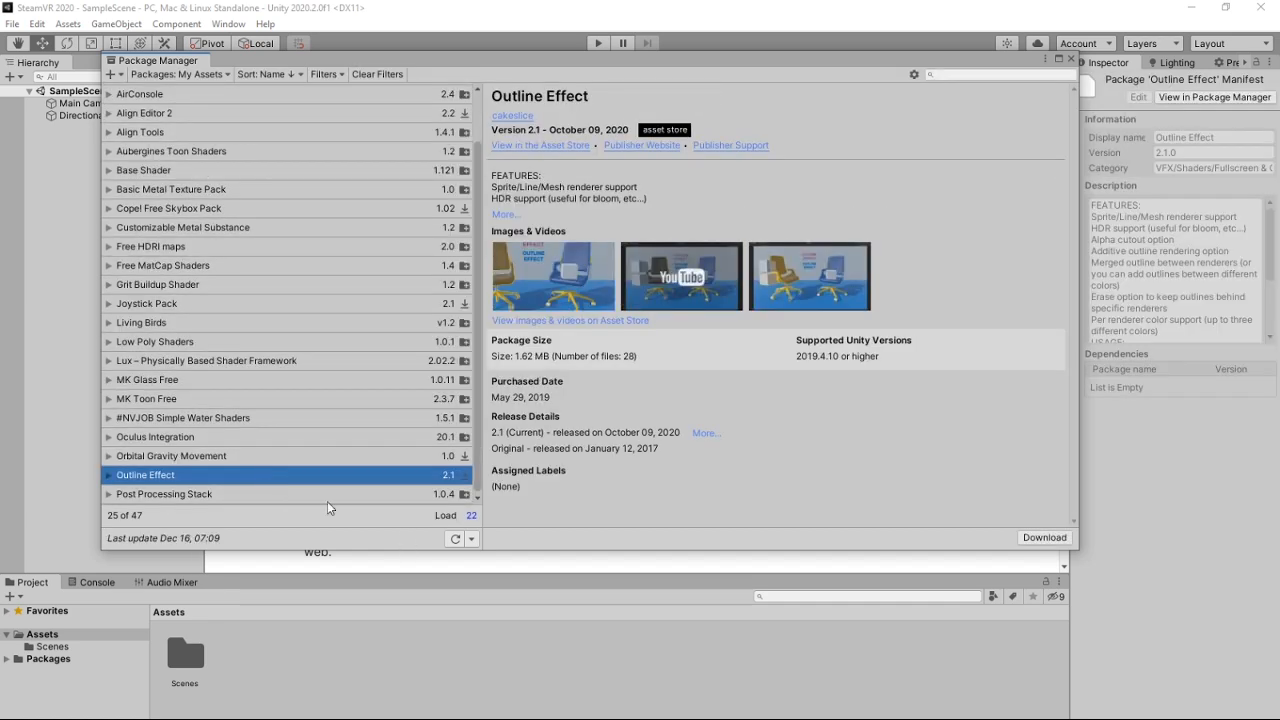
left_click(164, 494)
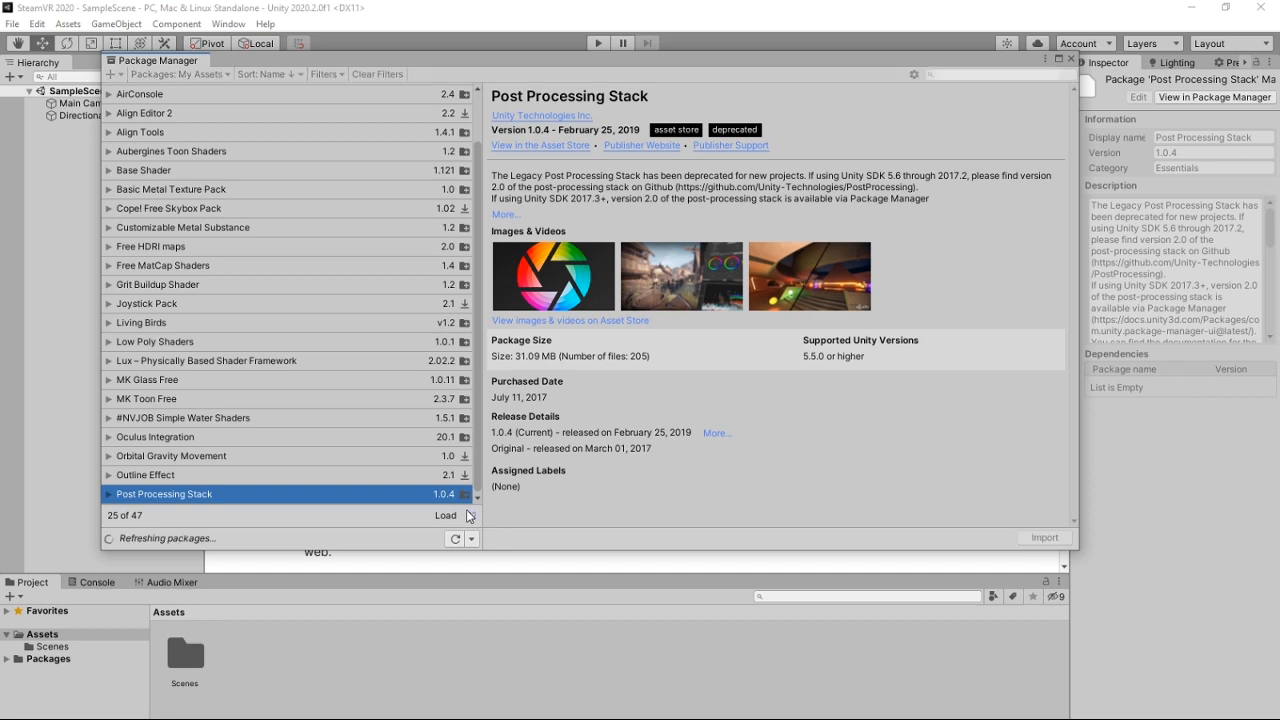
scroll("down", 3)
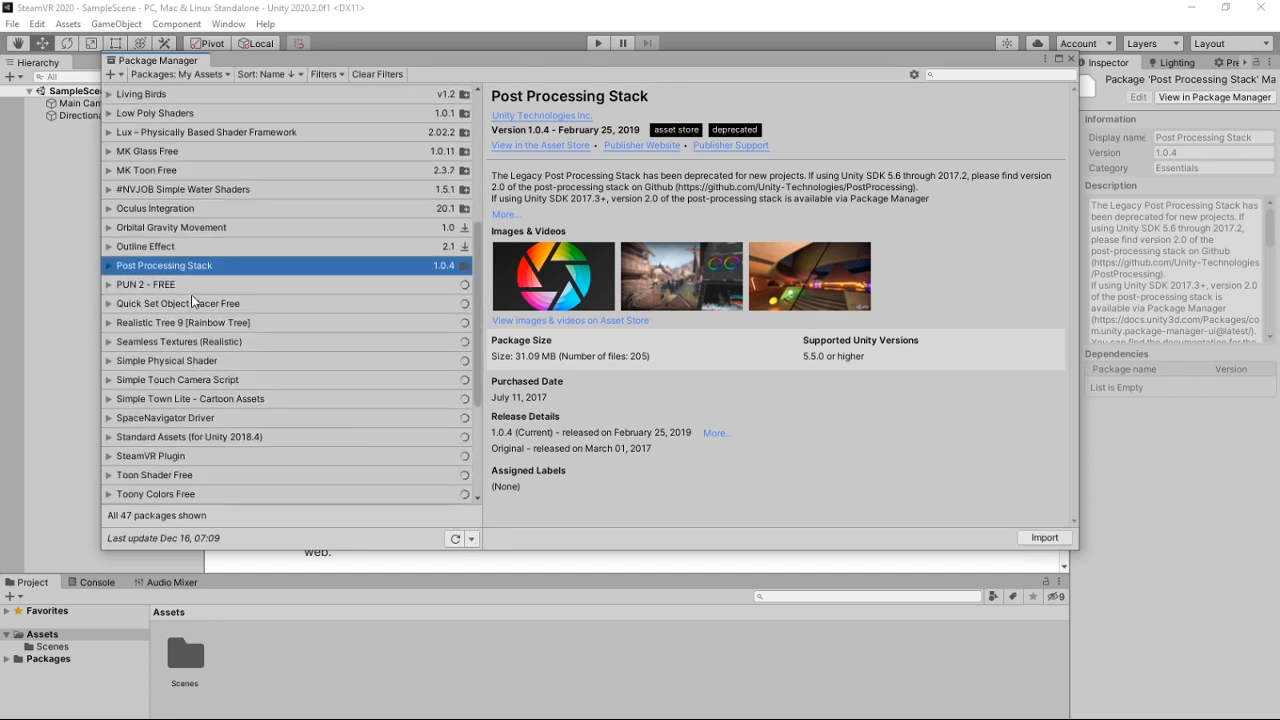
left_click(152, 456)
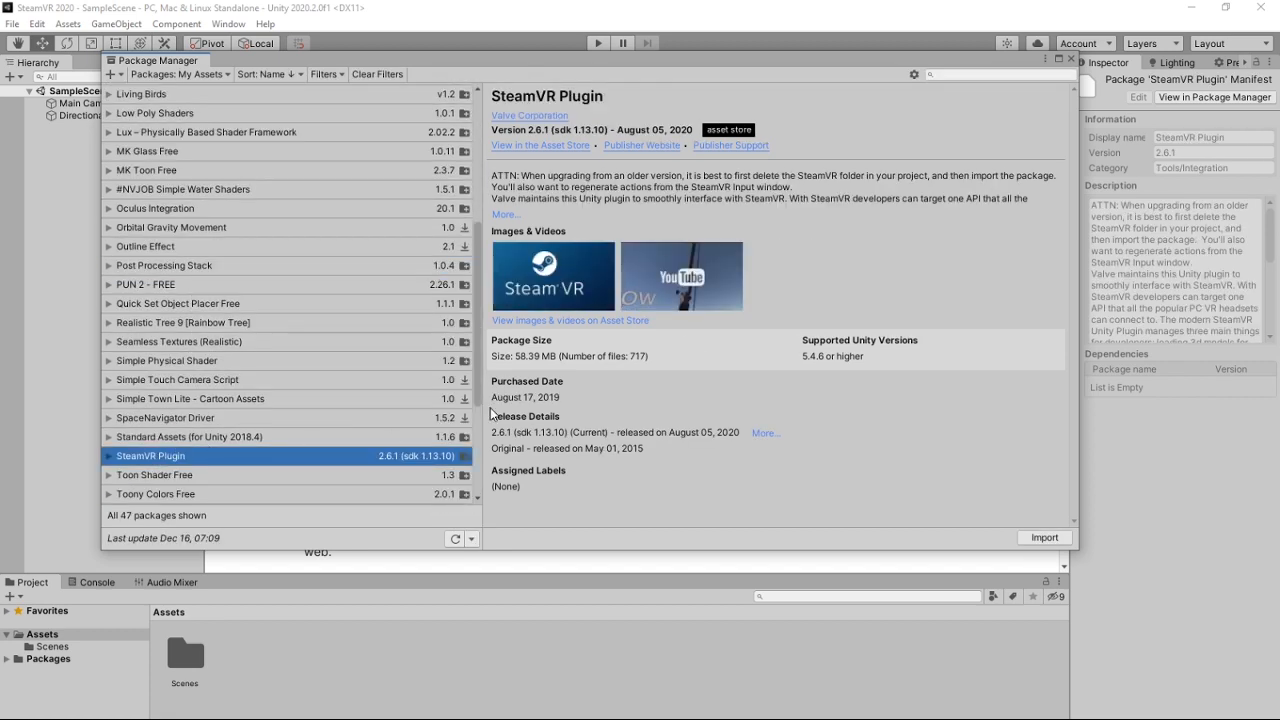
mouse_move(1044, 536)
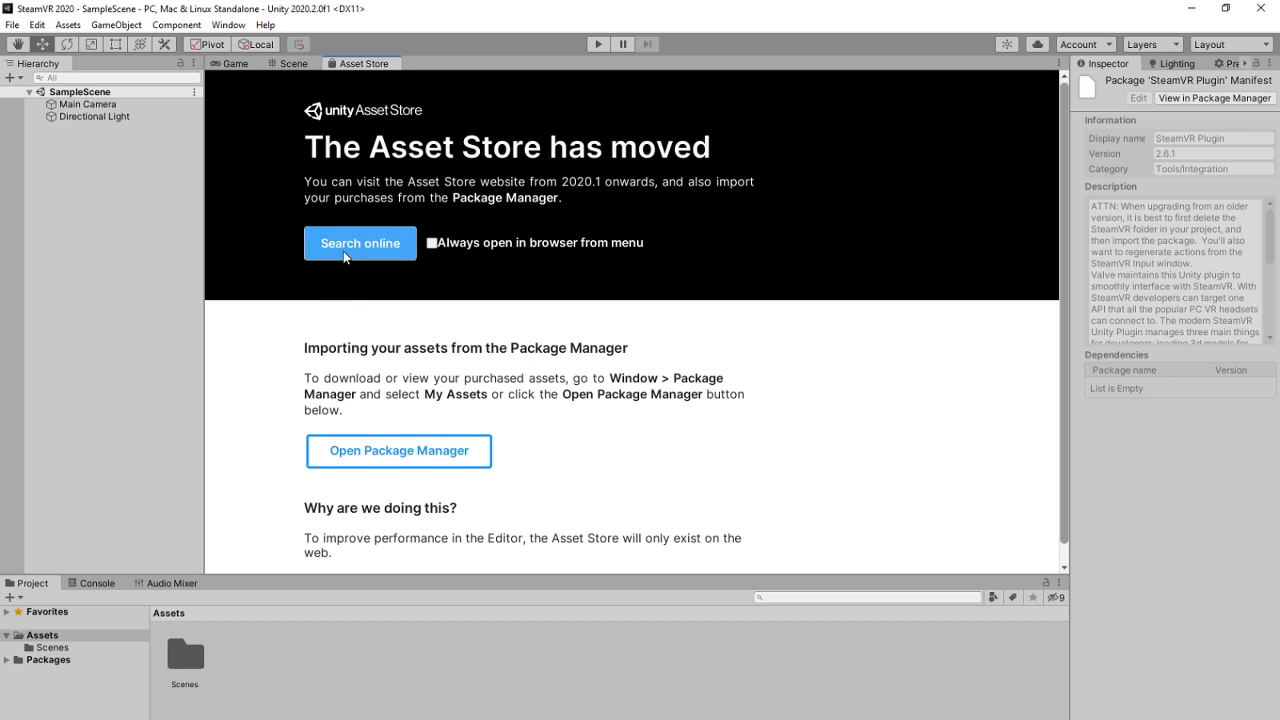
mouse_move(636, 264)
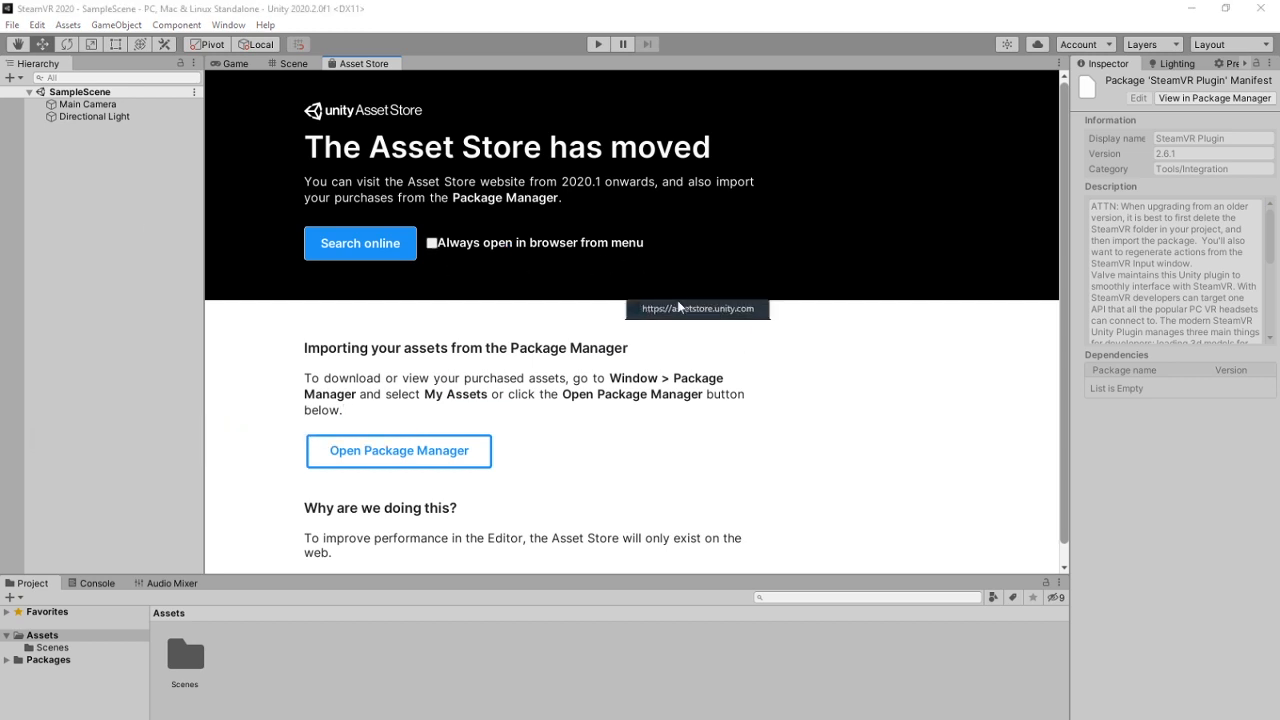
- From the online Asset Store page, send Valve's SteamVR Plugin to the editor via Open in Unity
left_click(360, 244)
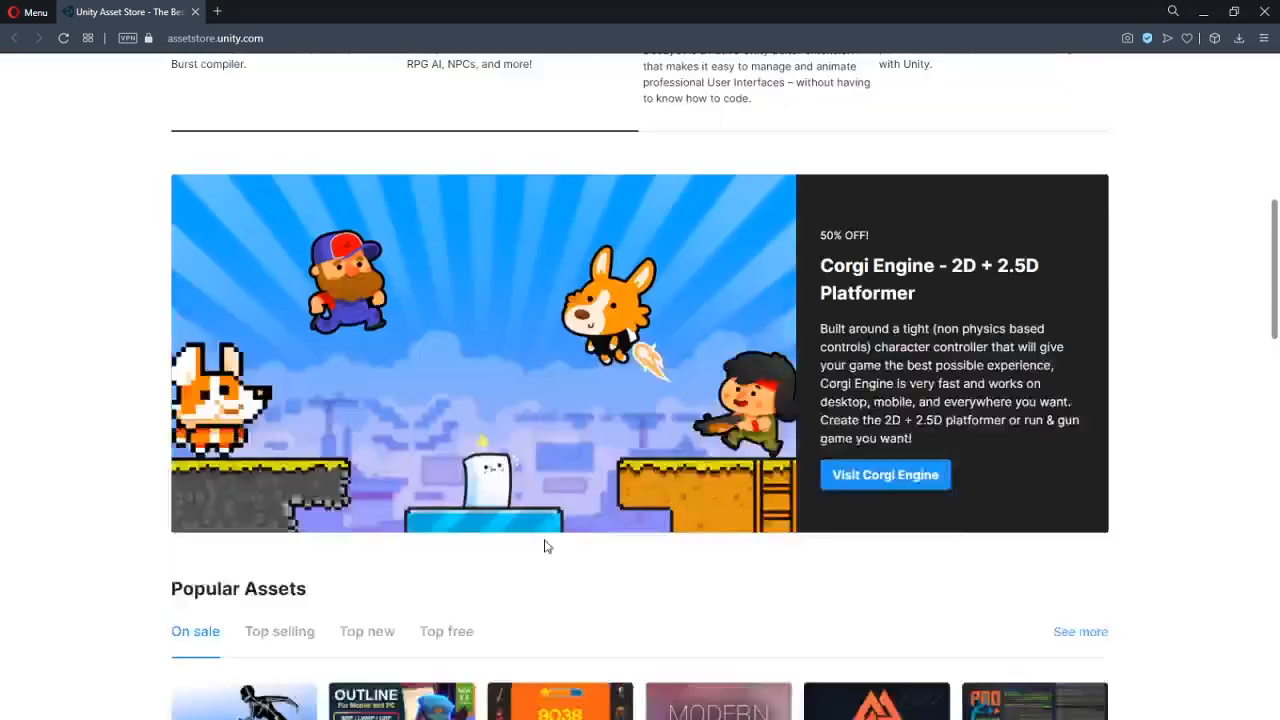
scroll("up", 3)
type("steamvr")
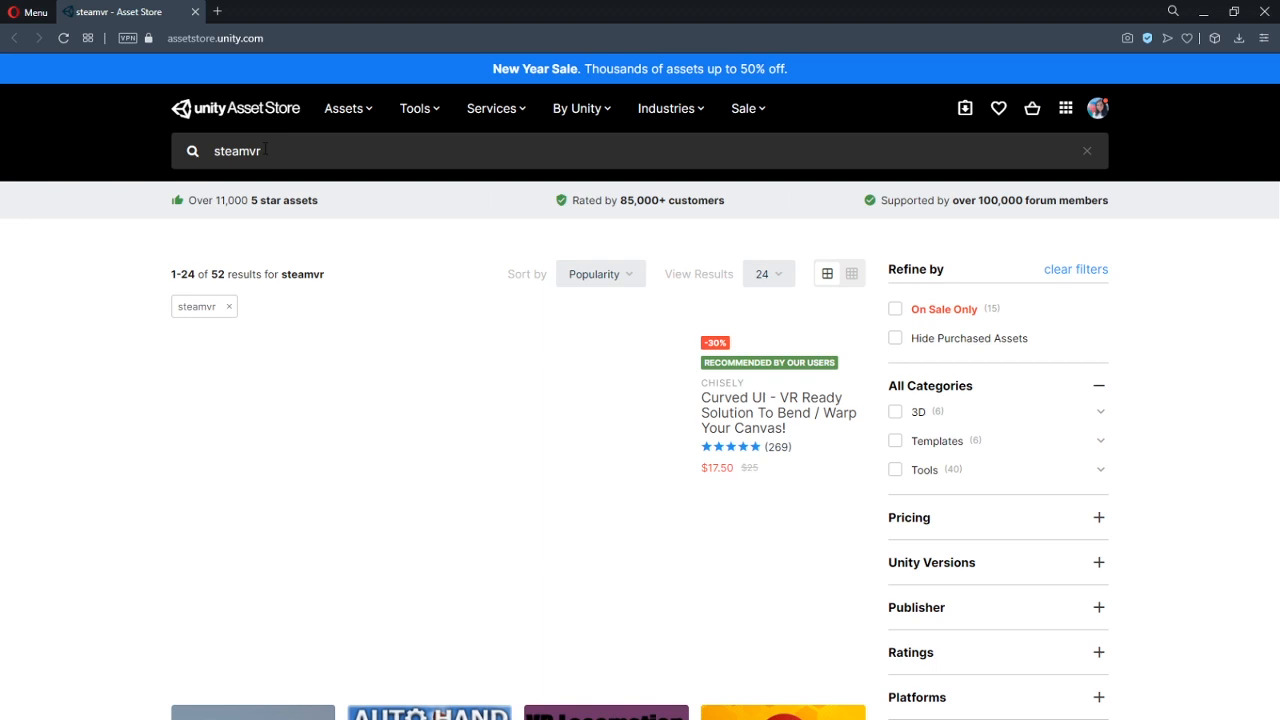
scroll("down", 3)
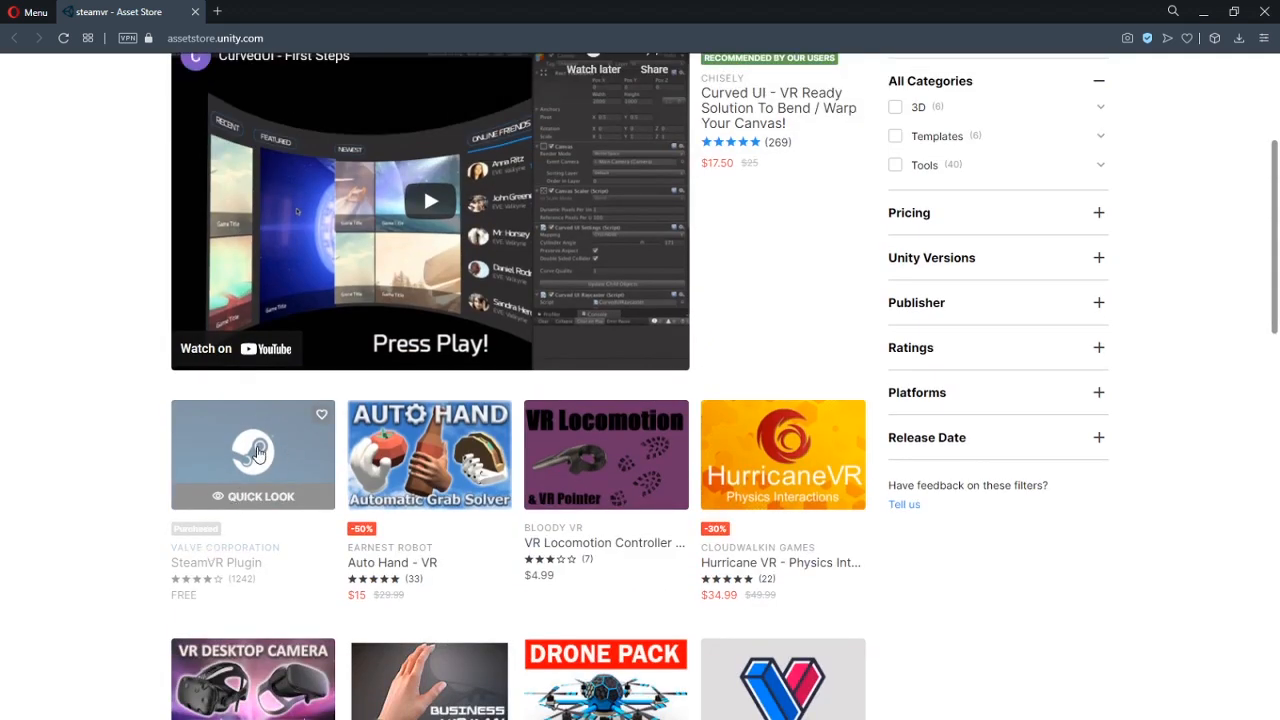
left_click(252, 456)
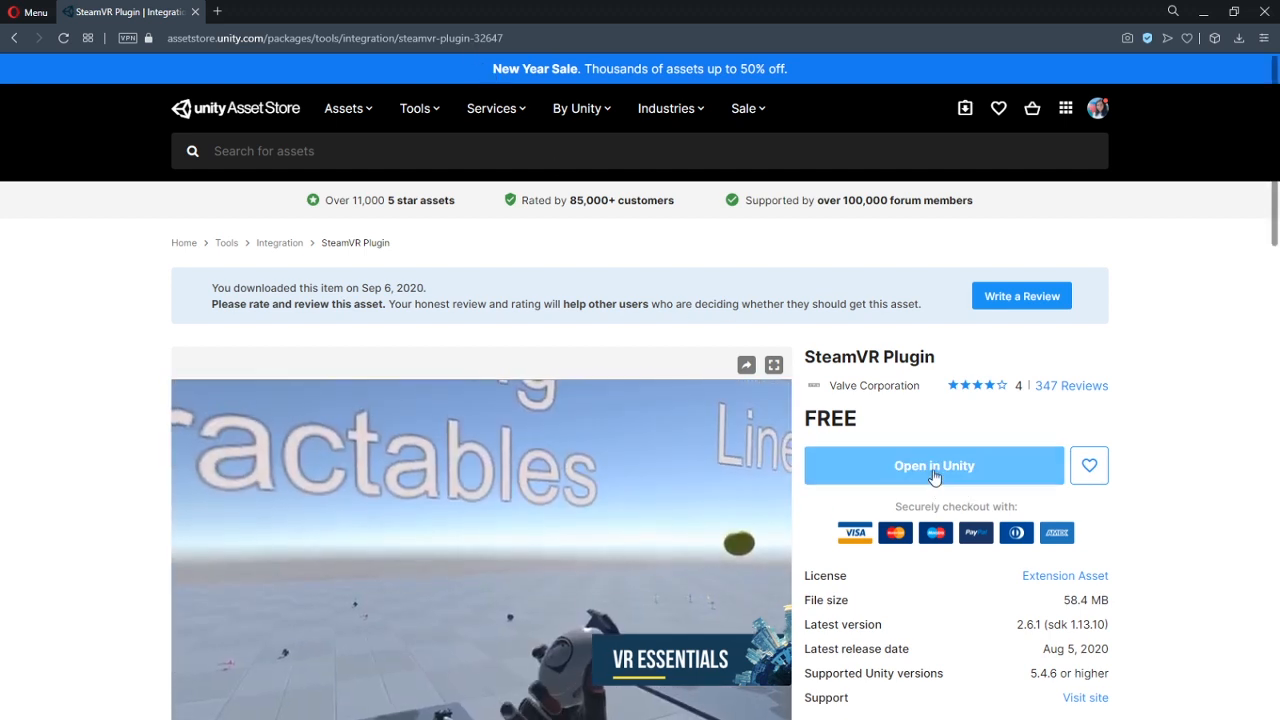
left_click(932, 464)
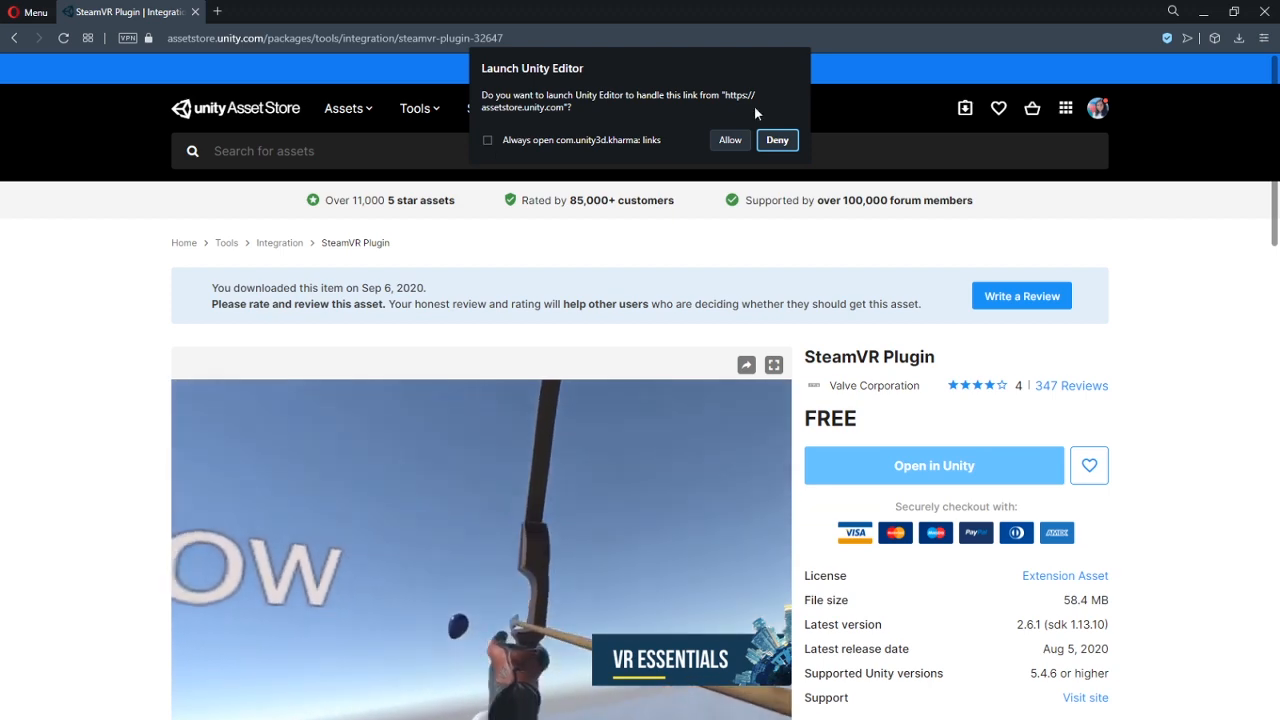
left_click(728, 140)
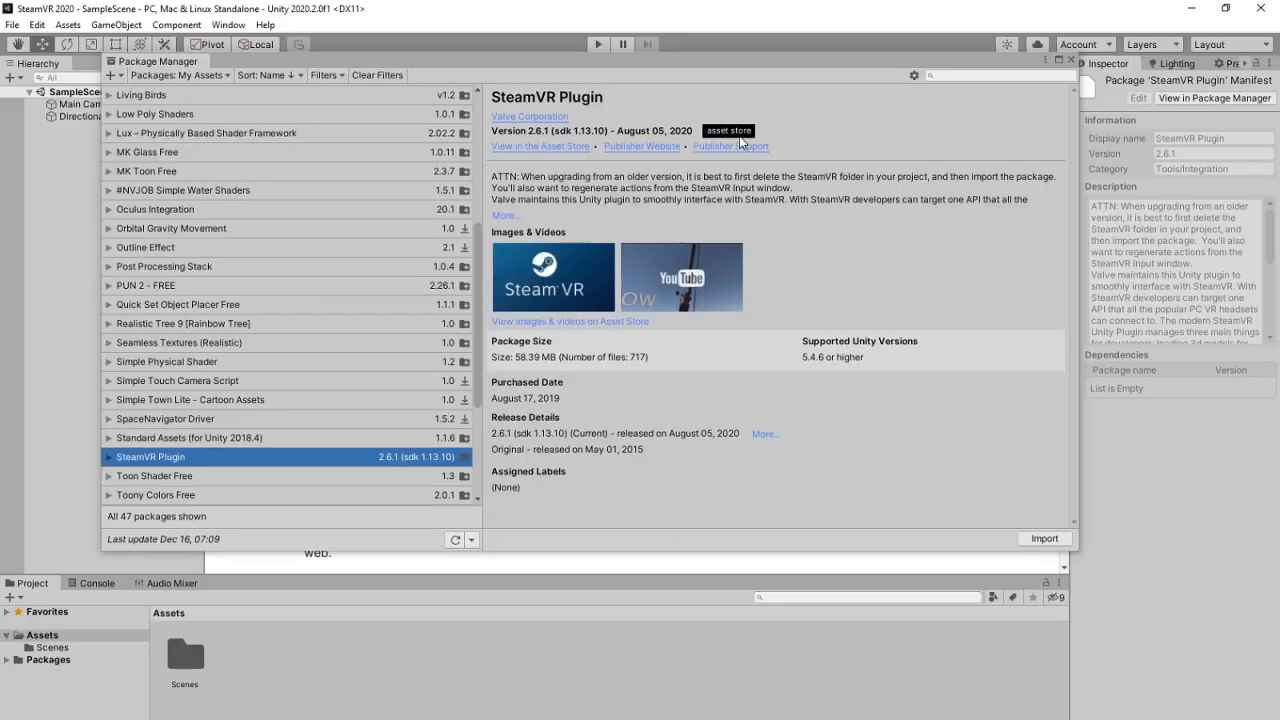
mouse_move(420, 290)
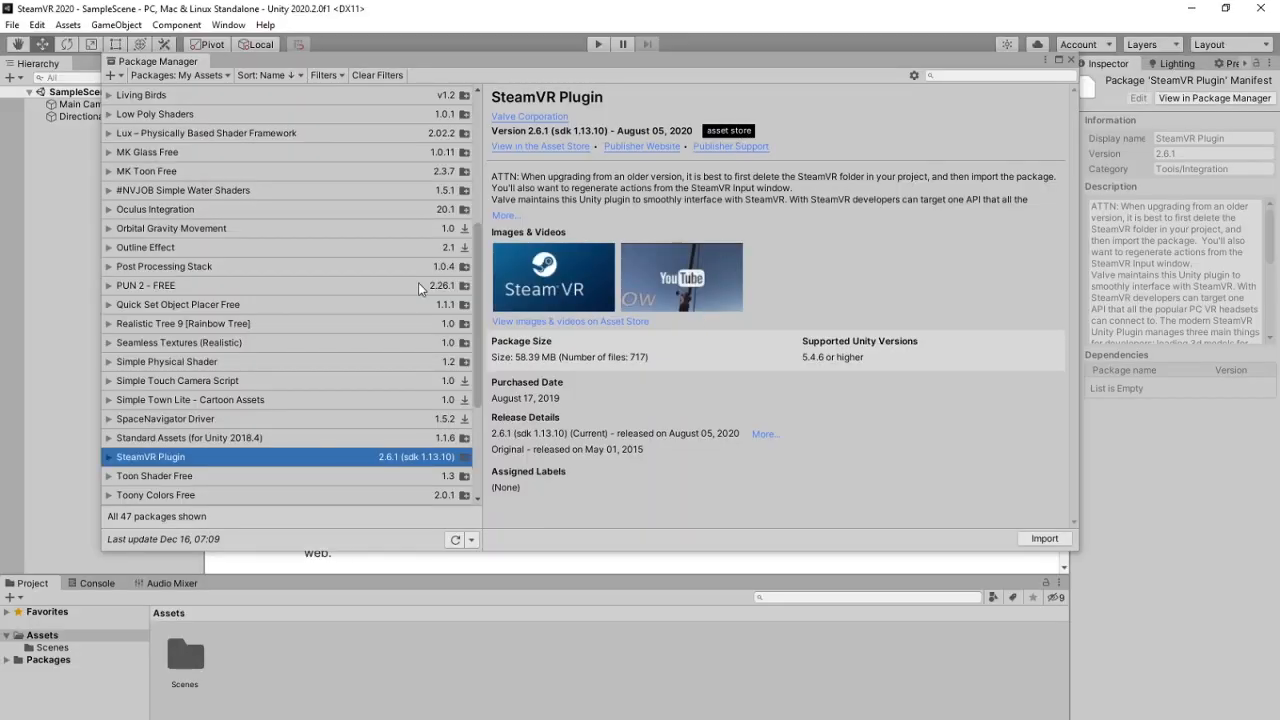
mouse_move(822, 446)
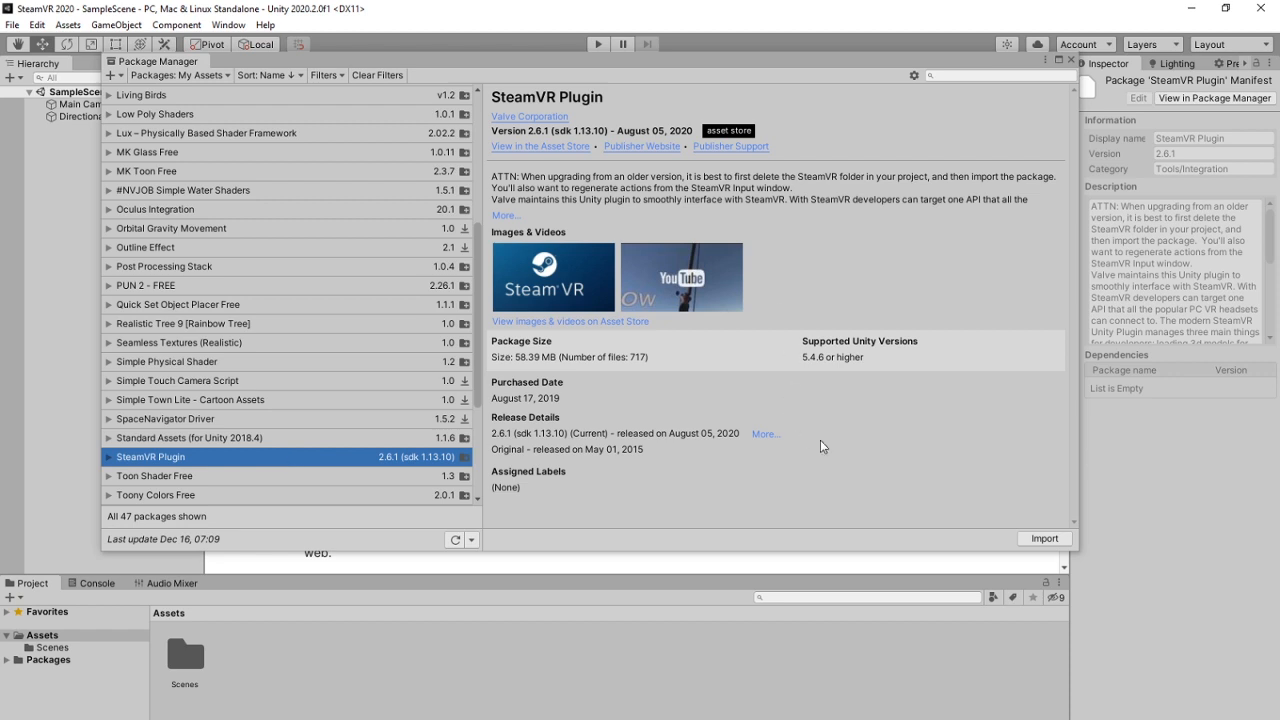
mouse_move(1044, 538)
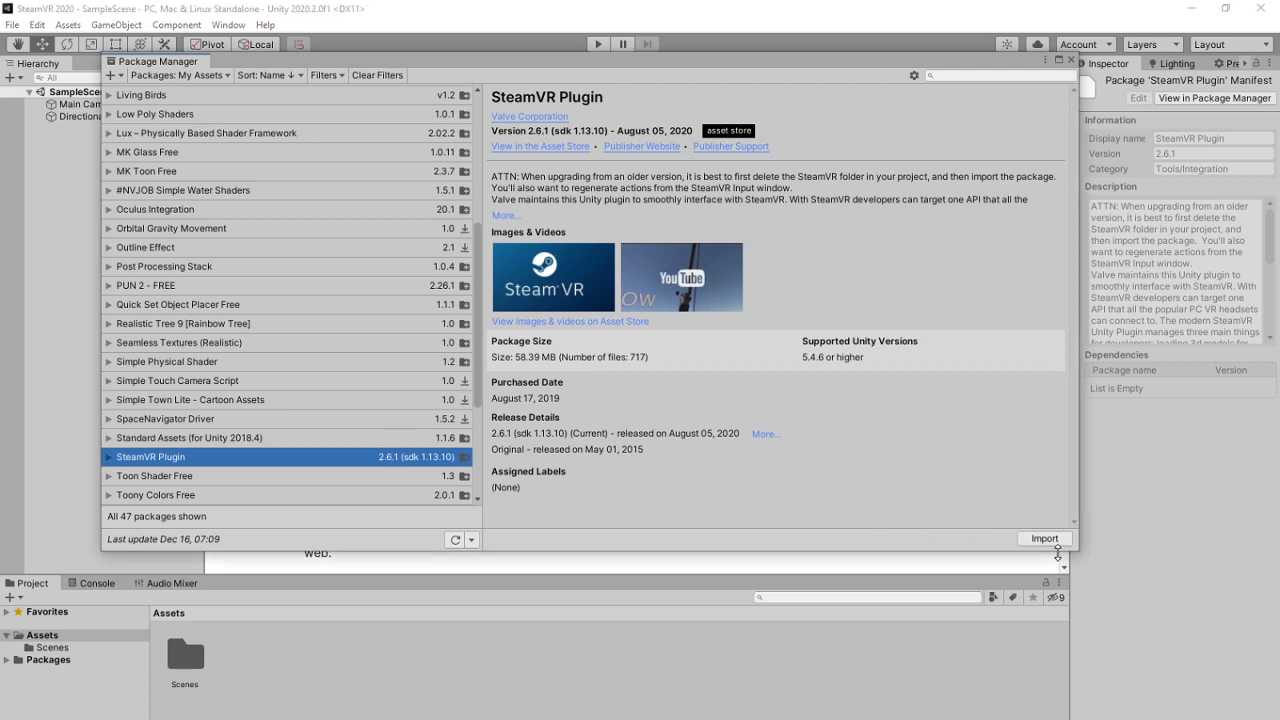
- Start importing the SteamVR Plugin so its Import Unity Package file list appears
left_click(1044, 538)
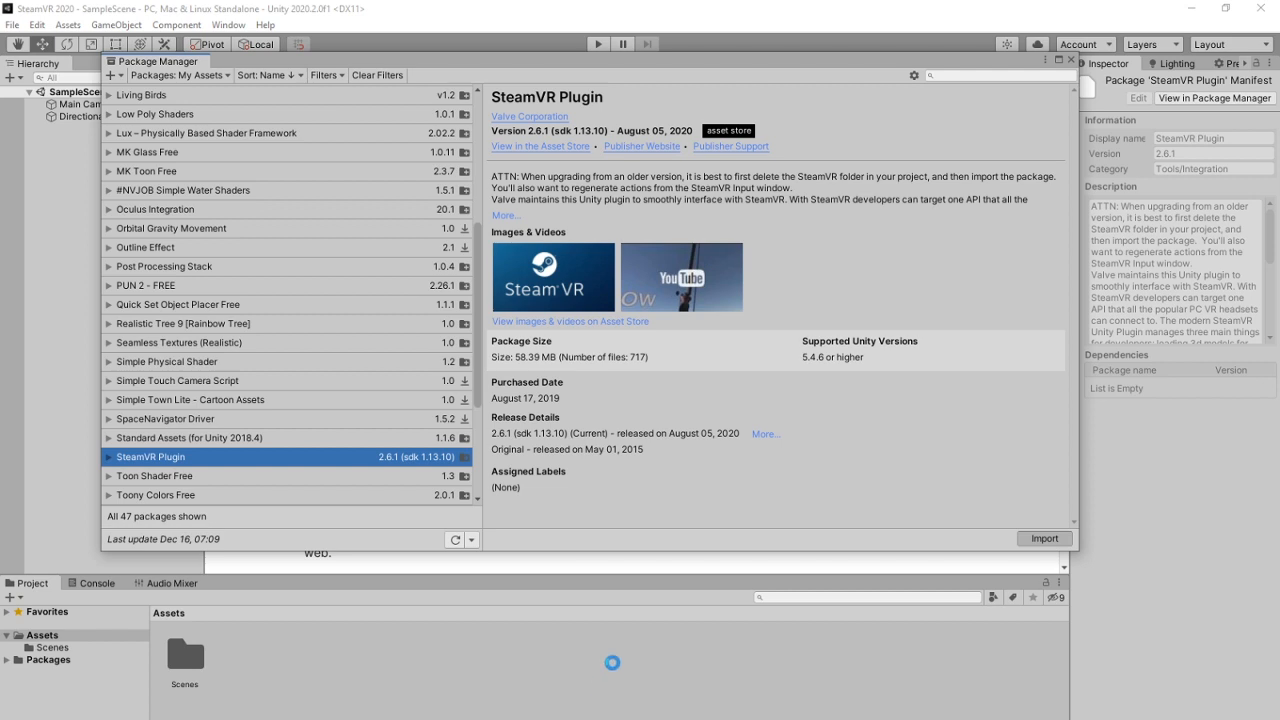
left_click(1044, 538)
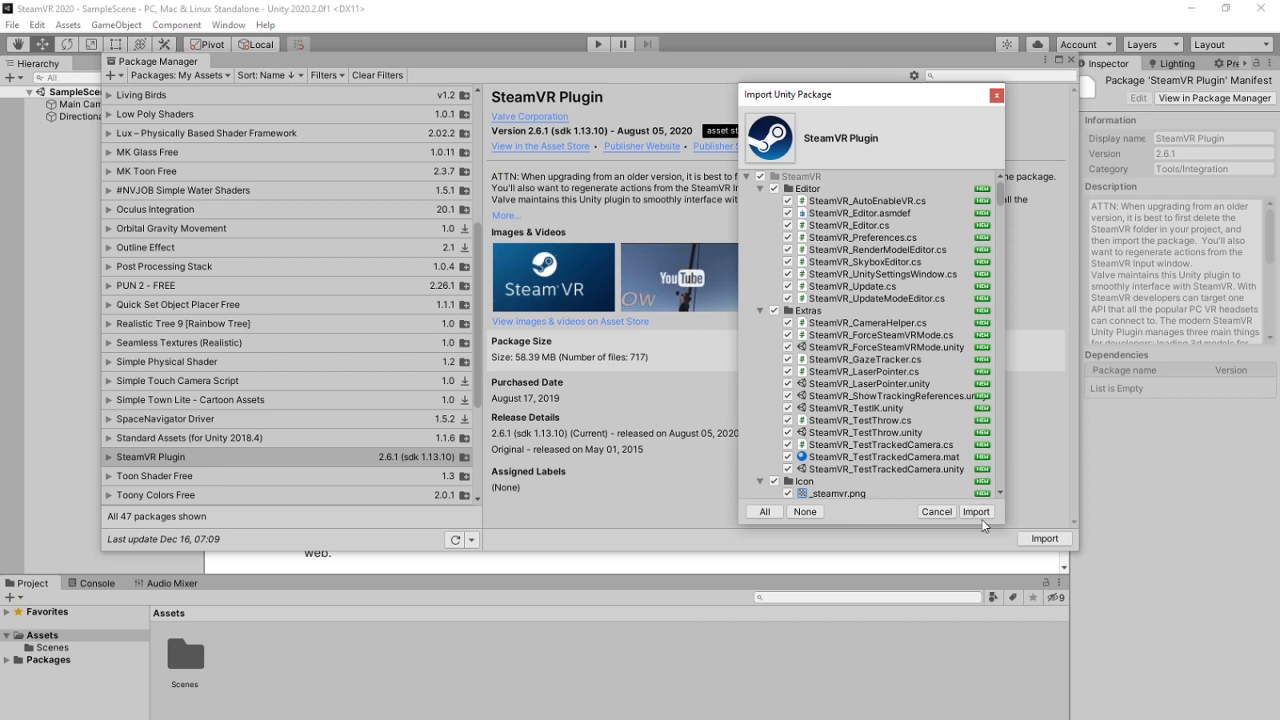
left_click(976, 512)
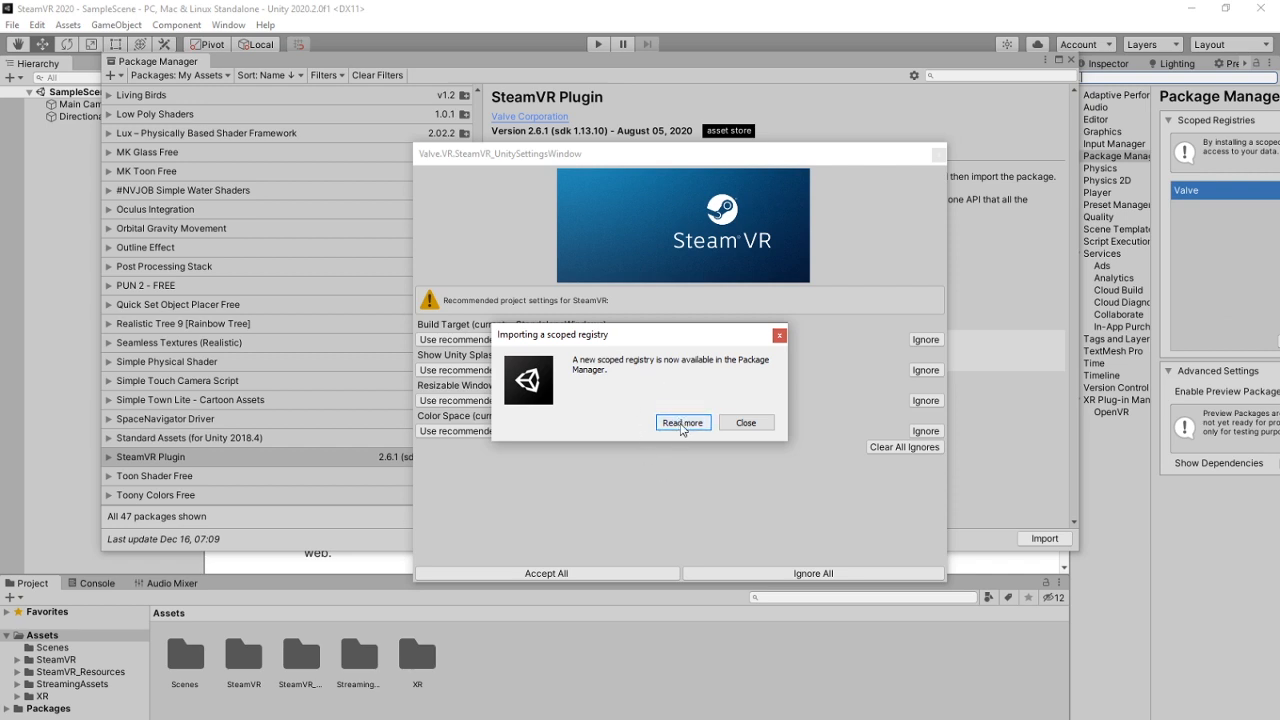
- Dismiss the registry and OpenVR notices and accept all recommended SteamVR project settings
left_click(744, 422)
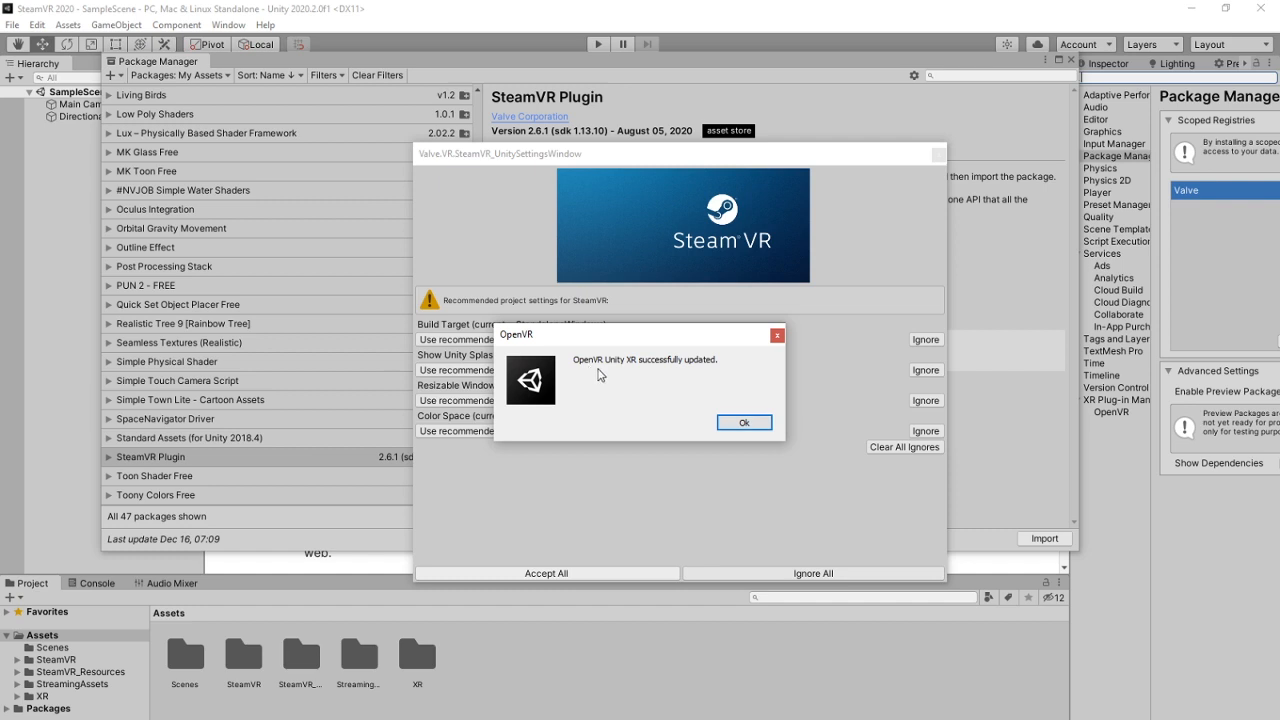
left_click(744, 422)
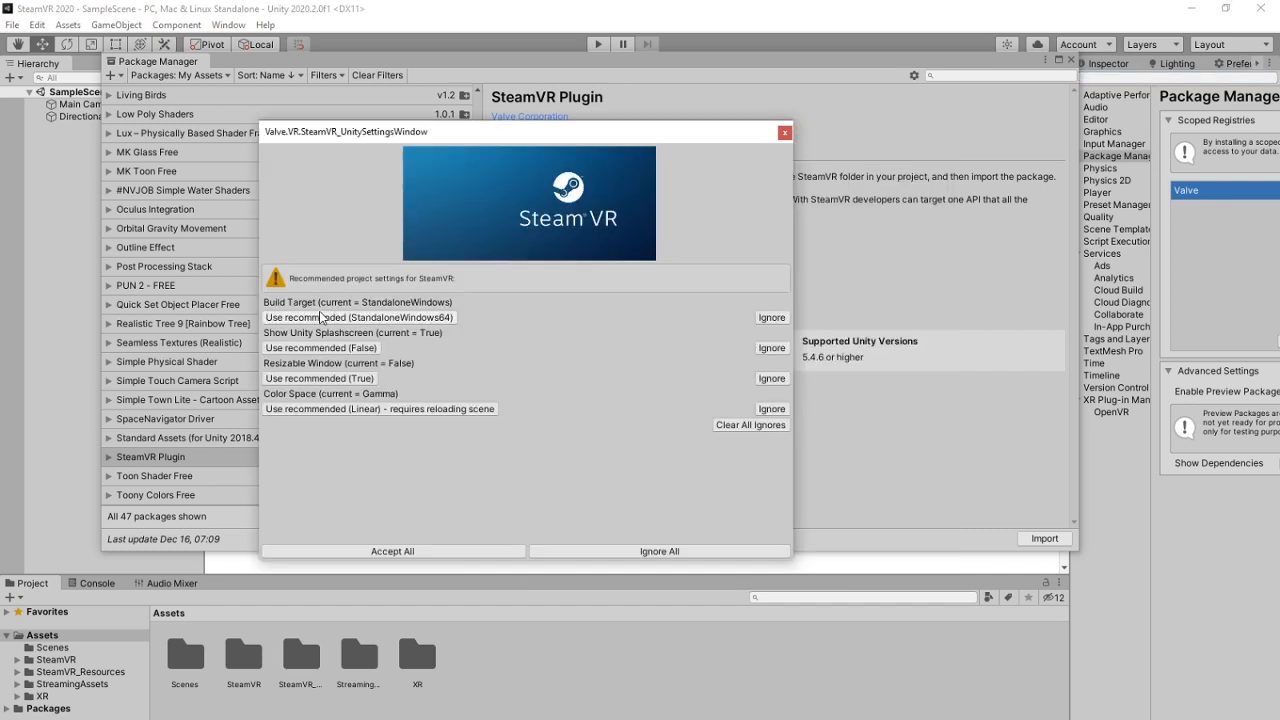
mouse_move(448, 460)
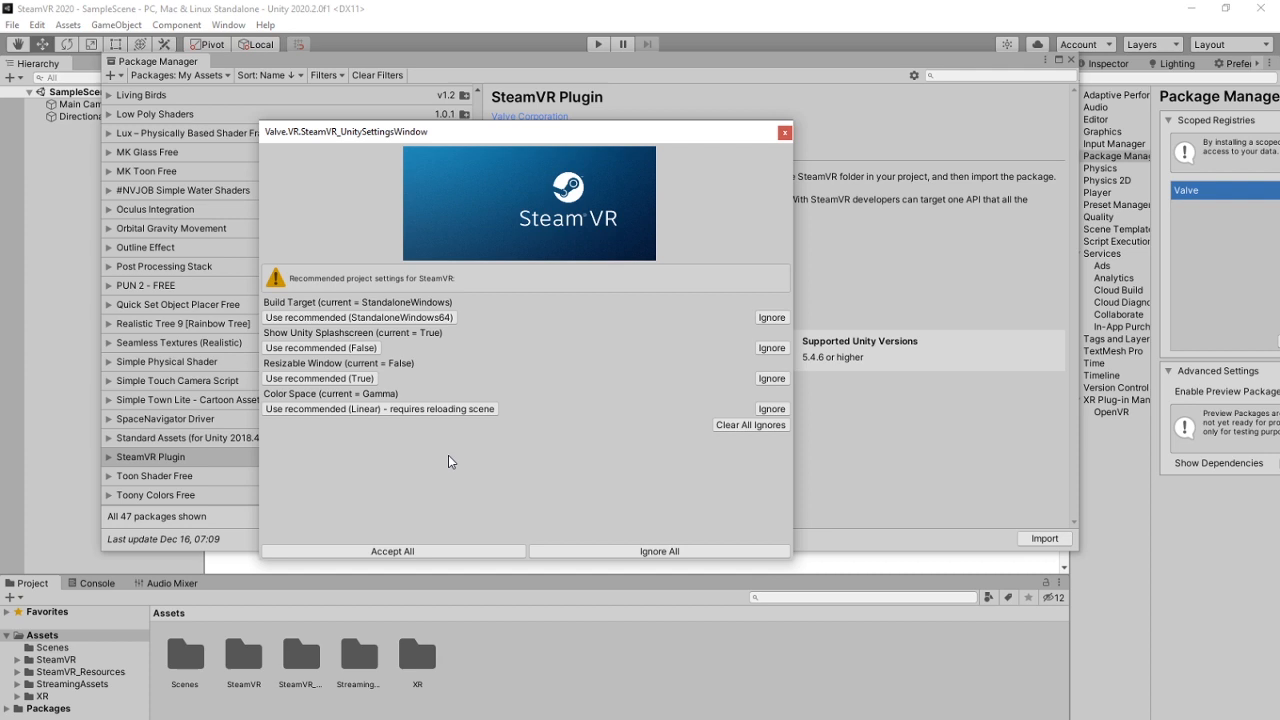
mouse_move(408, 152)
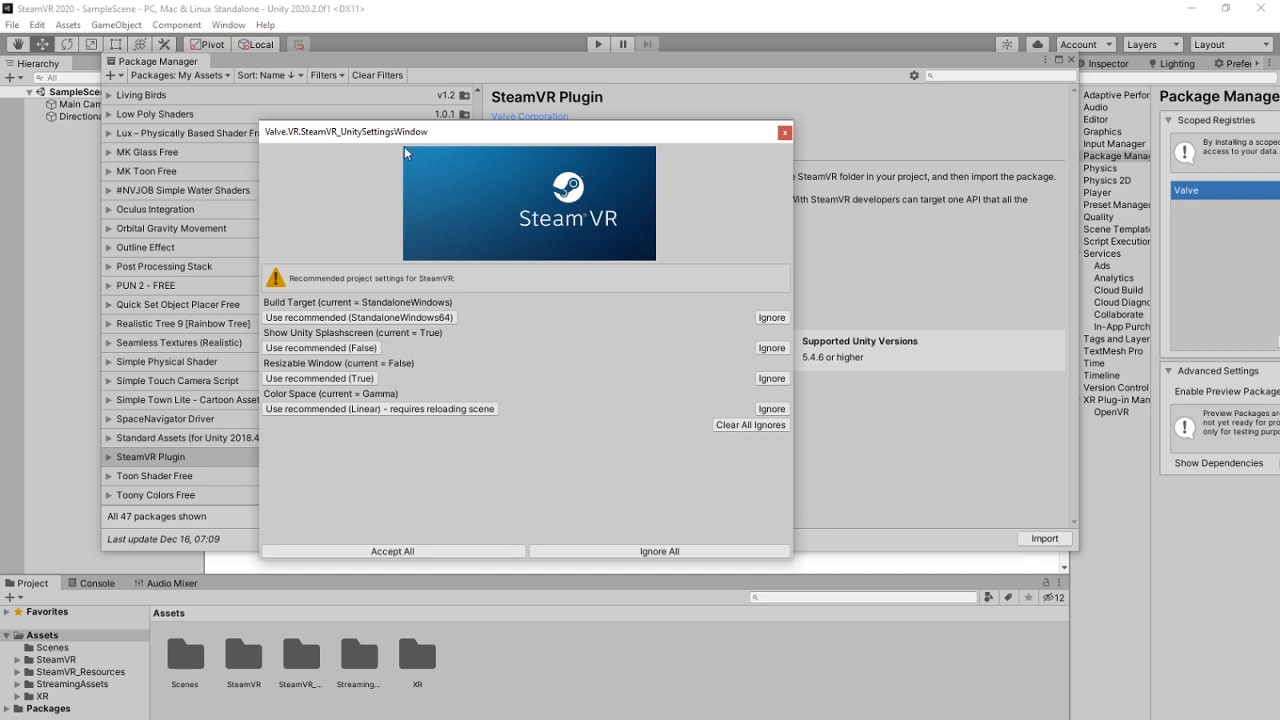
left_click(392, 552)
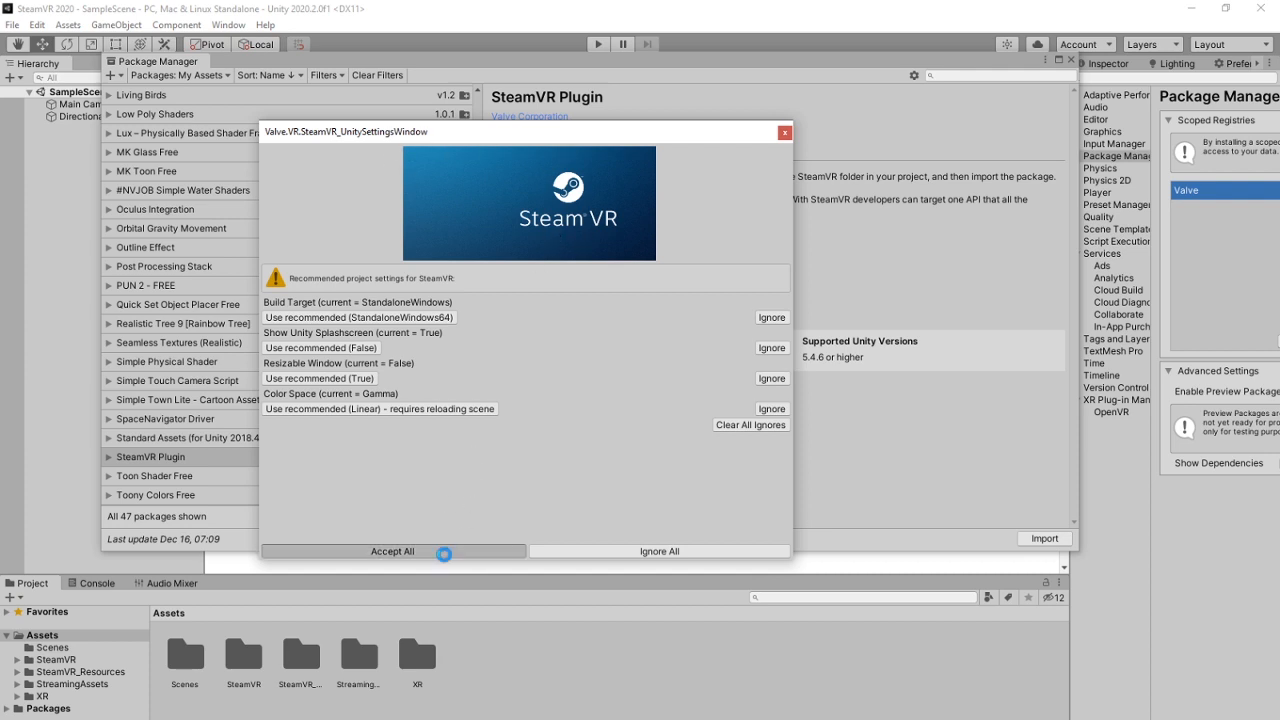
left_click(392, 552)
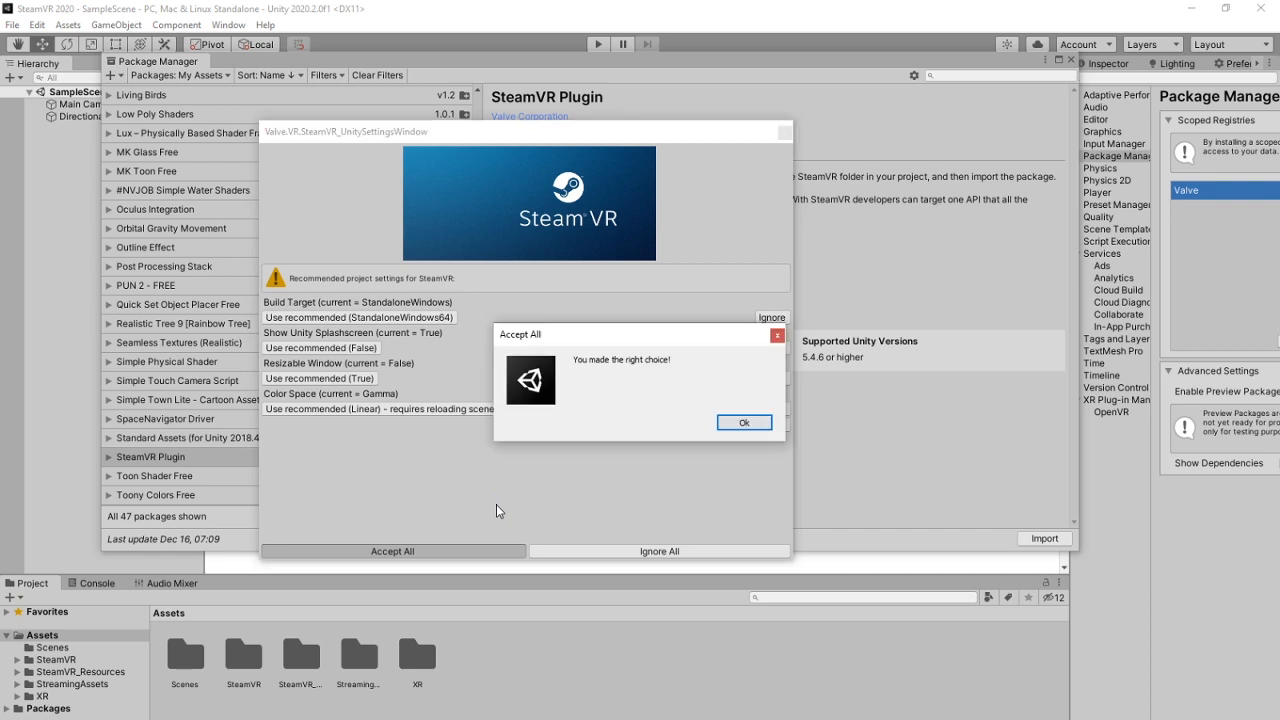
mouse_move(692, 368)
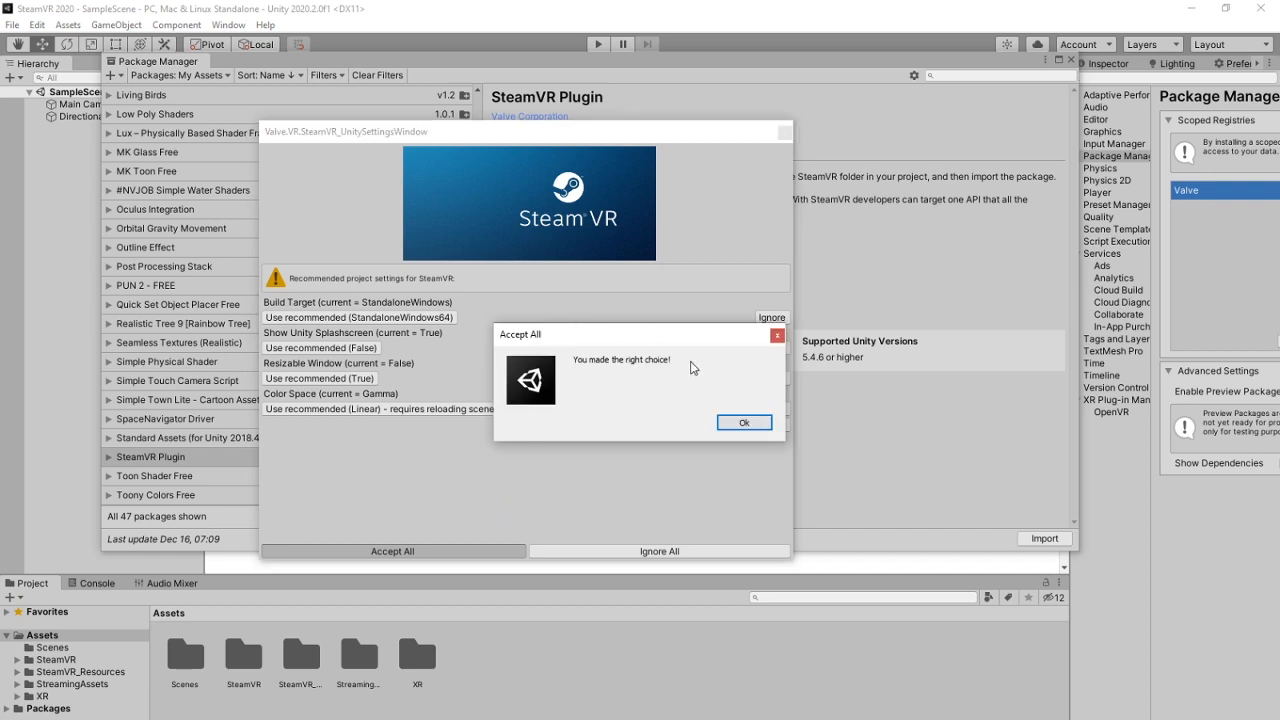
mouse_move(648, 412)
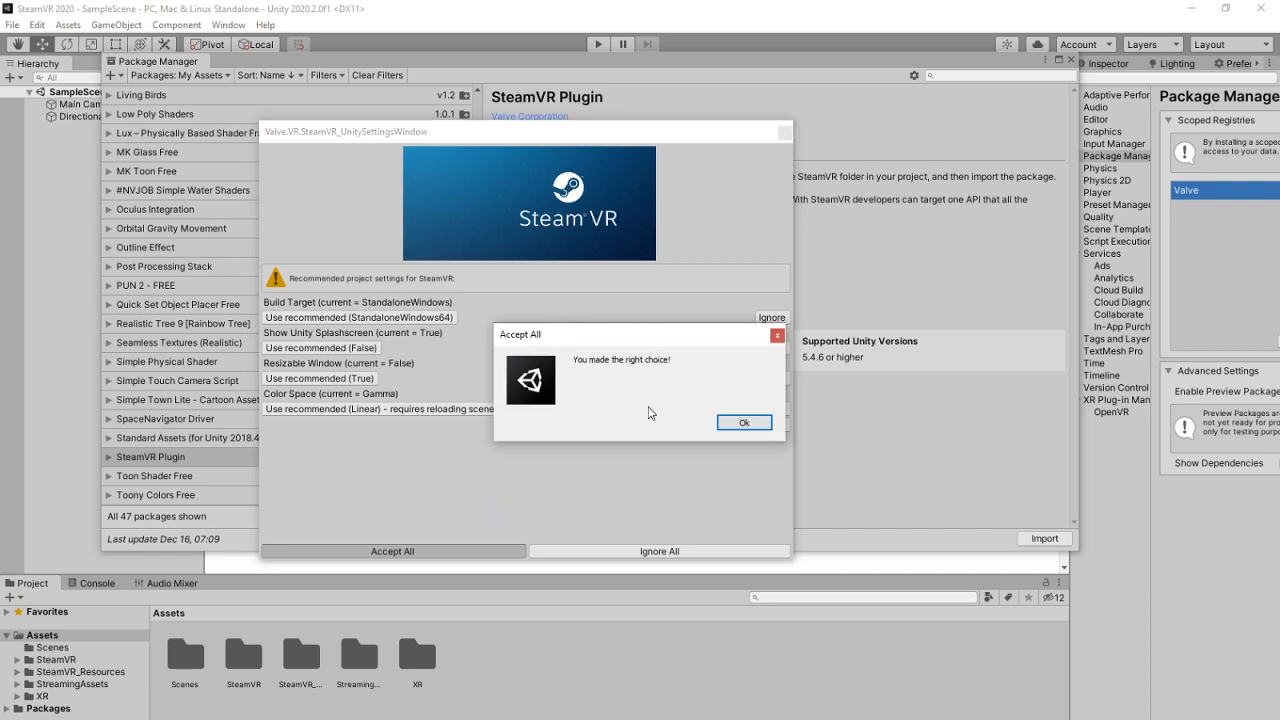
left_click(744, 422)
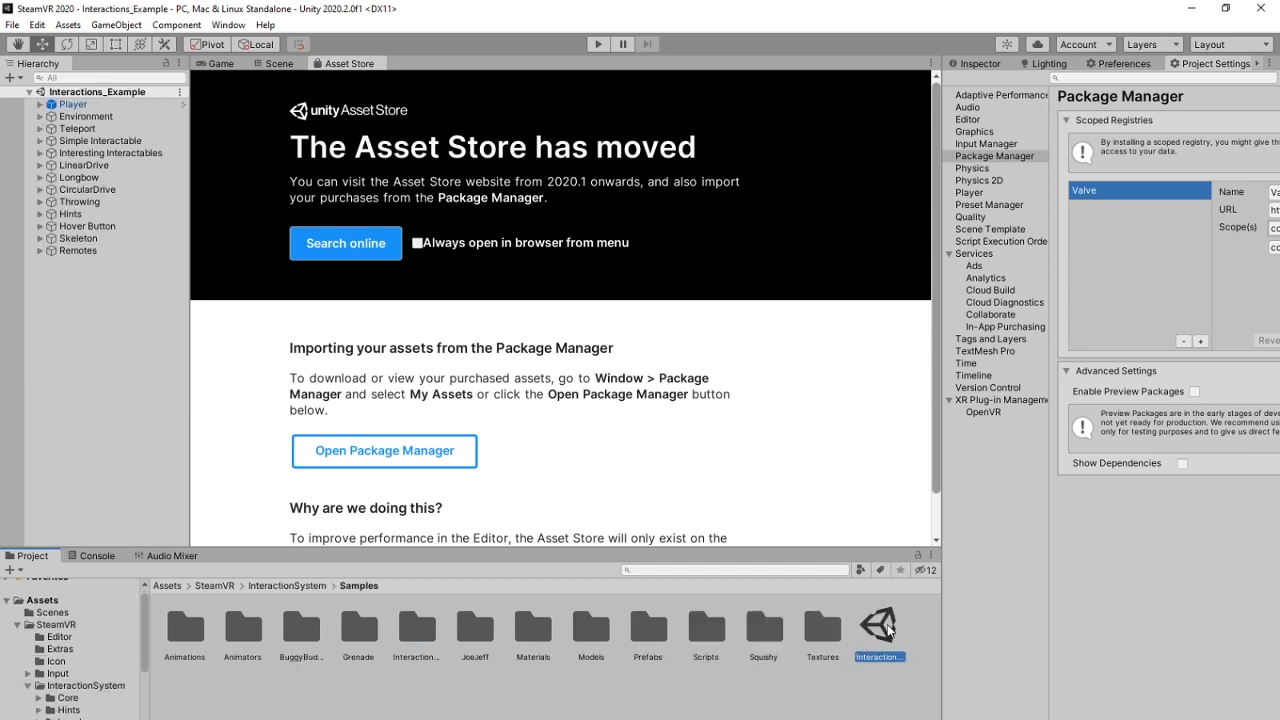
- Play the Interactions_Example scene, inspect the SteamVR initialization error, then stop playing
left_click(278, 62)
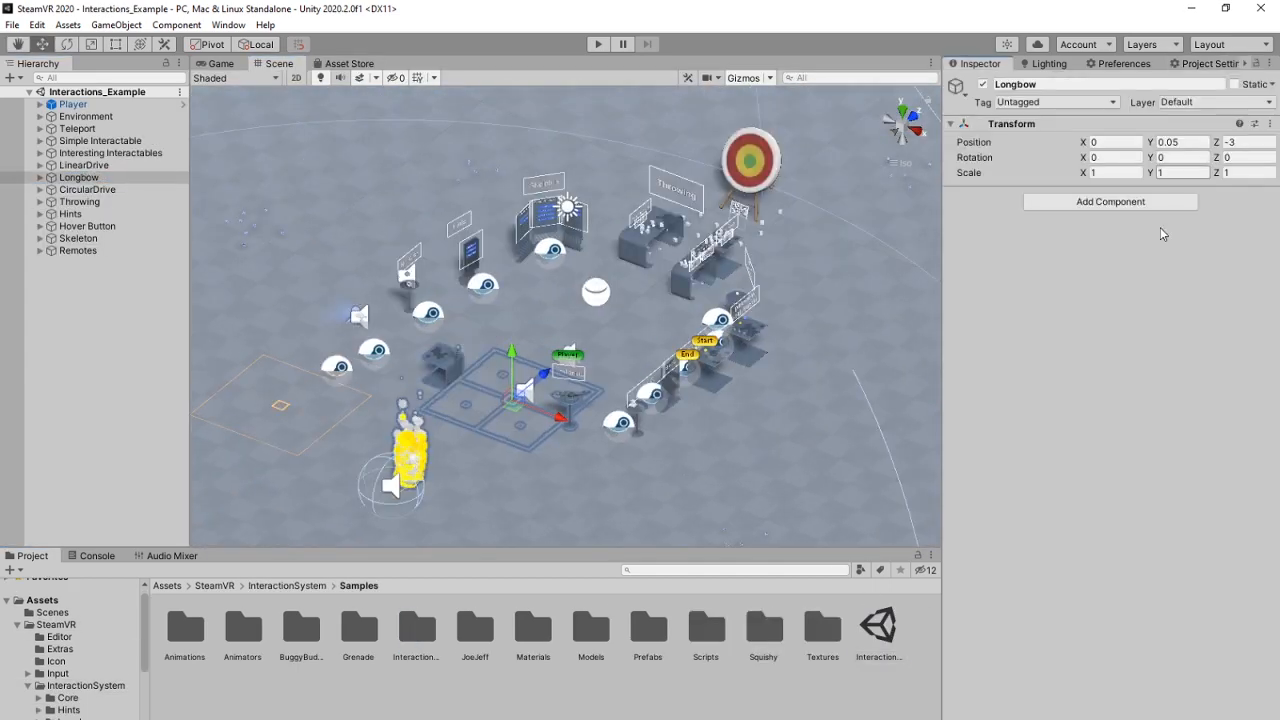
left_click(598, 44)
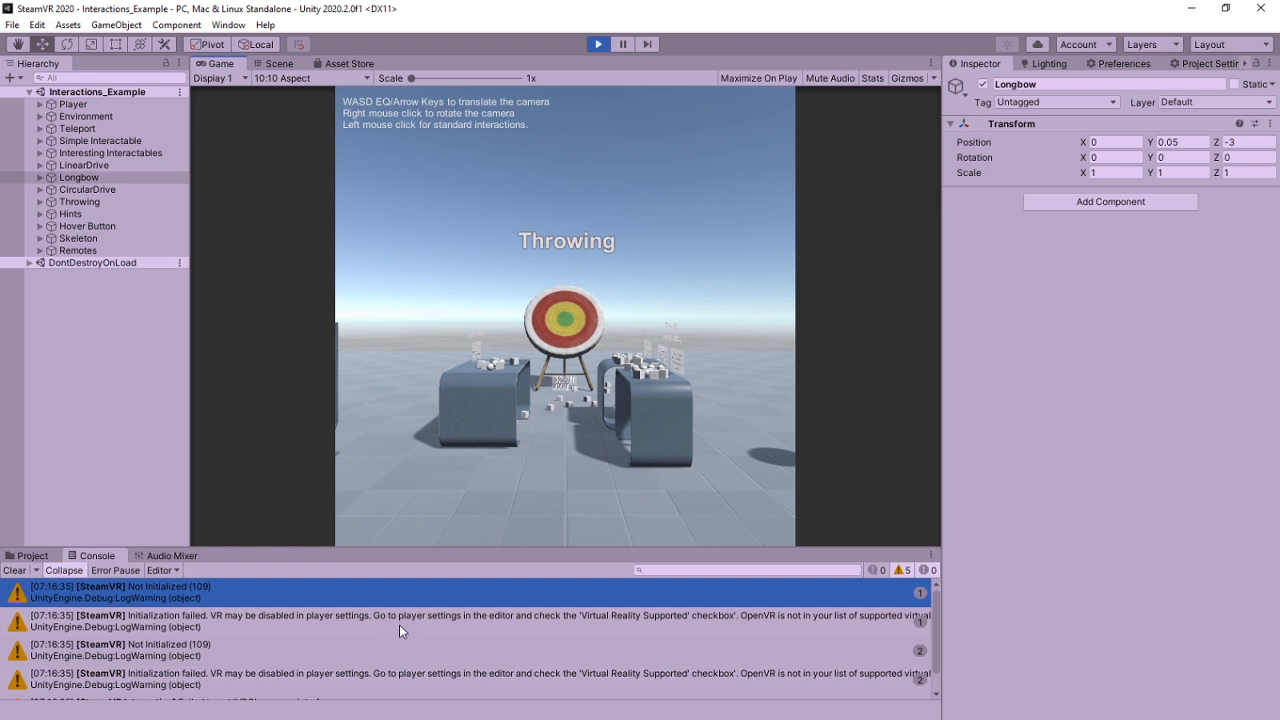
left_click(400, 620)
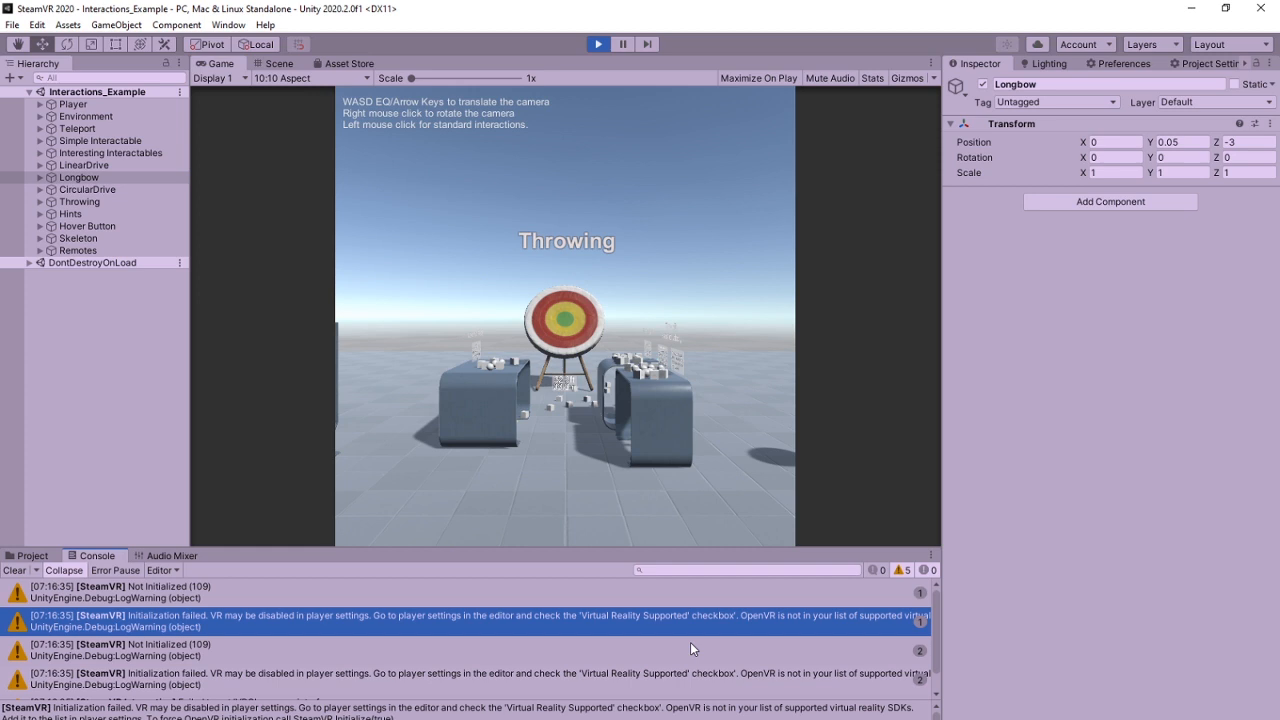
left_click(12, 24)
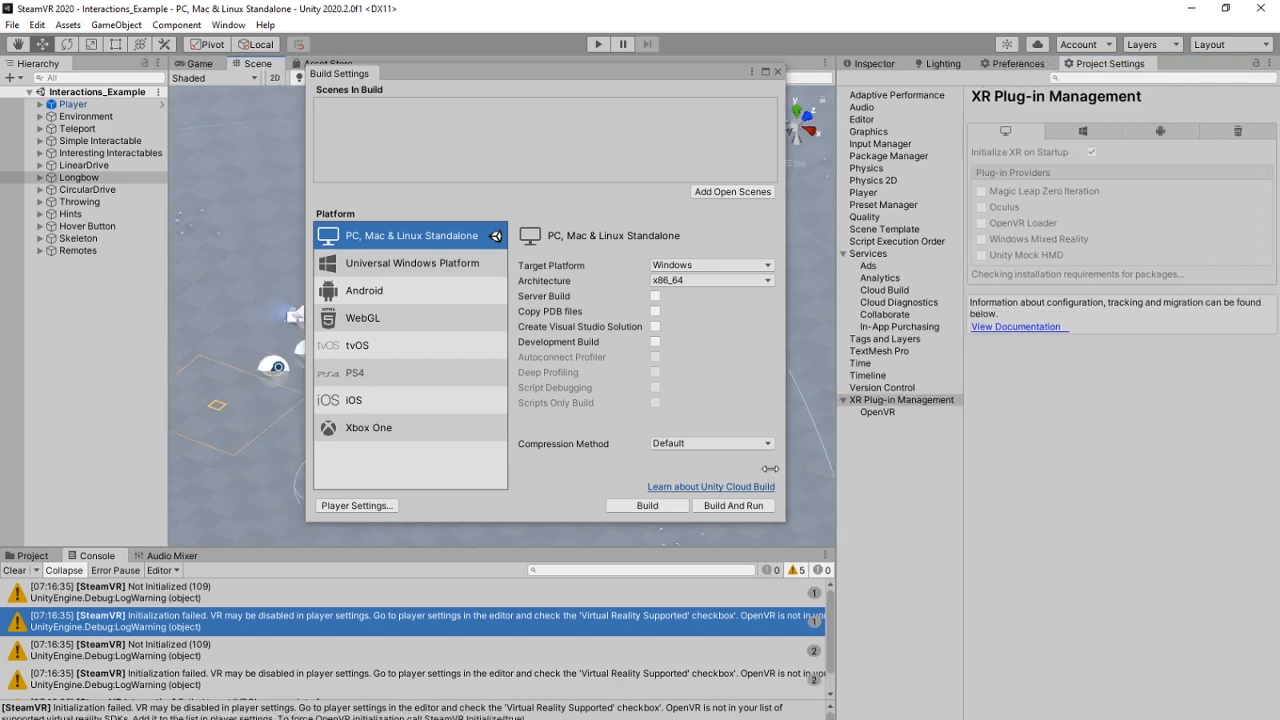
- View the OpenVR plug-in settings and return to the XR Plug-in Management page
left_click(856, 412)
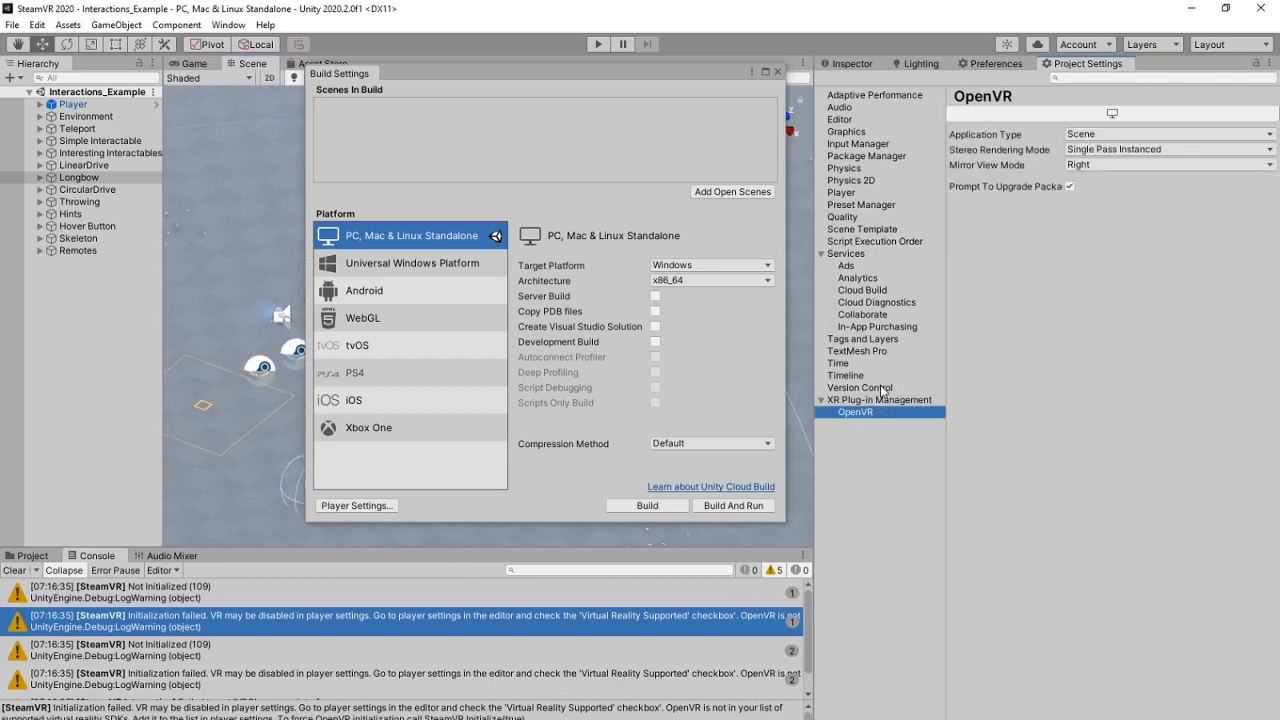
left_click(878, 400)
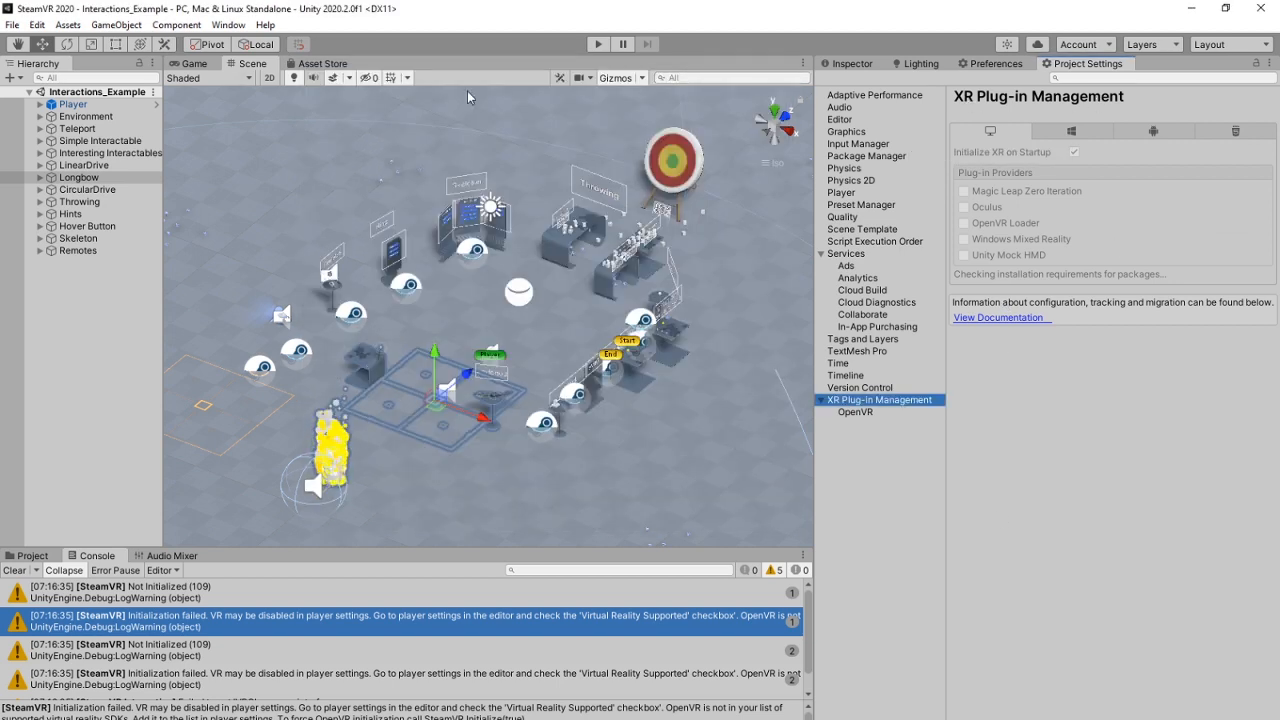
left_click(228, 24)
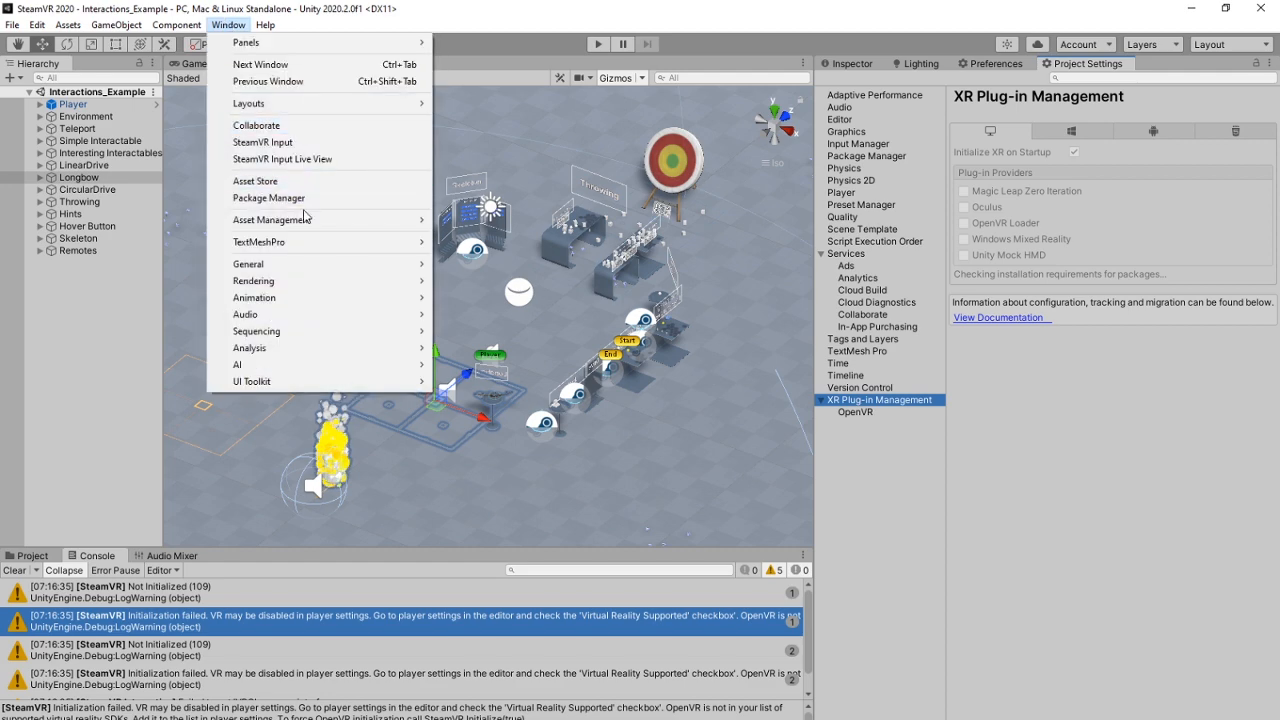
- Update the XR Plugin Management package from 3.2.13 to 3.2.17 via the Unity Registry list
left_click(268, 198)
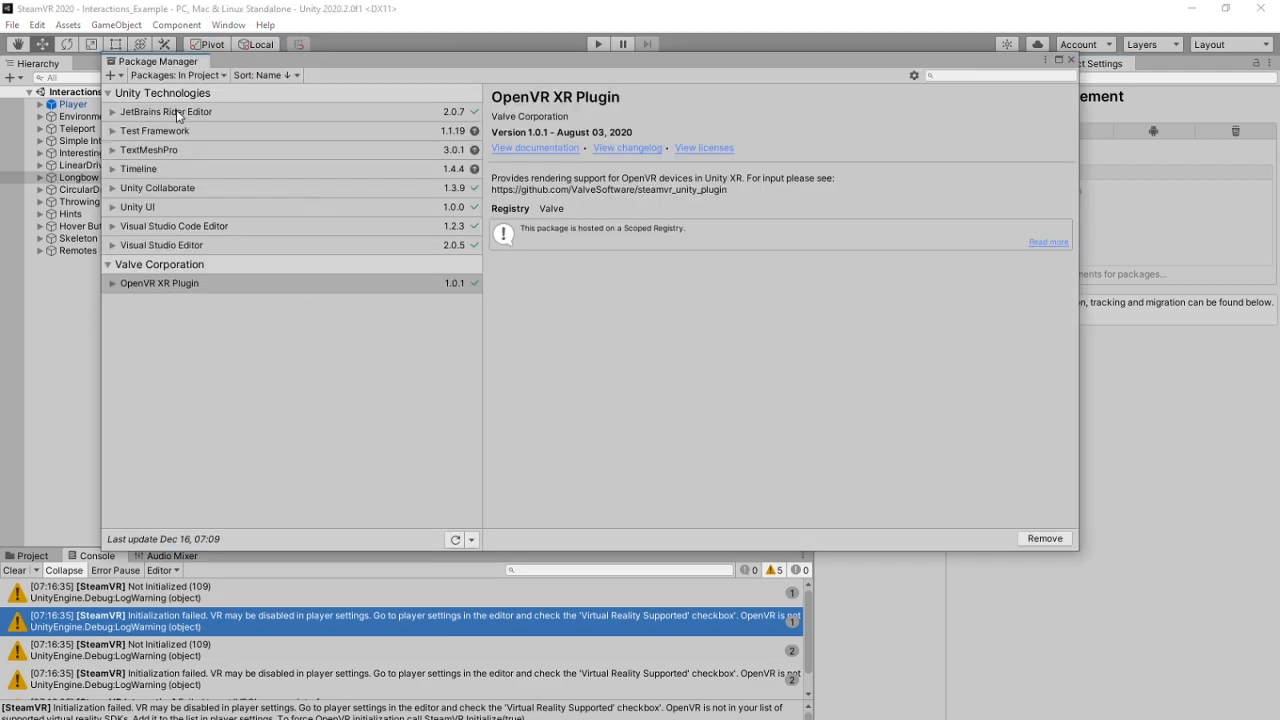
left_click(176, 76)
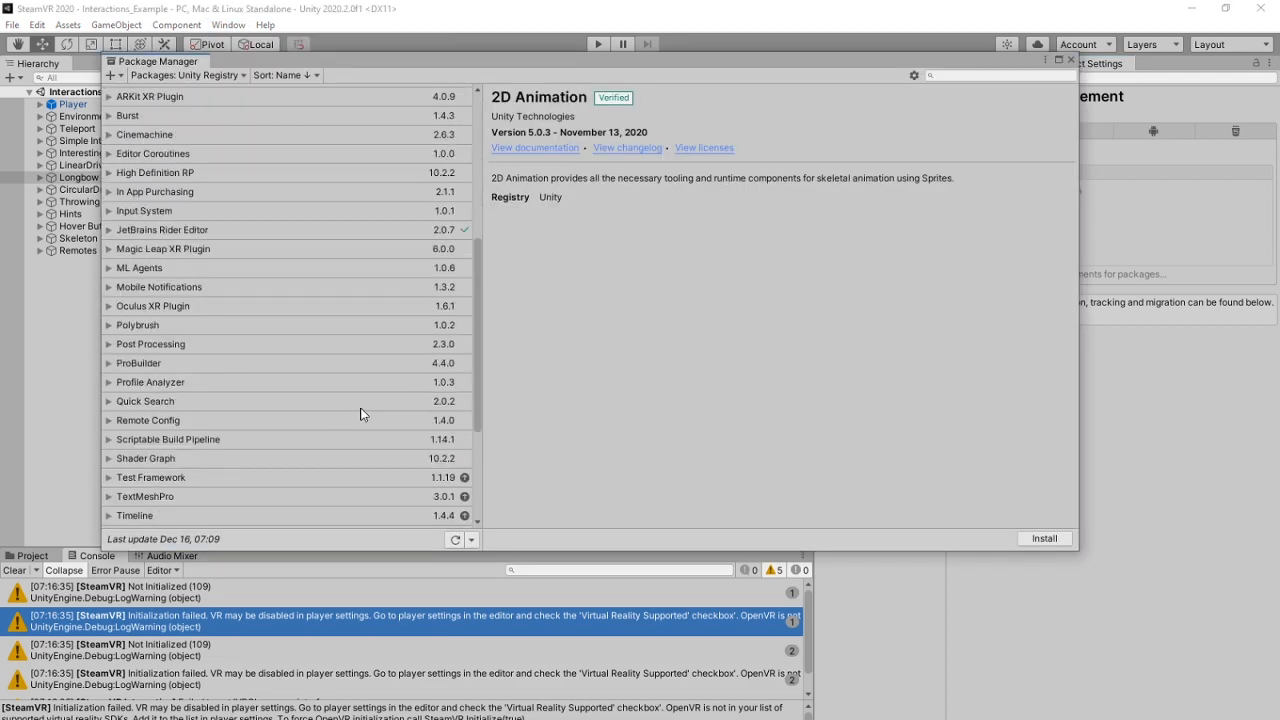
scroll("down", 3)
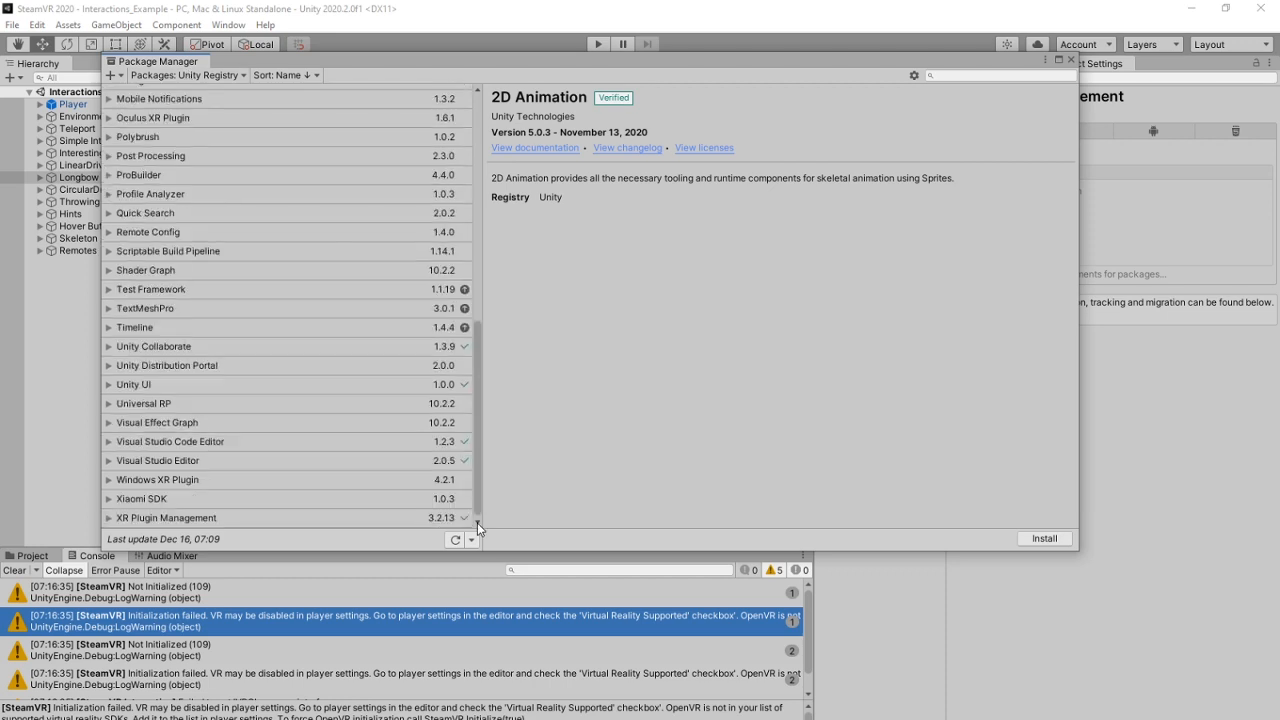
left_click(166, 516)
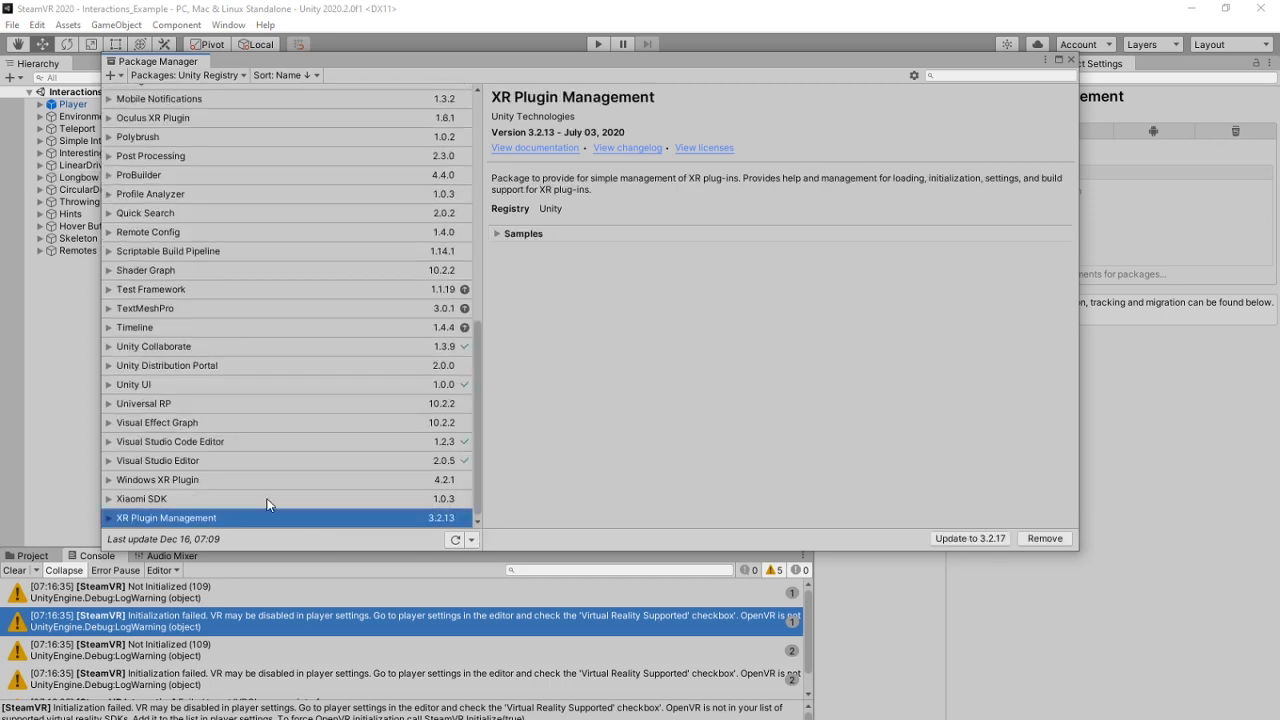
mouse_move(958, 538)
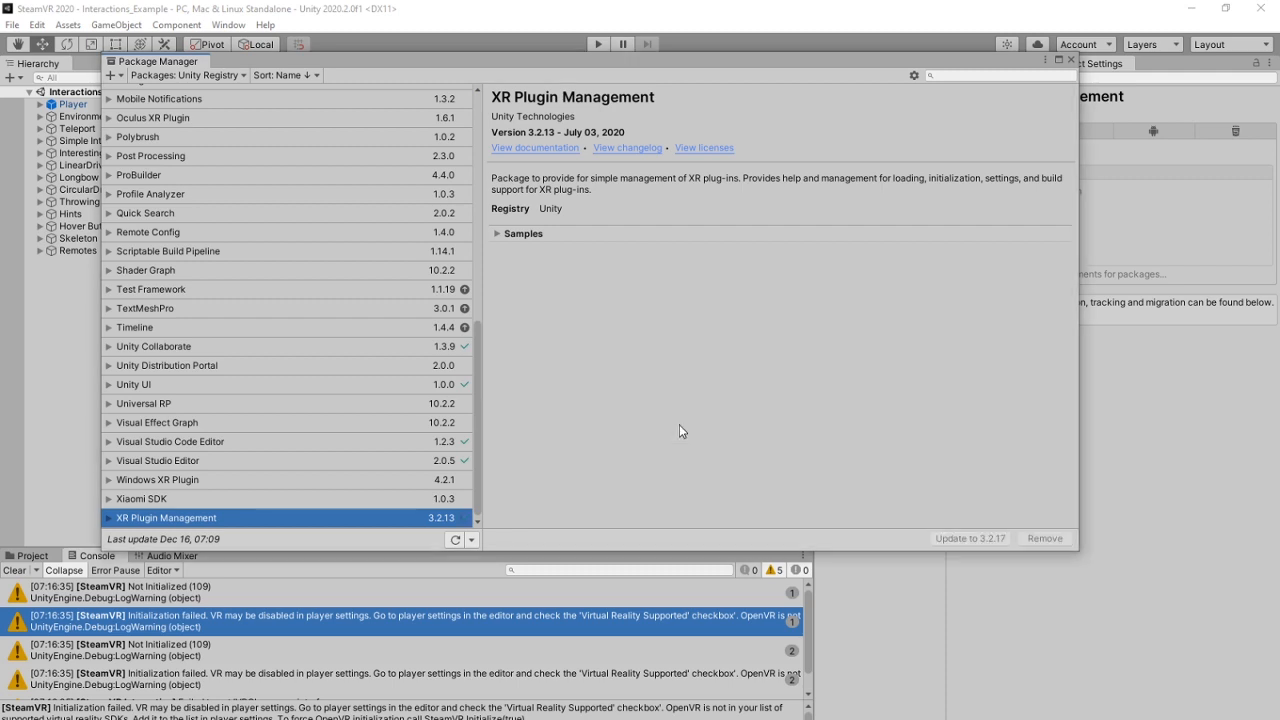
left_click(968, 538)
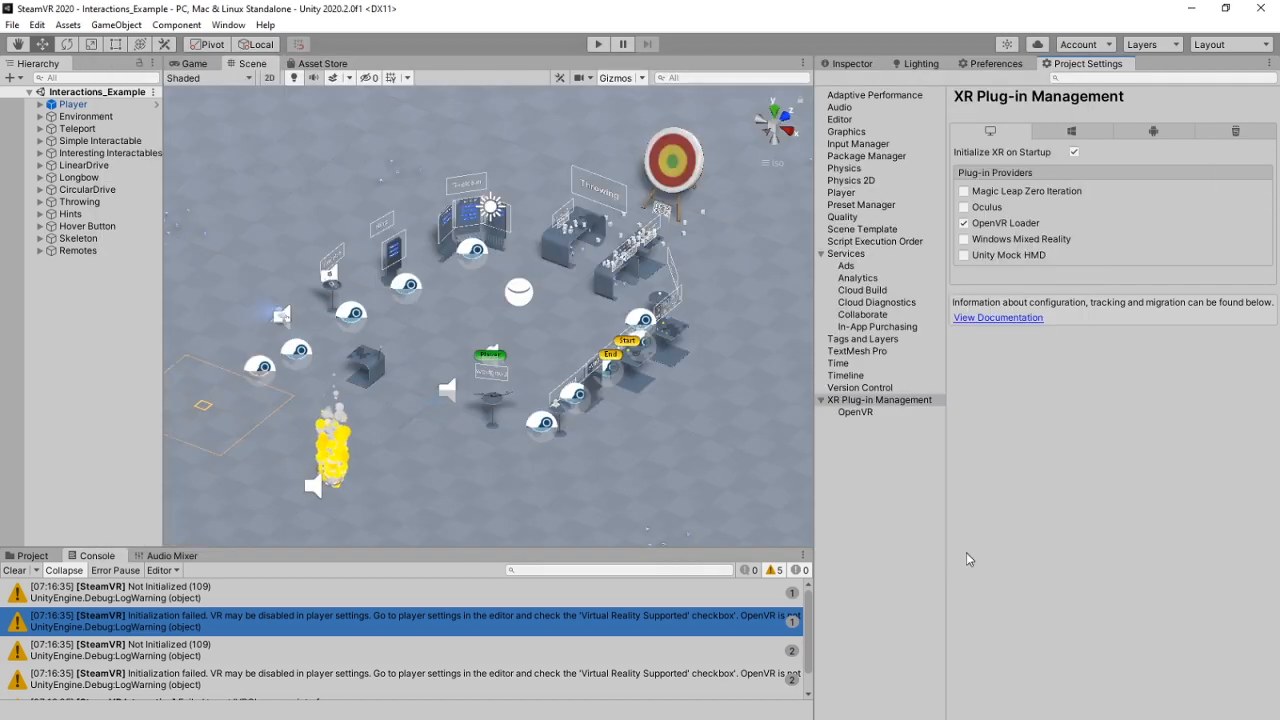
- Check the project settings page and reopen the Package Manager to confirm XR Plugin Management 3.2.17
left_click(860, 388)
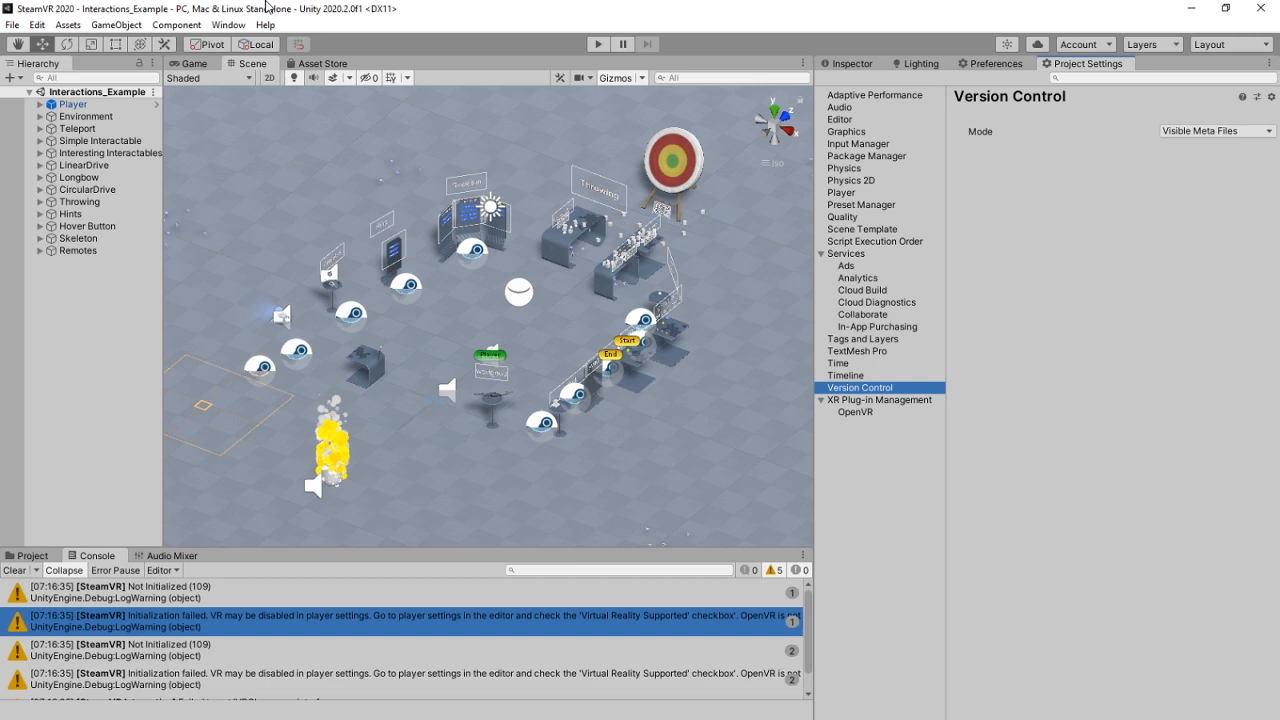
left_click(228, 24)
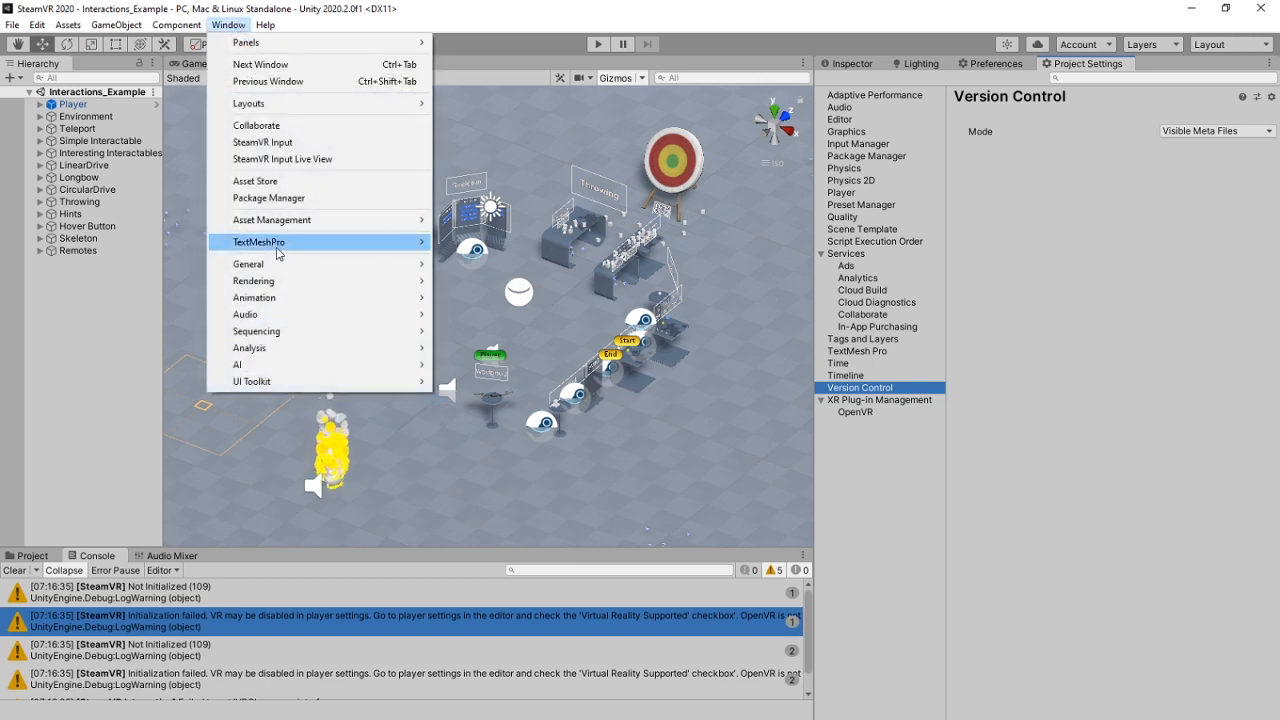
left_click(268, 198)
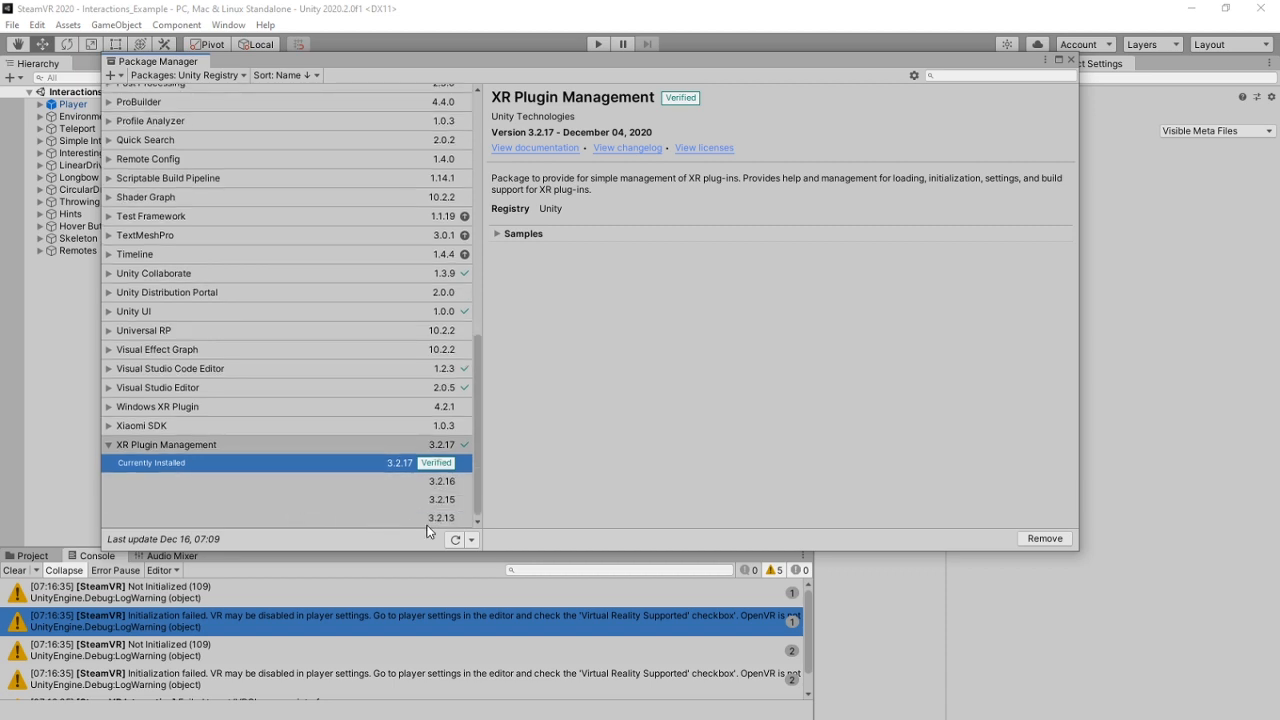
mouse_move(448, 532)
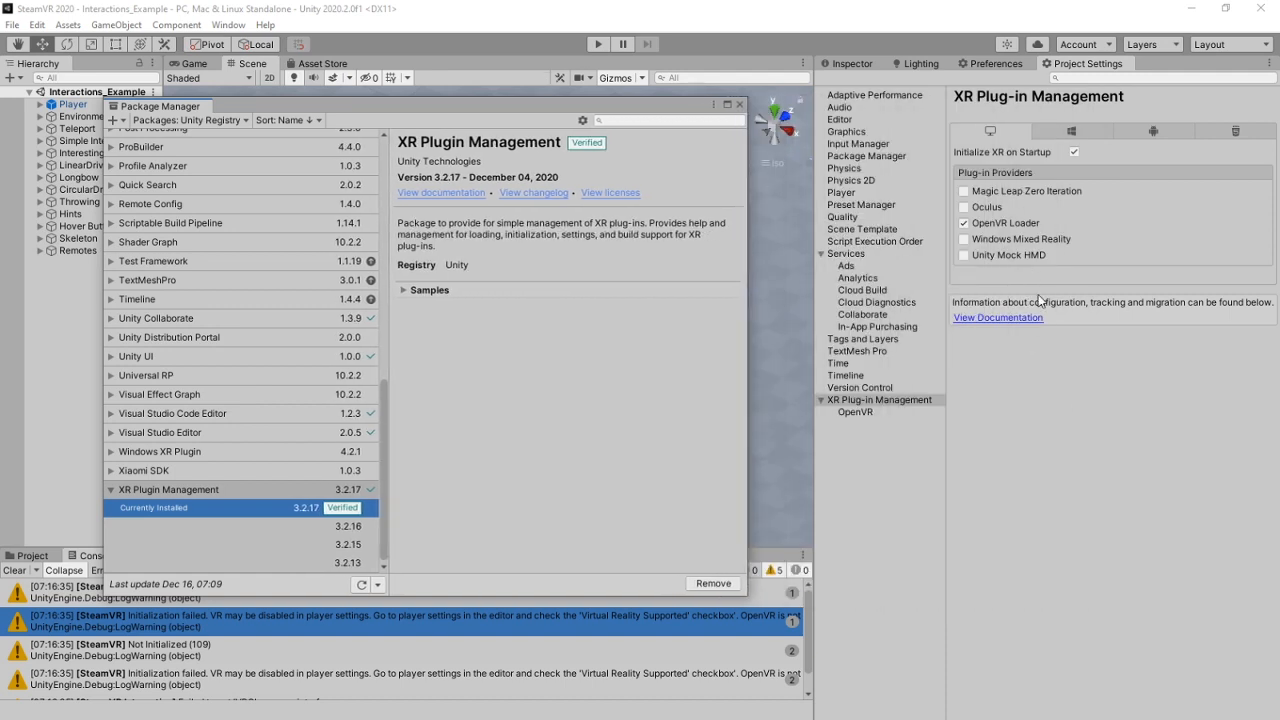
mouse_move(1048, 374)
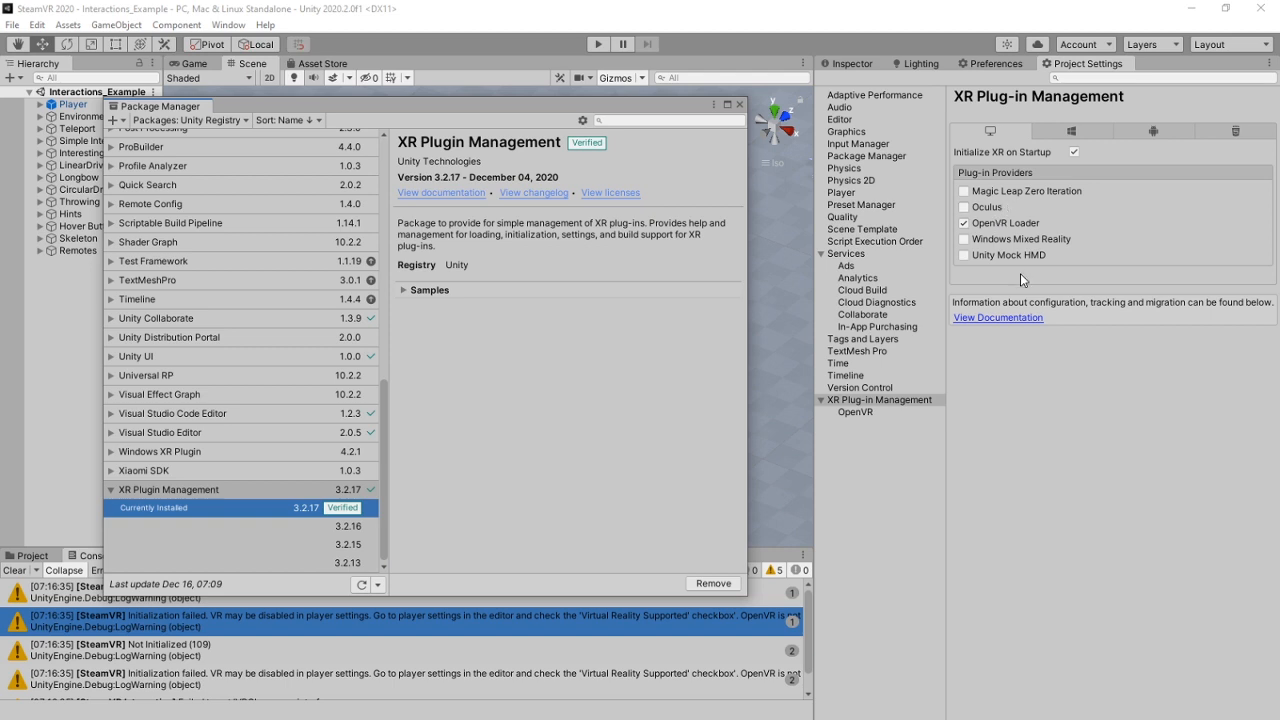
mouse_move(304, 532)
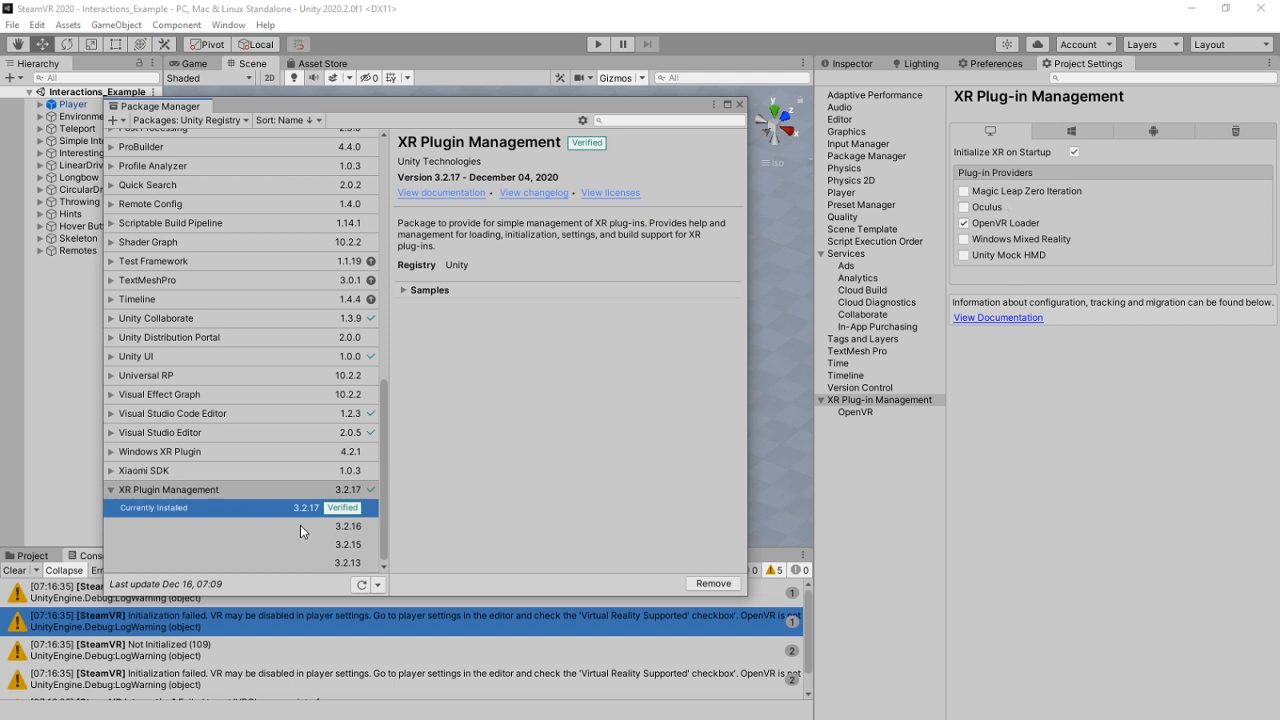
mouse_move(266, 516)
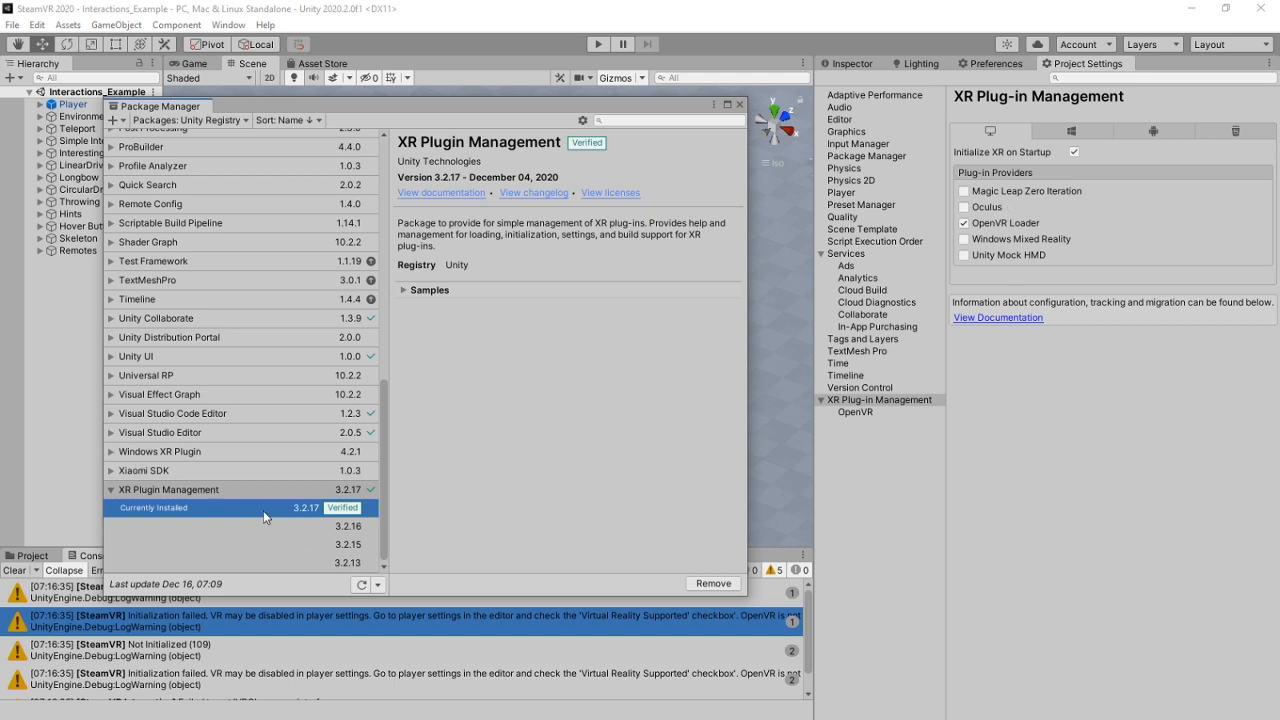
mouse_move(270, 532)
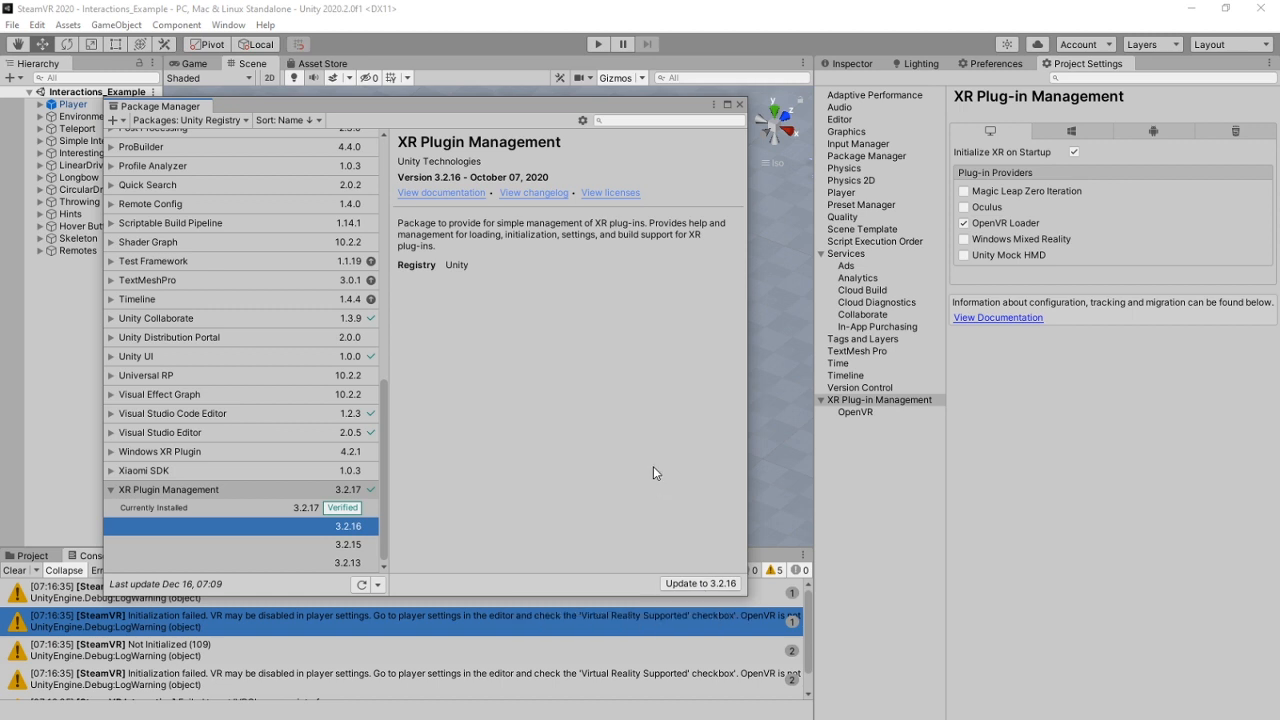
mouse_move(648, 428)
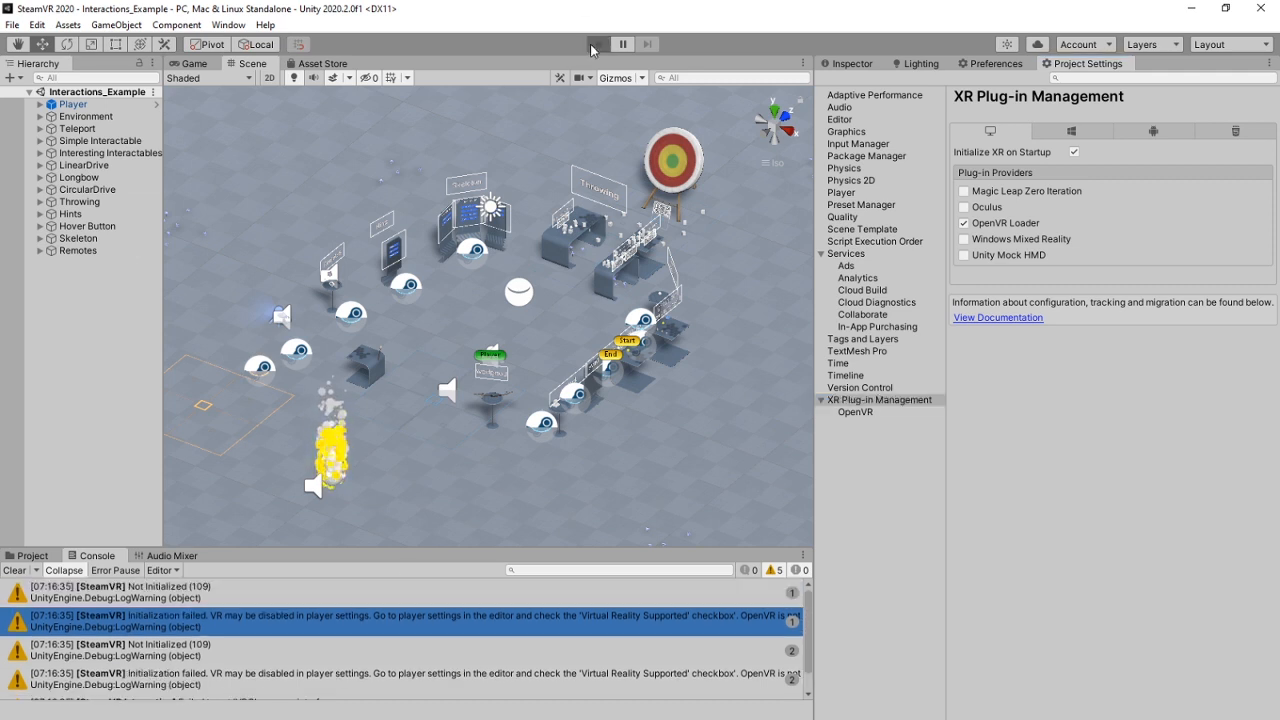
mouse_move(486, 562)
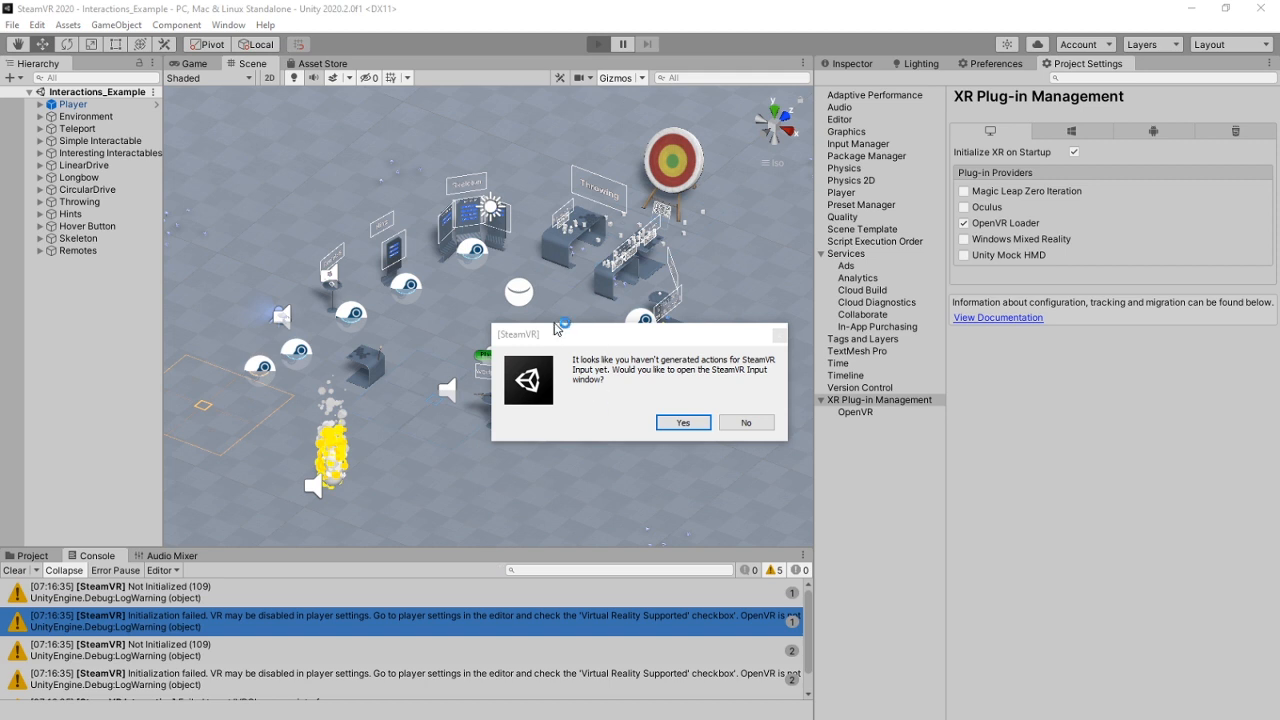
mouse_move(616, 380)
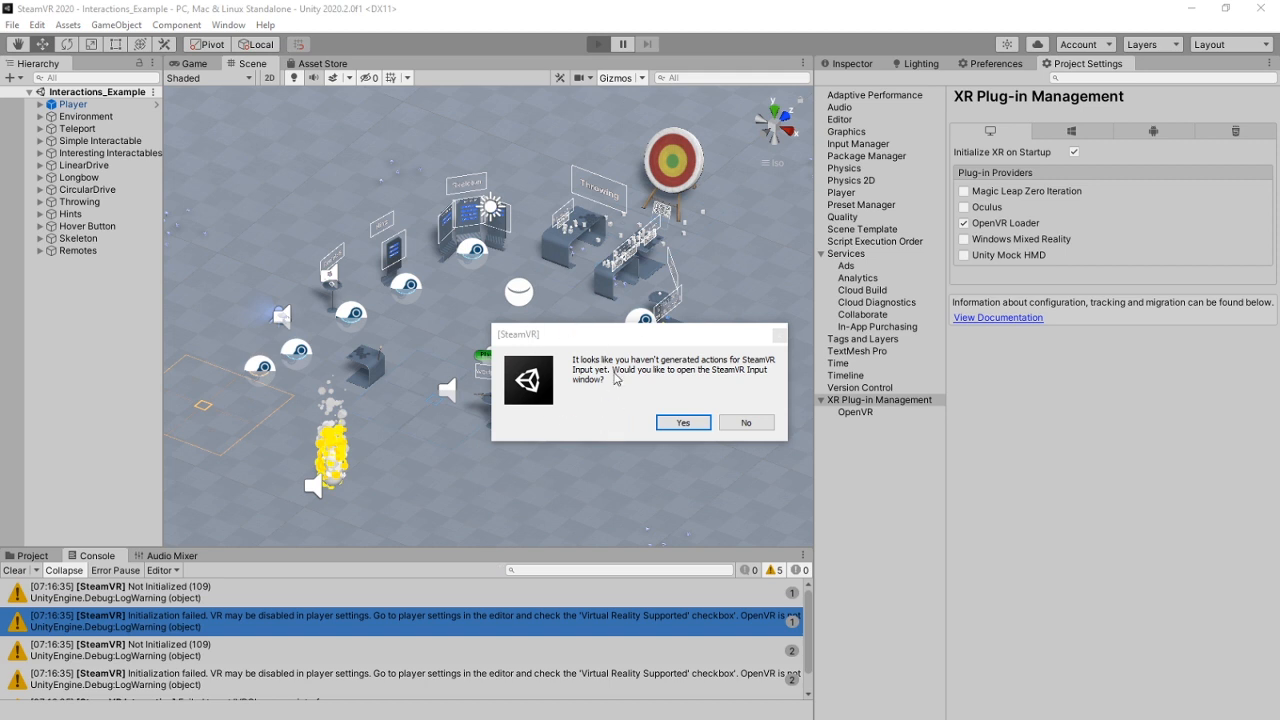
mouse_move(732, 384)
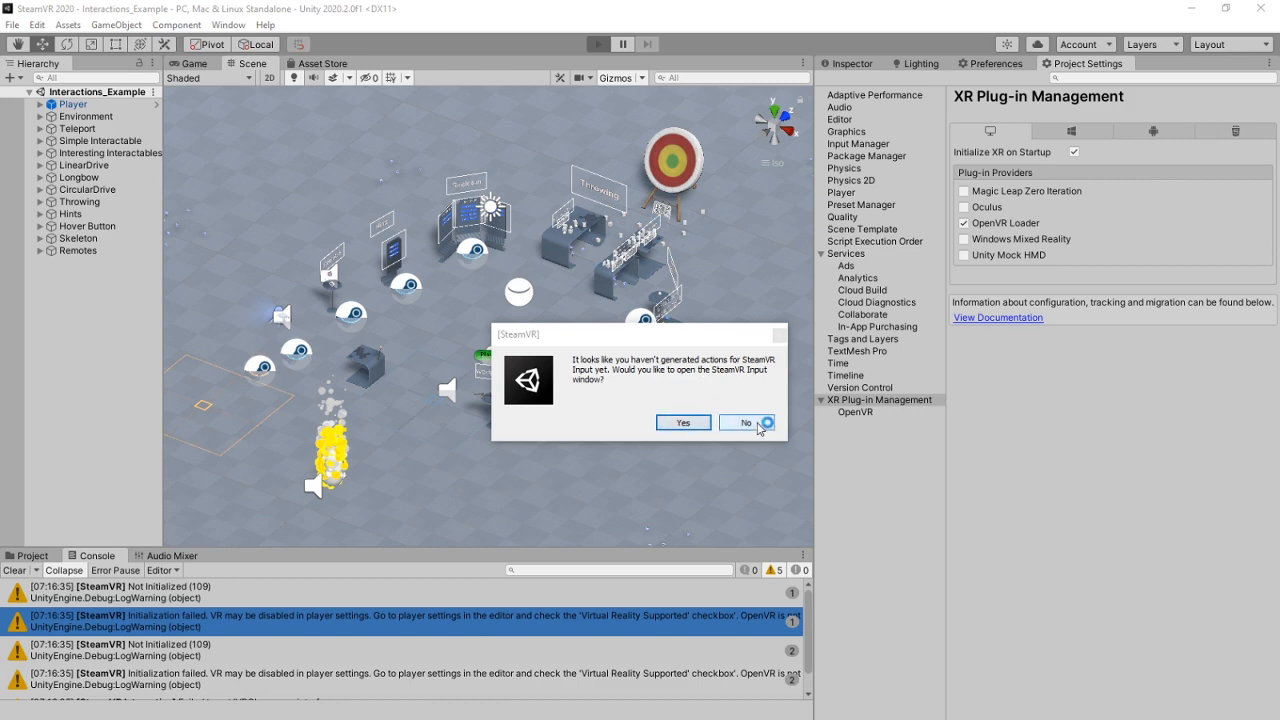
- Decline generating SteamVR Input actions, inspect the missing-actions errors, and stop the running scene
left_click(744, 422)
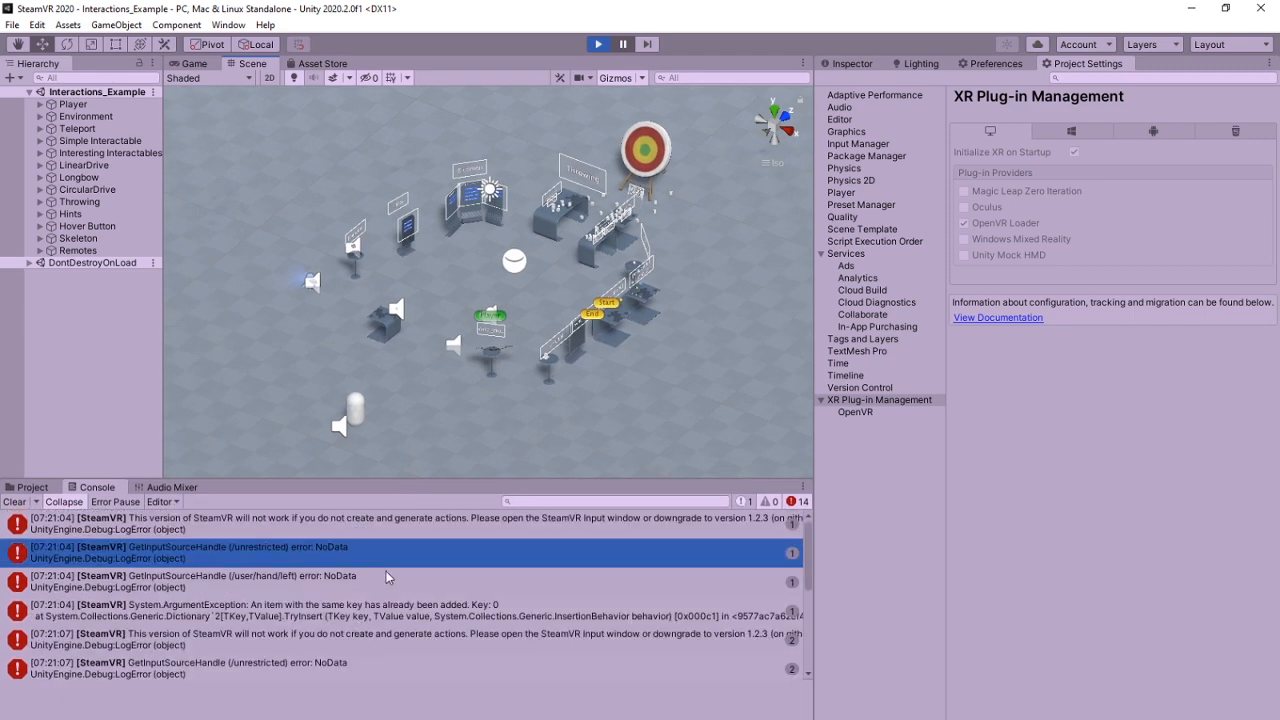
left_click(400, 524)
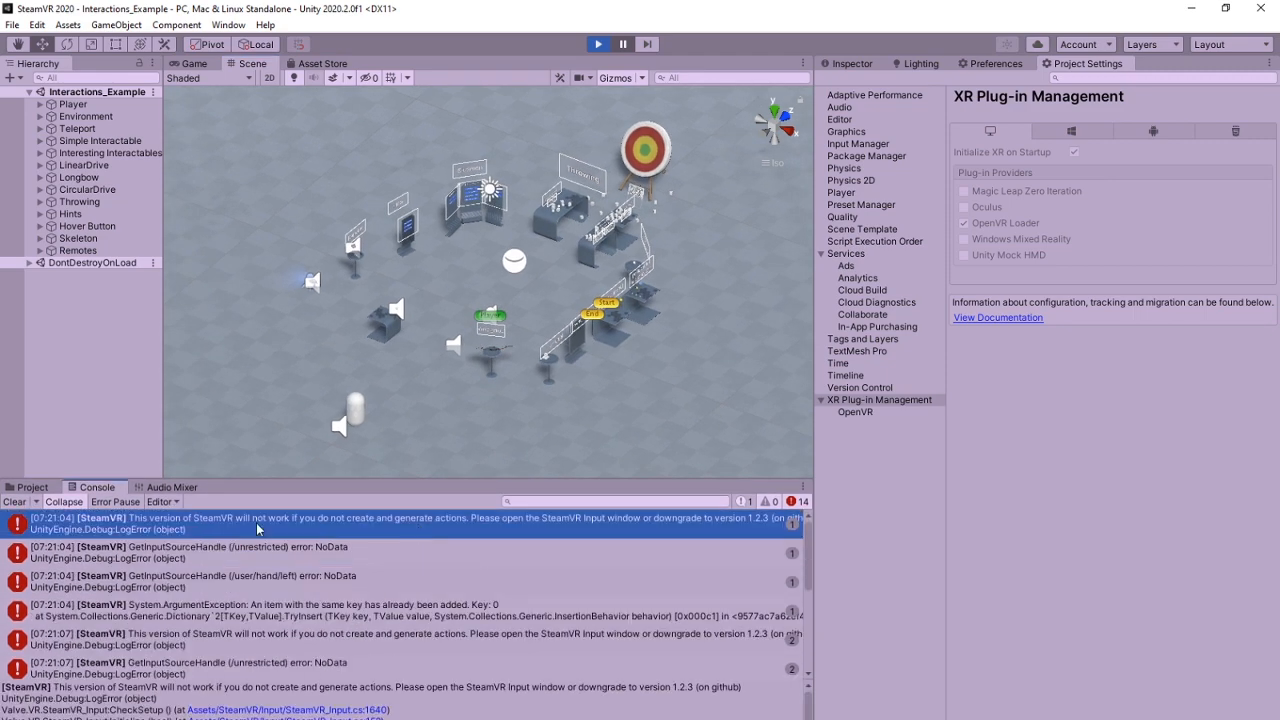
left_click(598, 44)
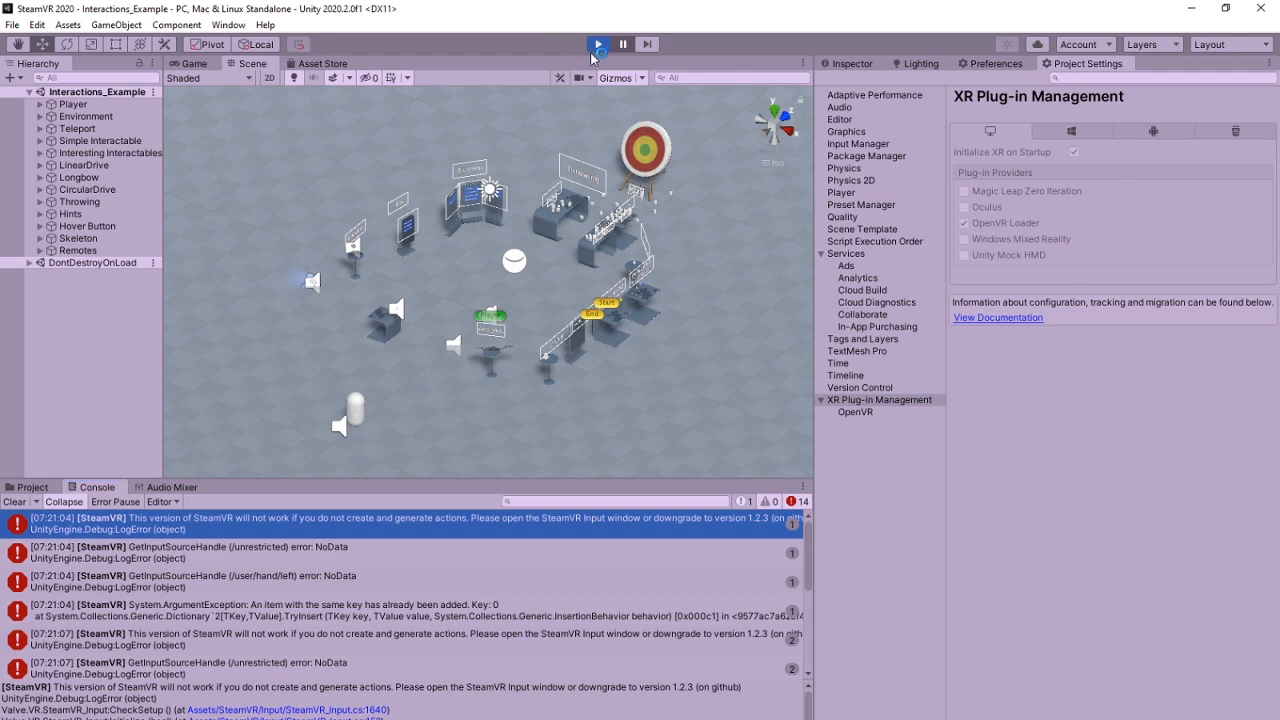
left_click(598, 44)
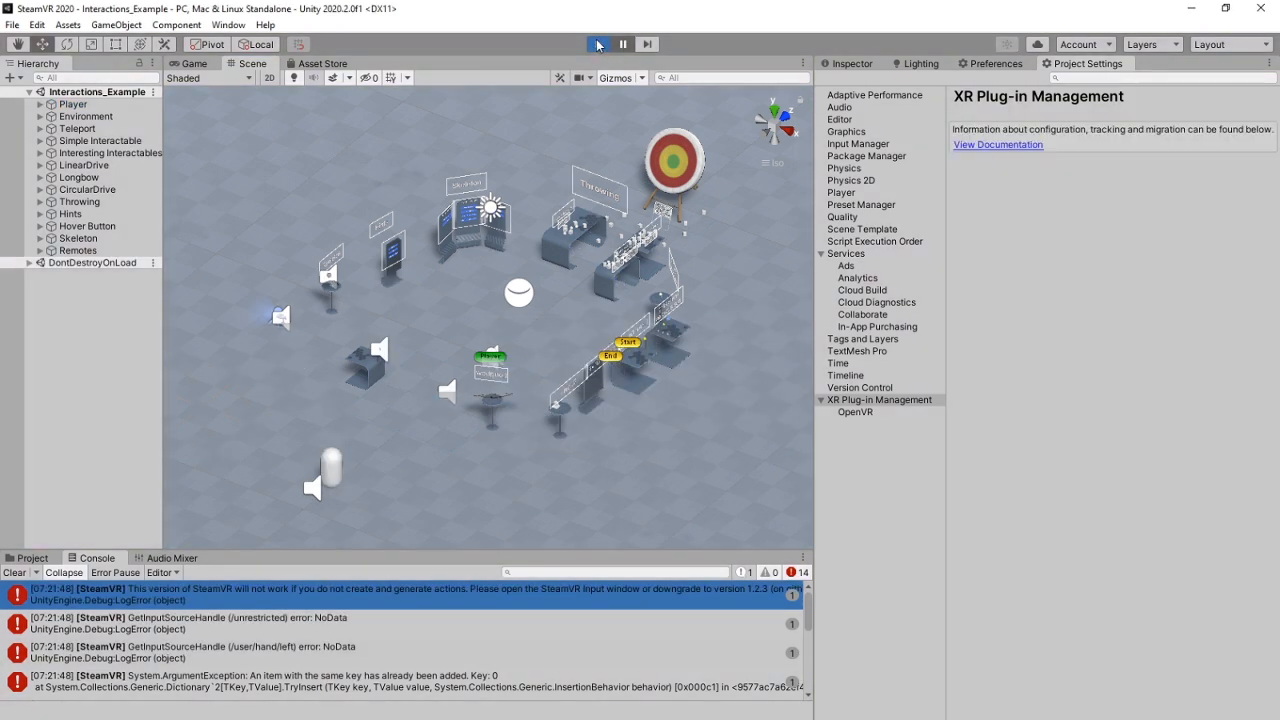
- Accept the example action files in SteamVR Input, save and generate the actions, and close it
left_click(228, 24)
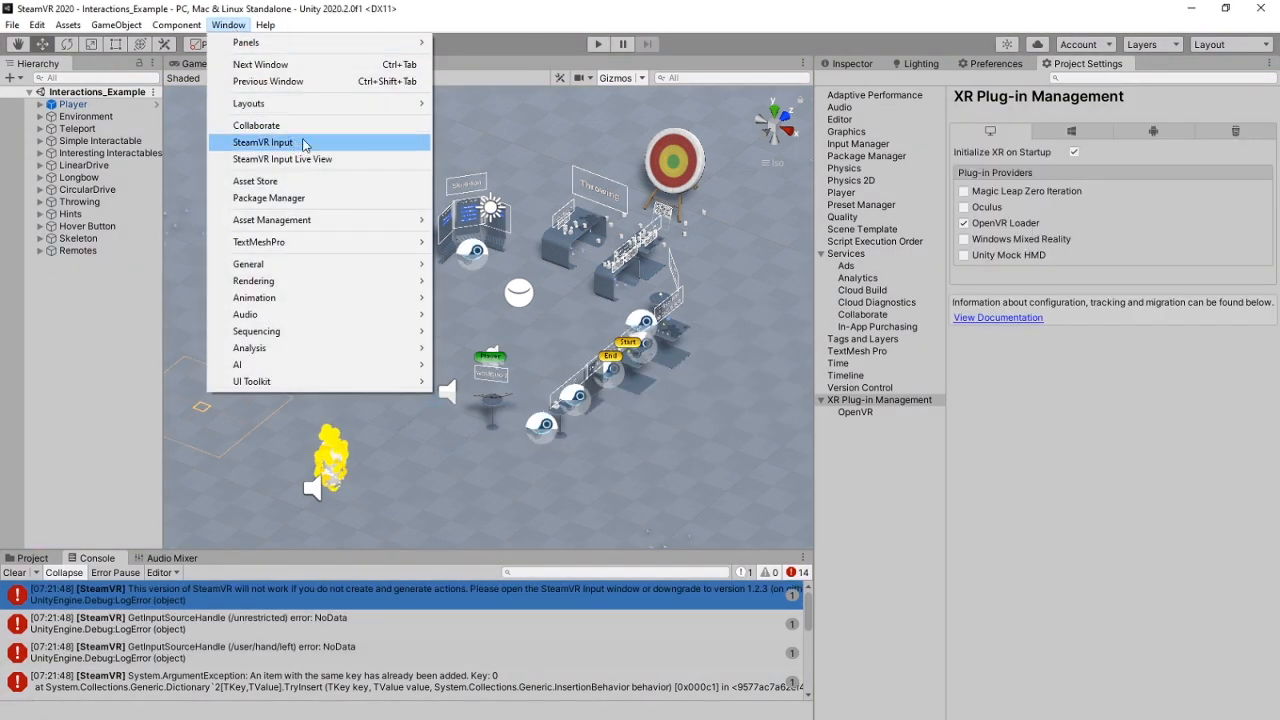
mouse_move(512, 332)
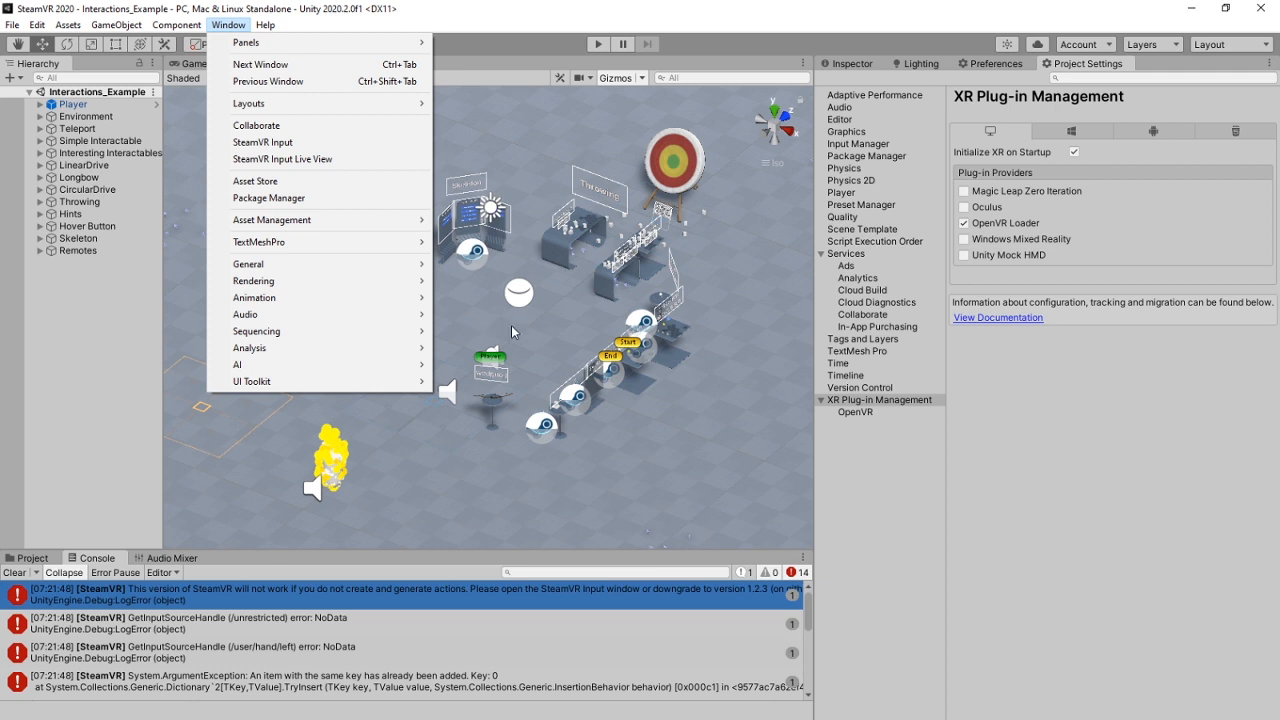
mouse_move(264, 142)
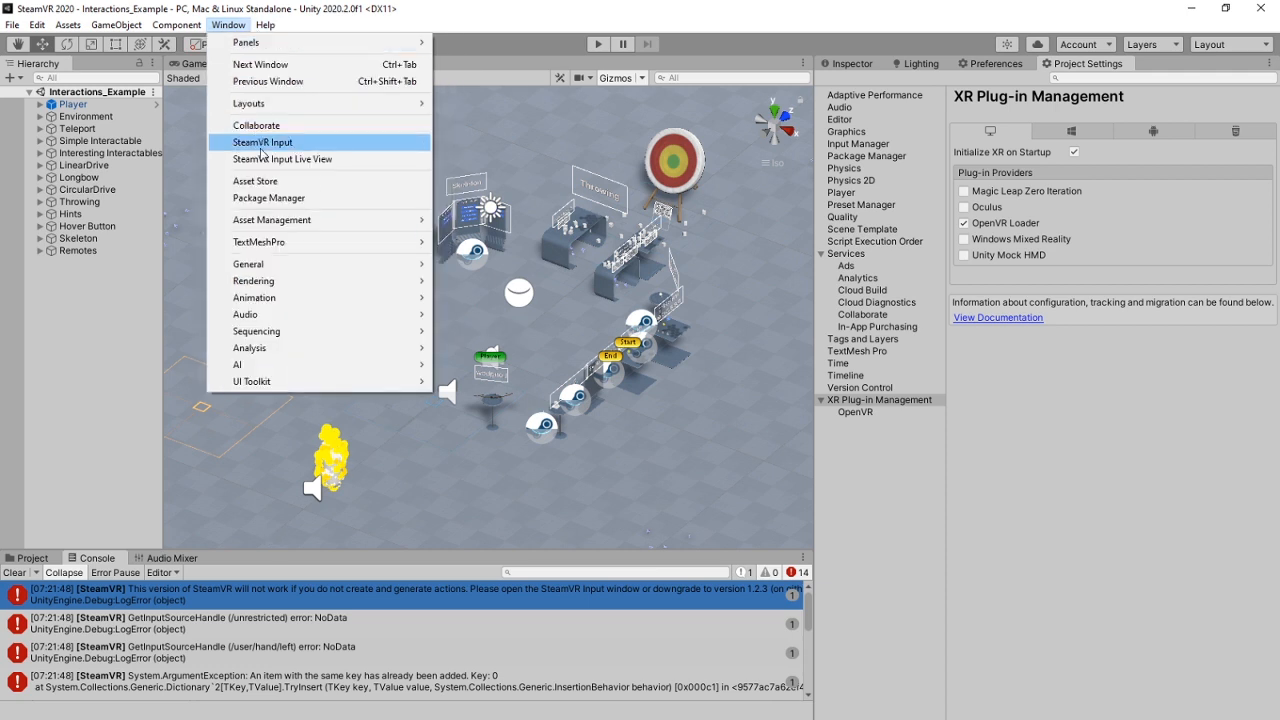
left_click(264, 140)
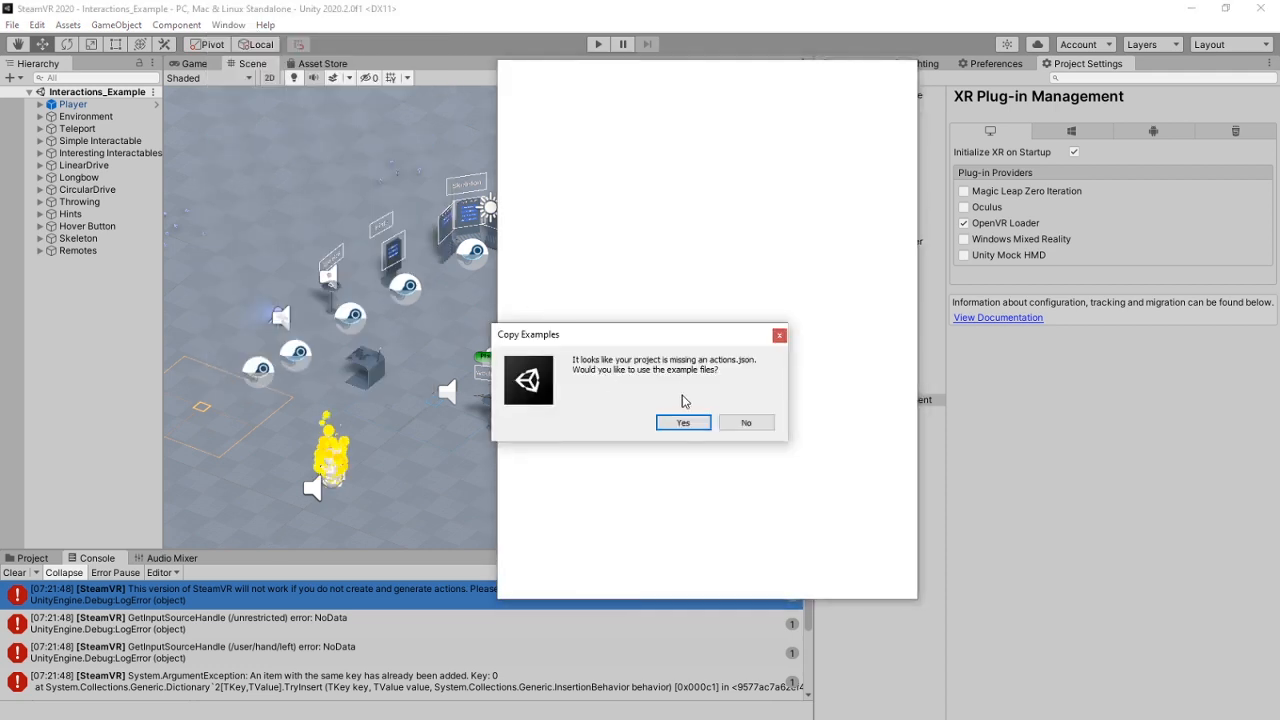
left_click(682, 422)
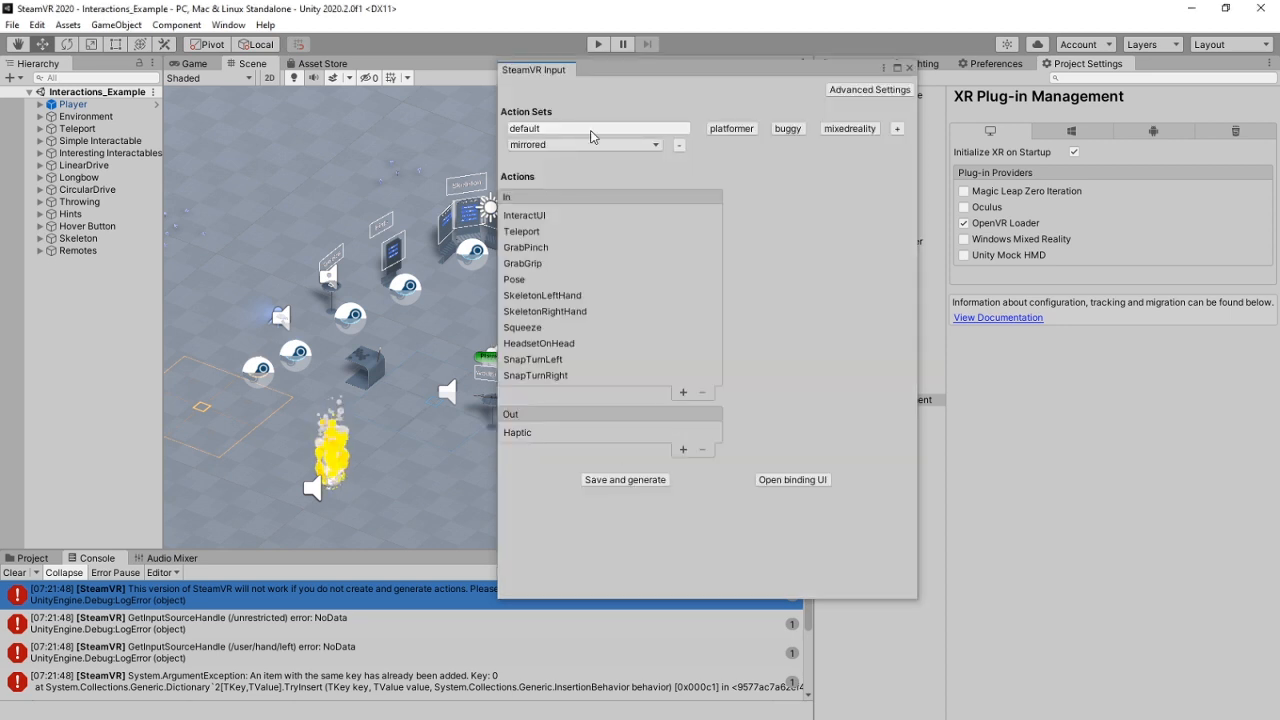
left_click(608, 480)
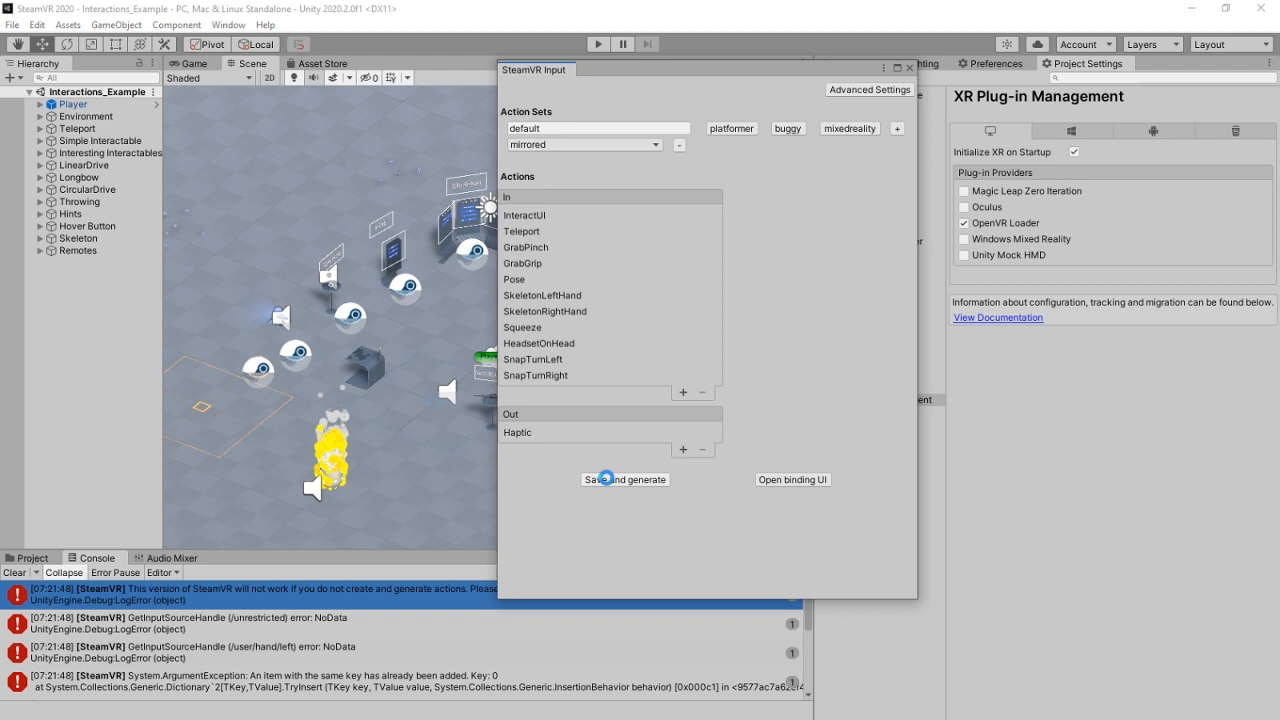
left_click(624, 480)
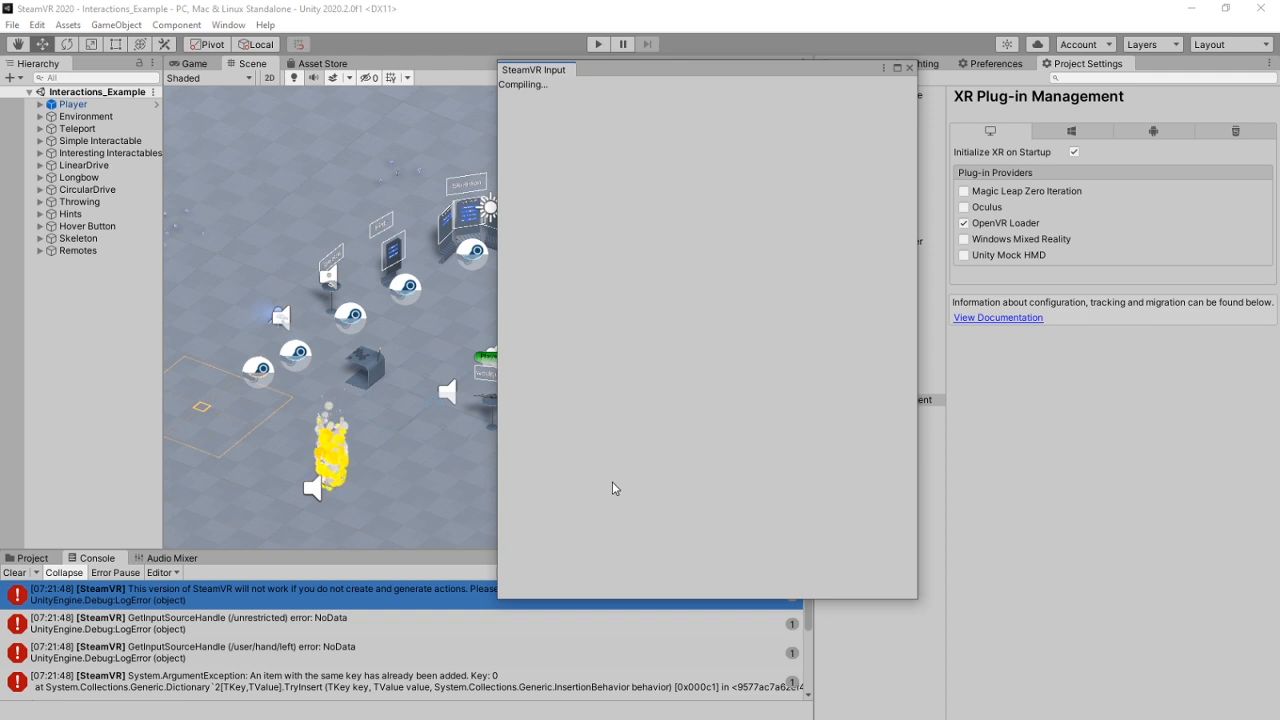
mouse_move(600, 374)
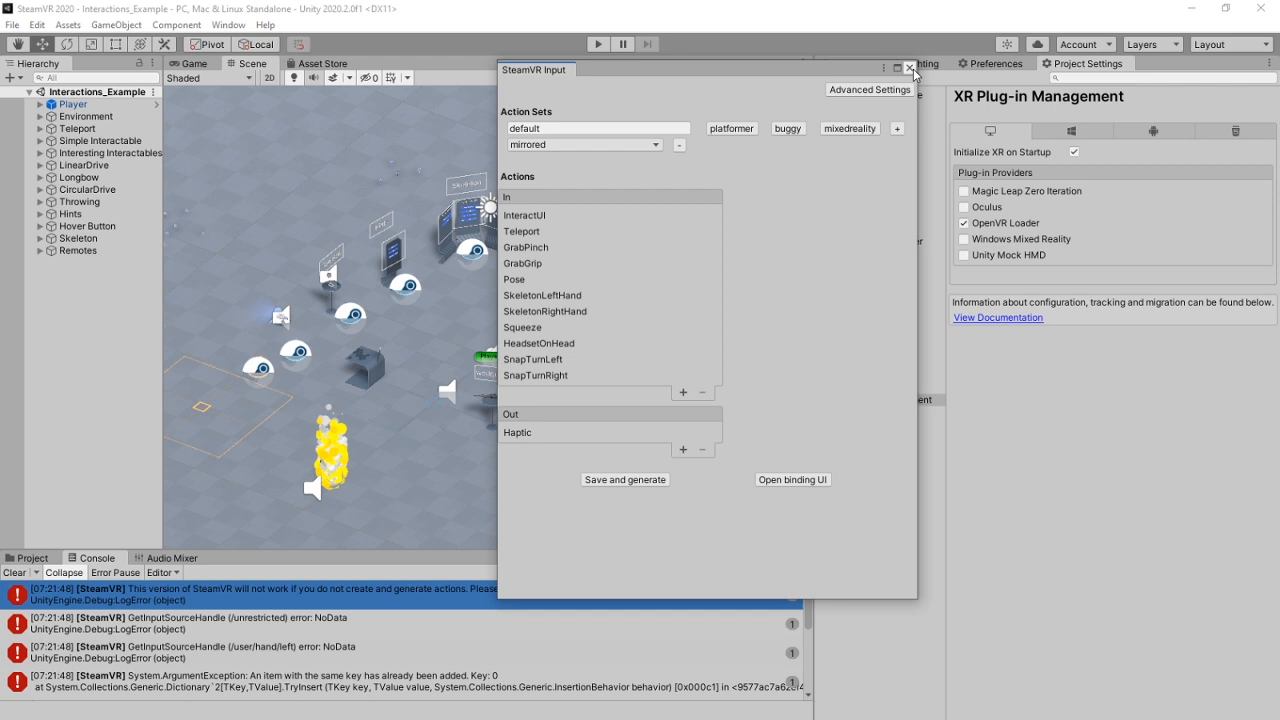
left_click(910, 68)
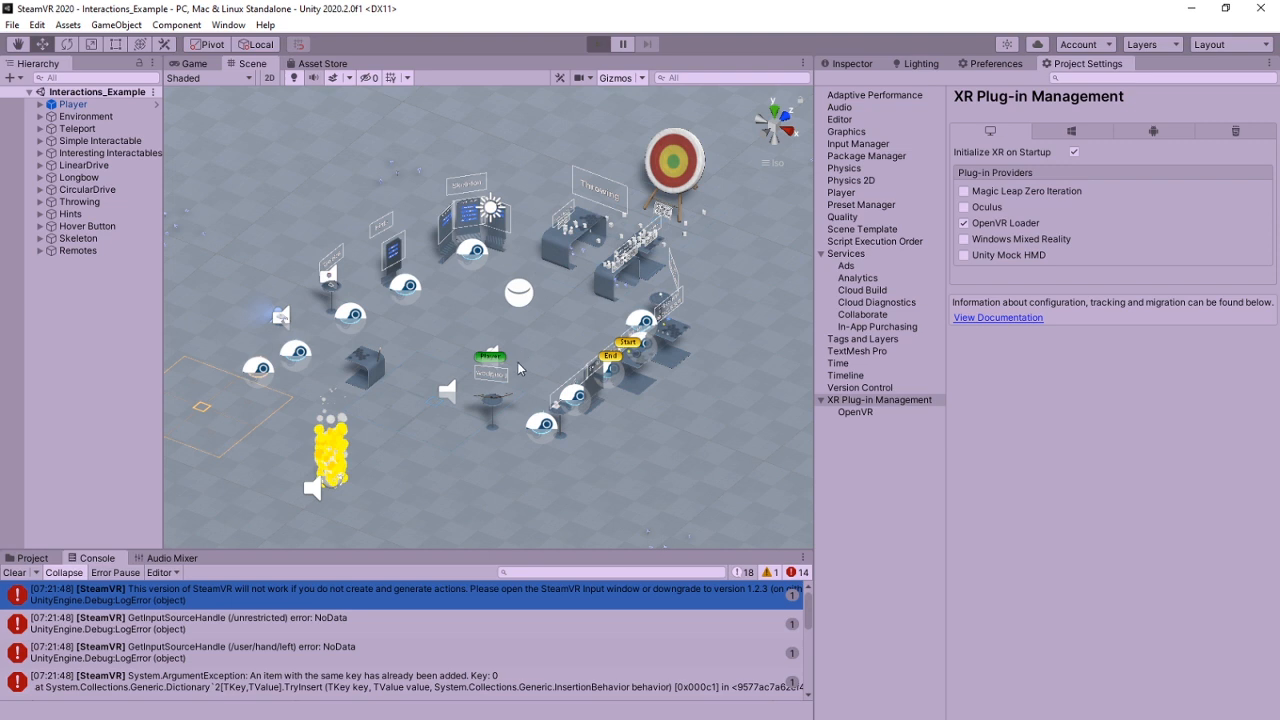
mouse_move(504, 412)
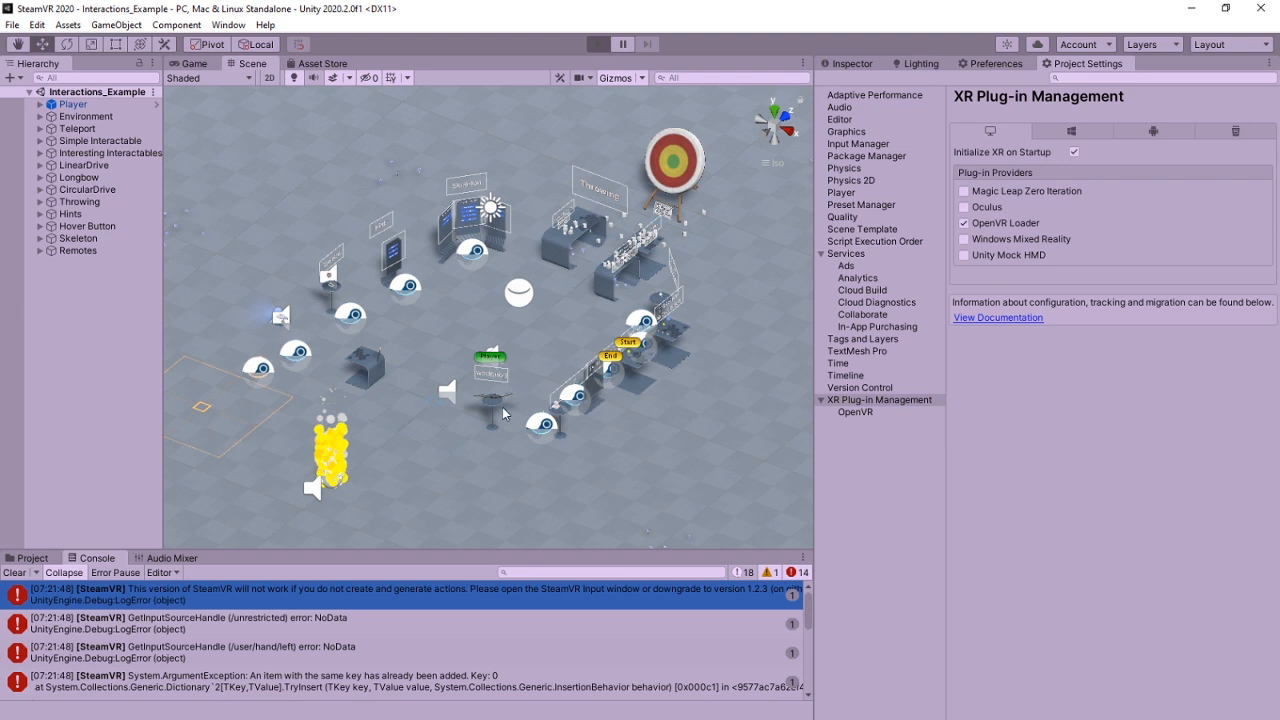
- Run Interactions_Example to see the archery target in the headset view, then stop it
left_click(598, 44)
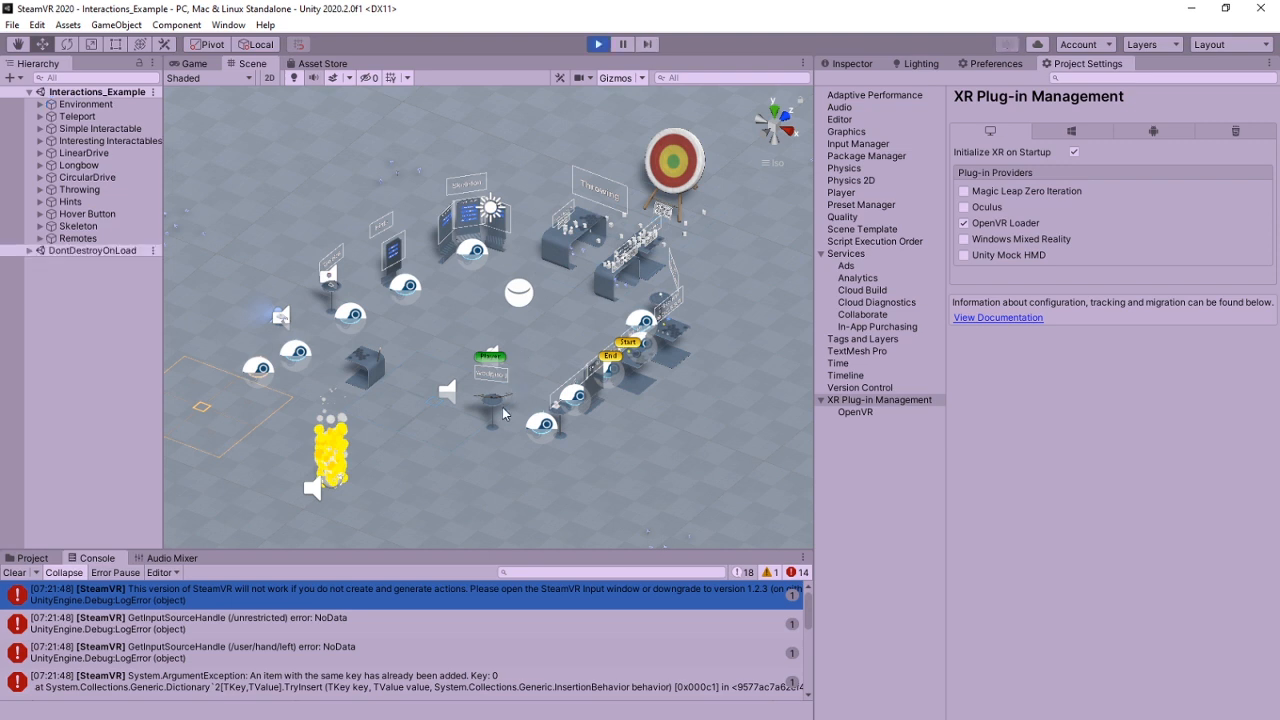
left_click(598, 44)
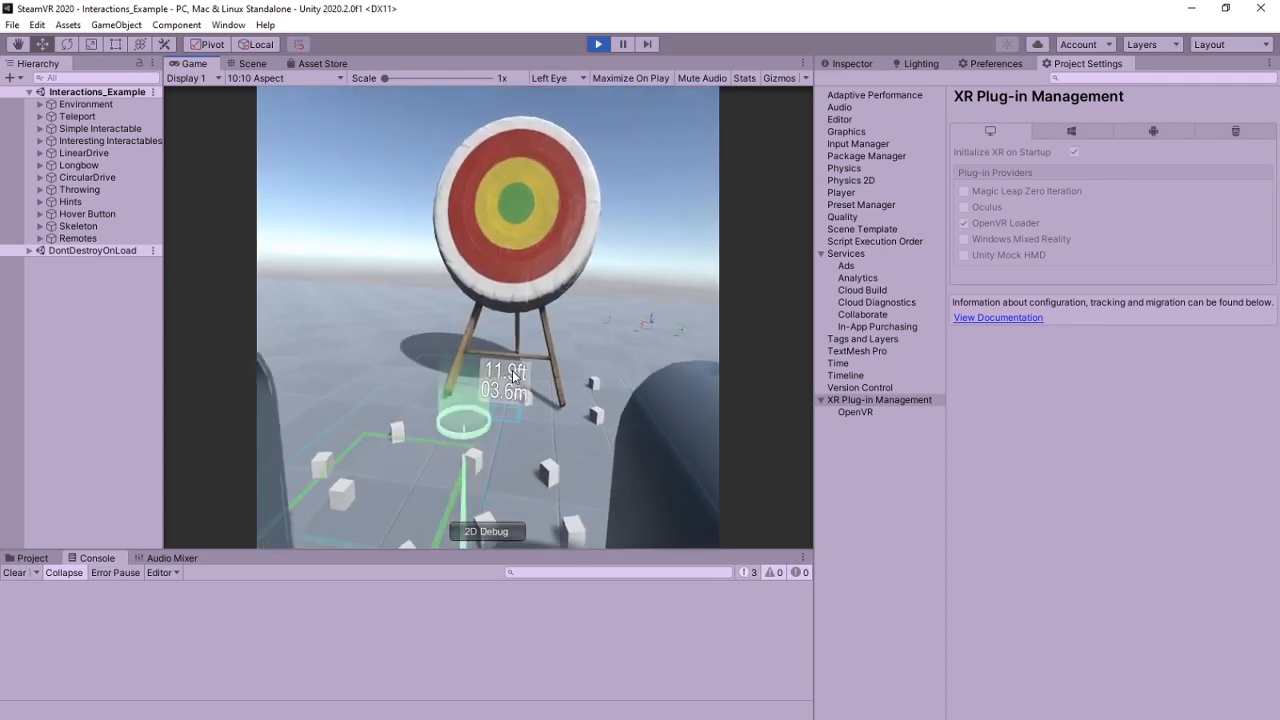
left_click(252, 62)
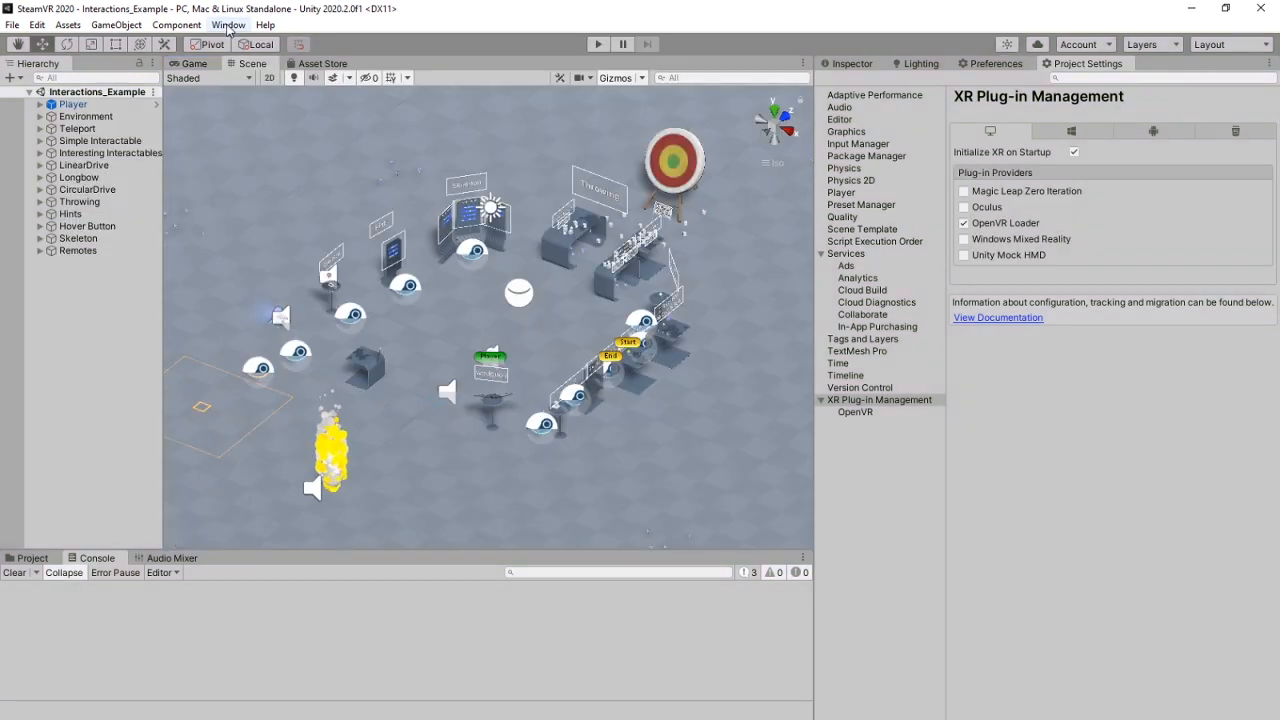
- From the Package Manager's Asset Store entry, send the SteamVR Plugin store page to Unity again
left_click(228, 24)
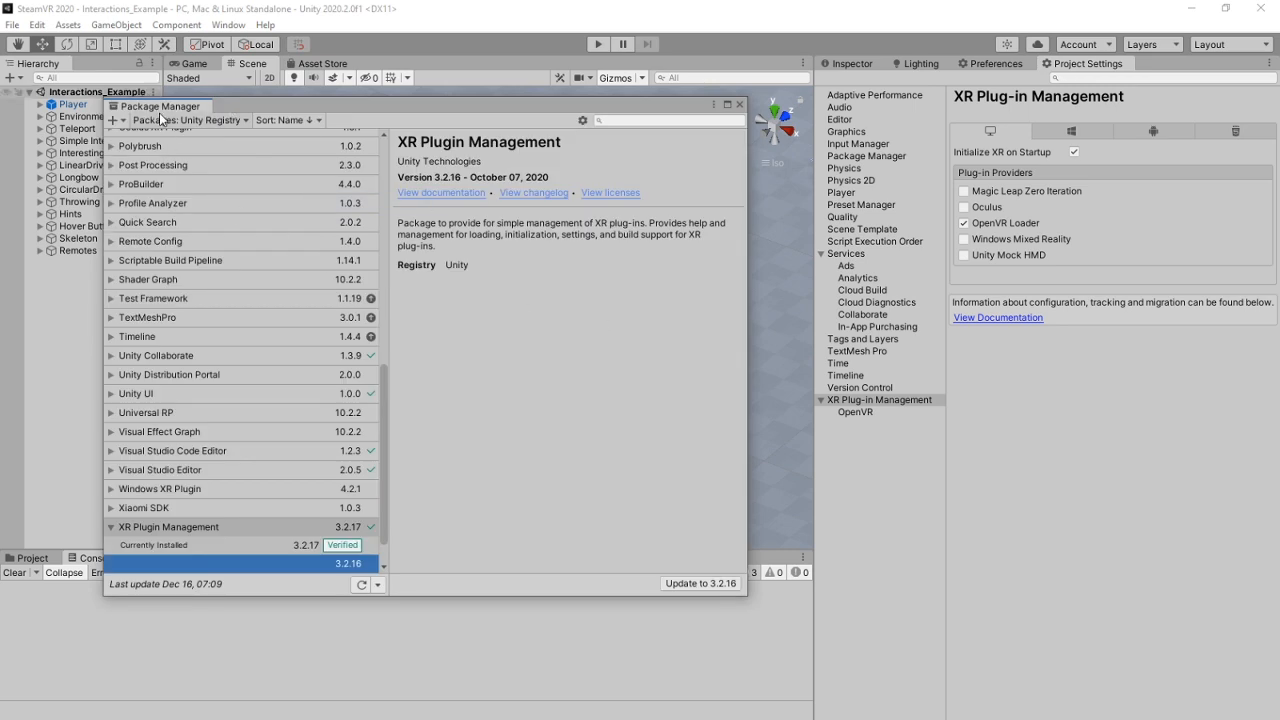
left_click(320, 62)
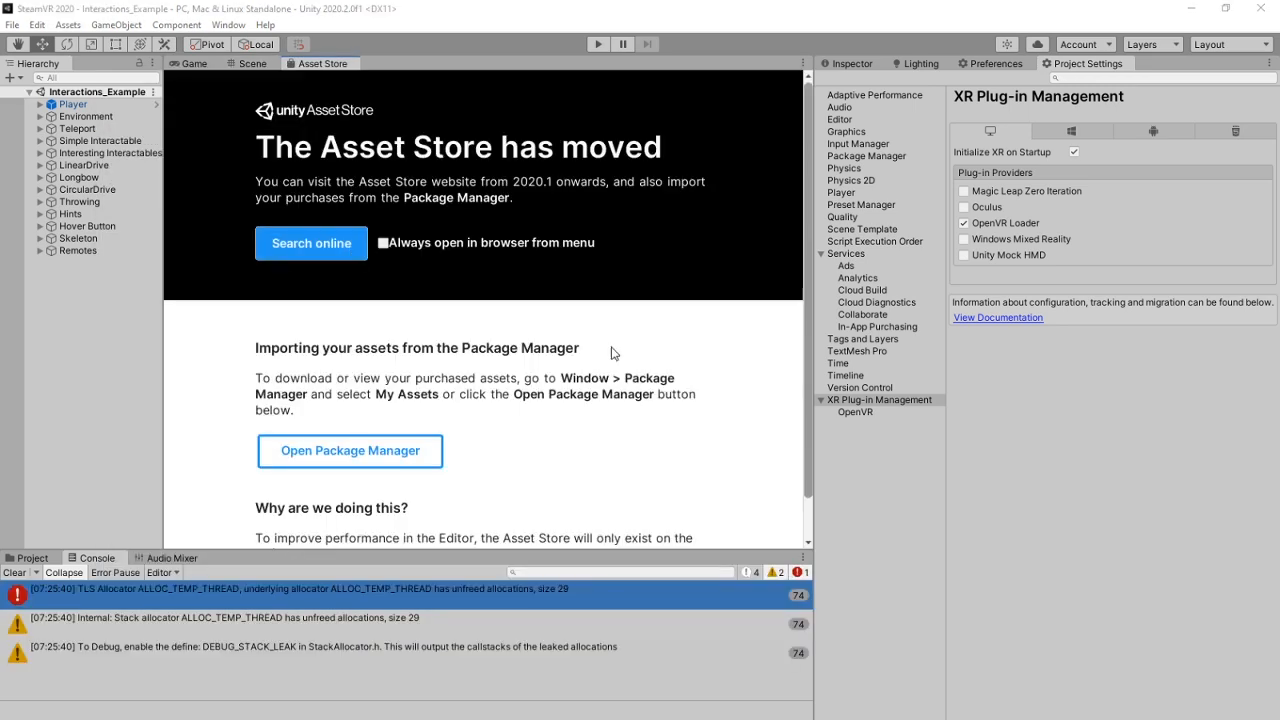
left_click(312, 244)
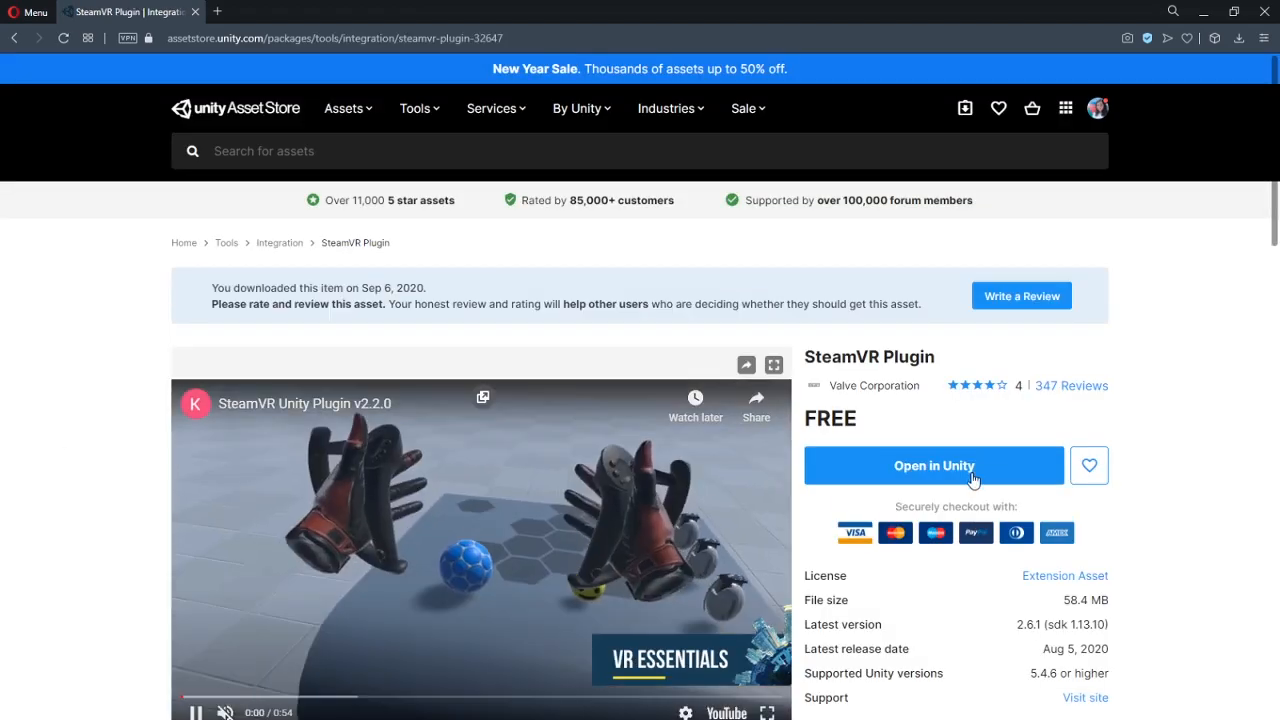
left_click(932, 464)
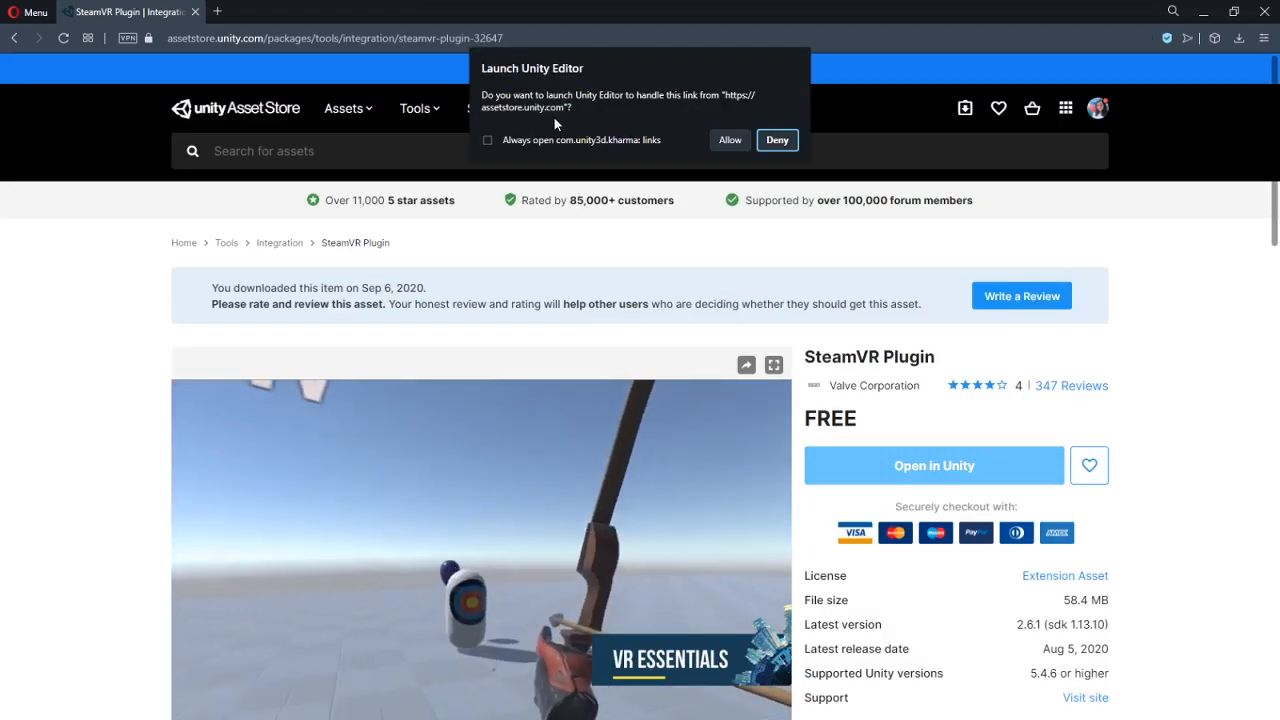
left_click(728, 140)
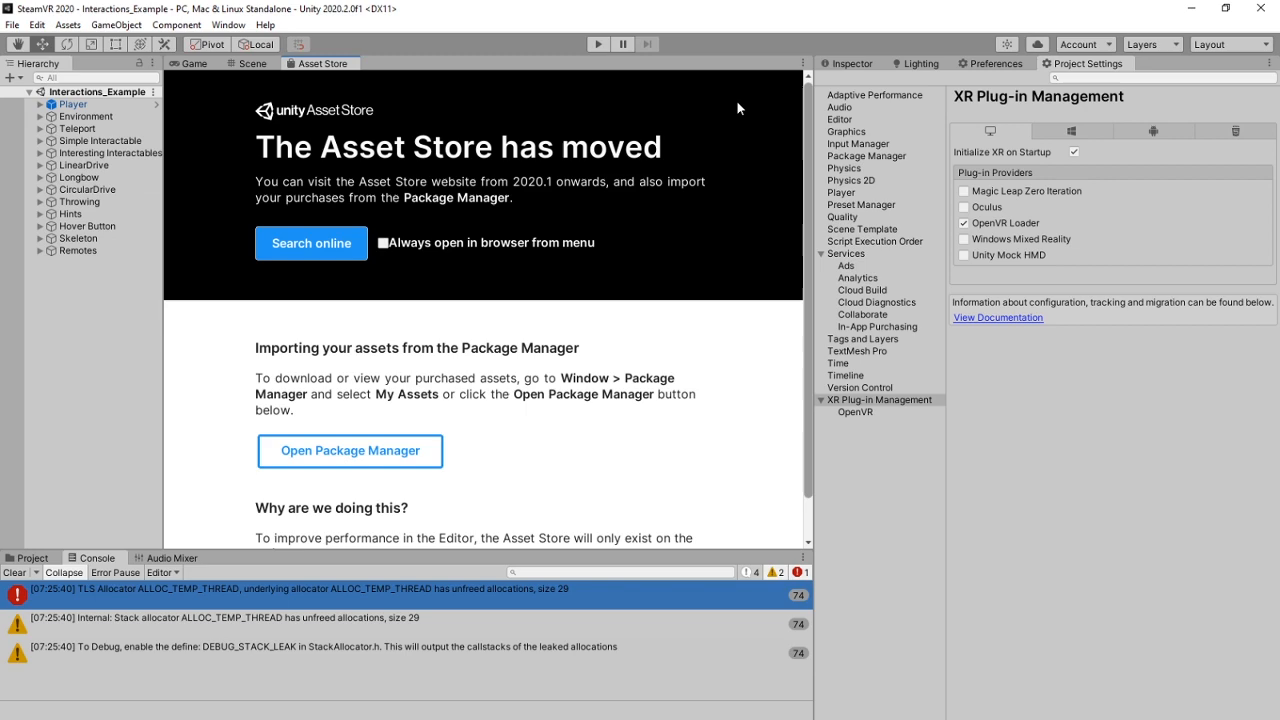
- Verify XR Plugin Management, regenerate the SteamVR actions, and run the scene showing the longbow
left_click(228, 24)
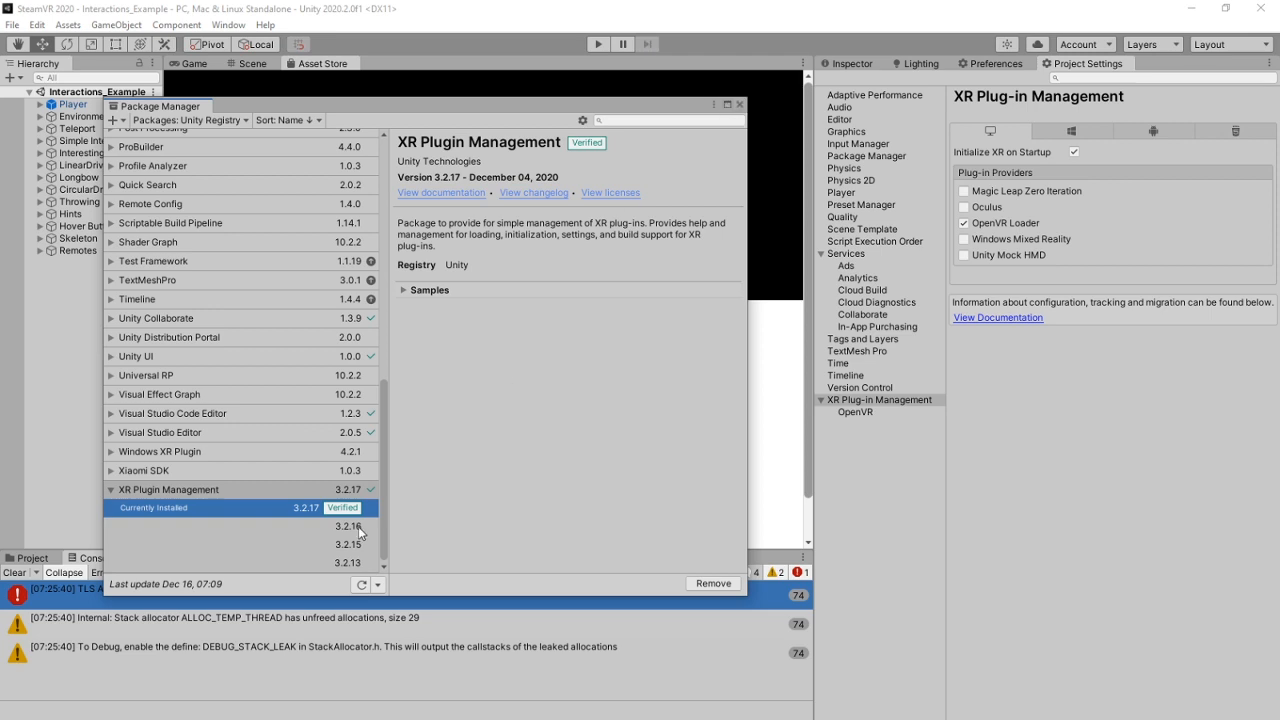
left_click(598, 44)
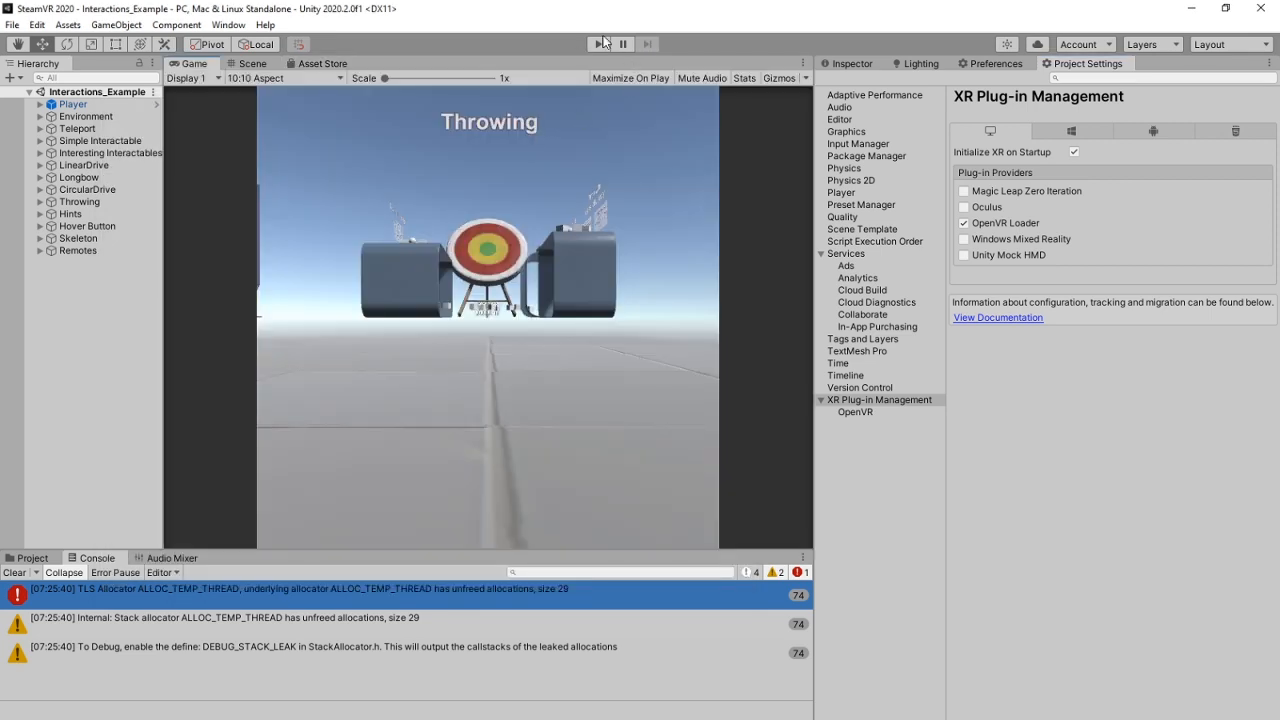
left_click(228, 24)
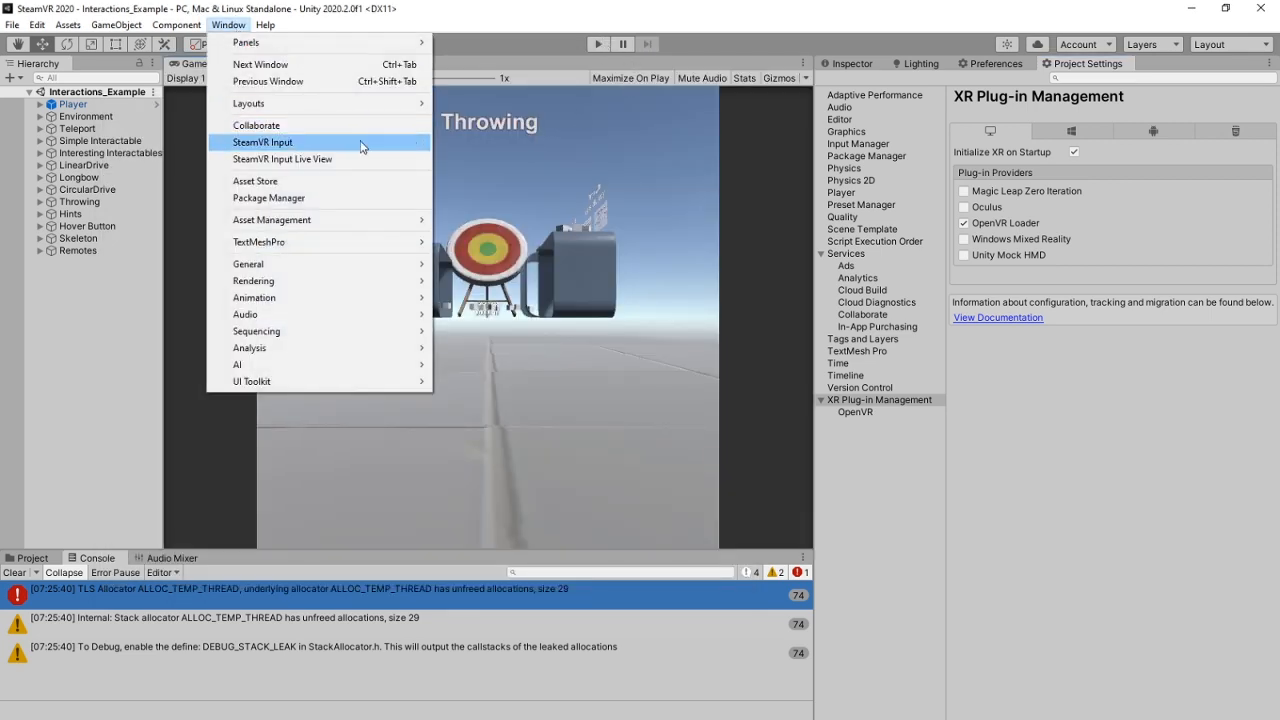
left_click(264, 142)
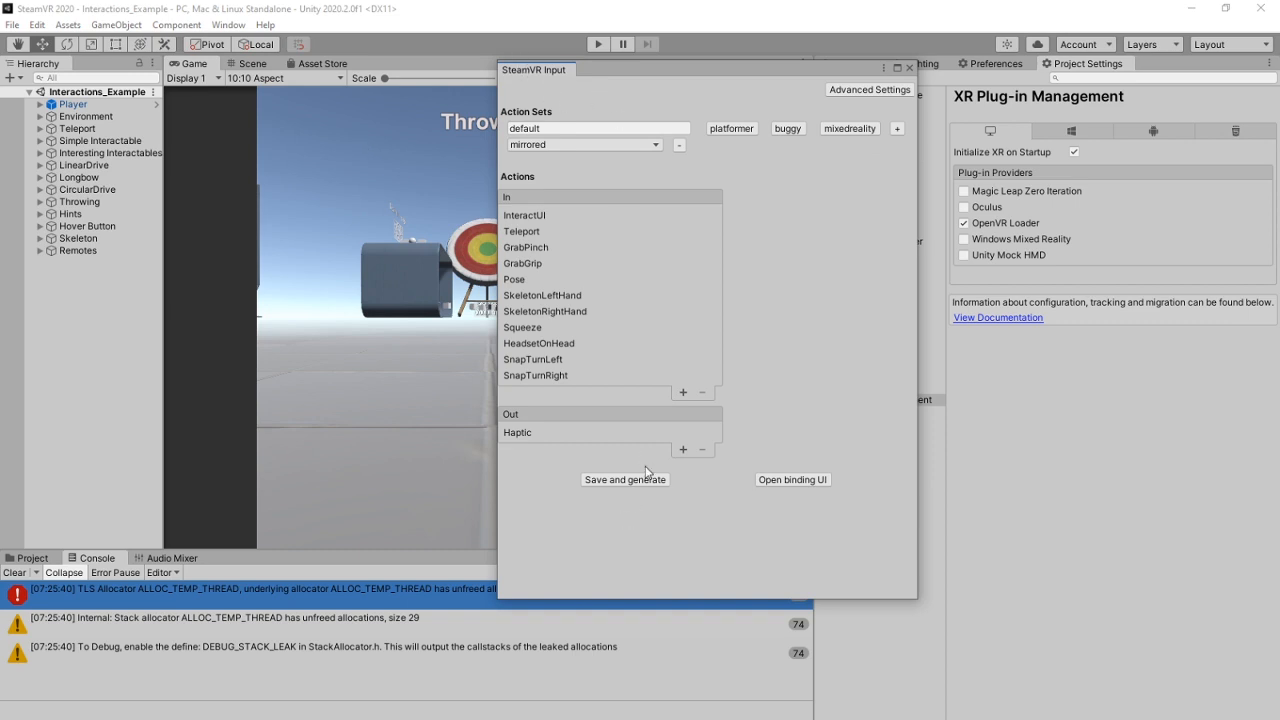
left_click(908, 68)
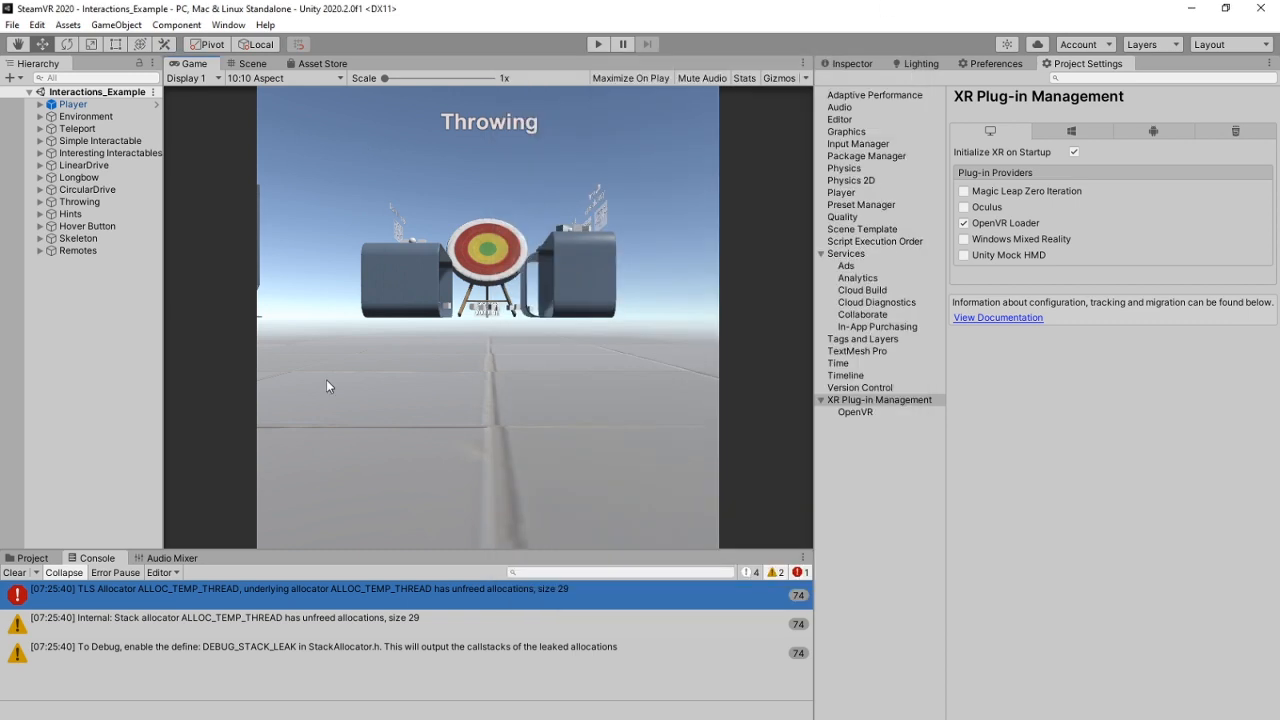
left_click(598, 44)
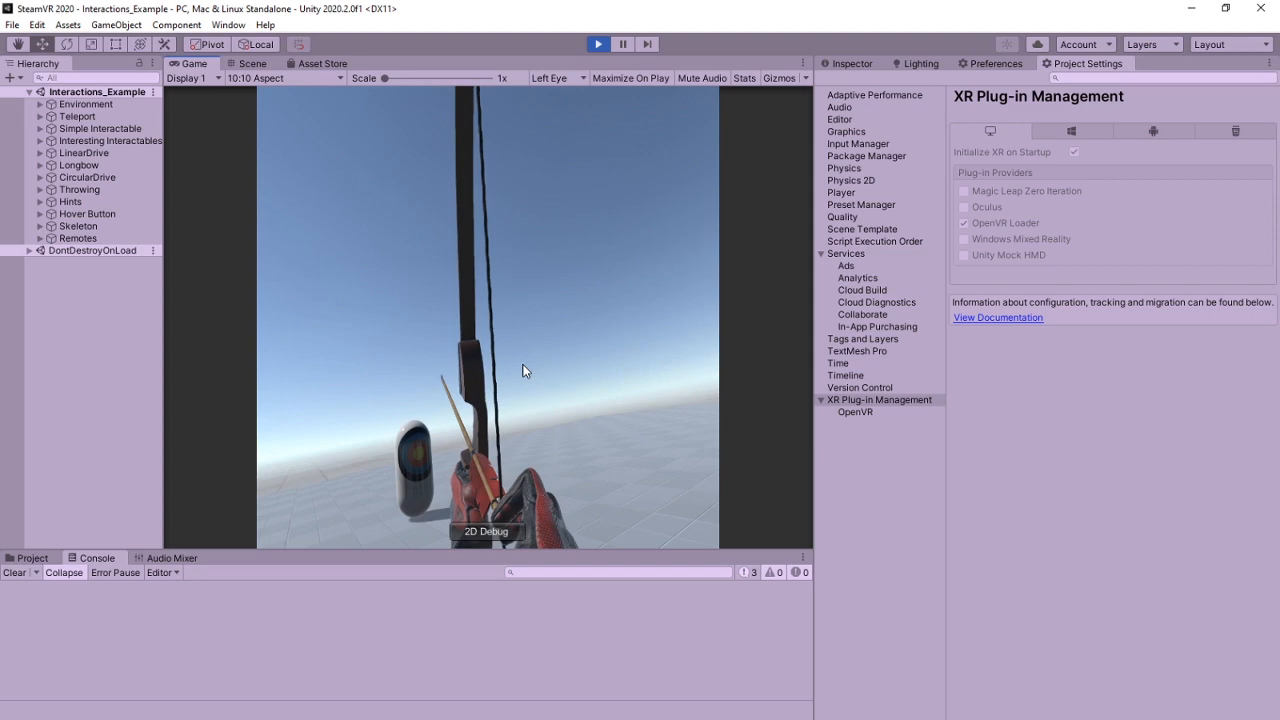